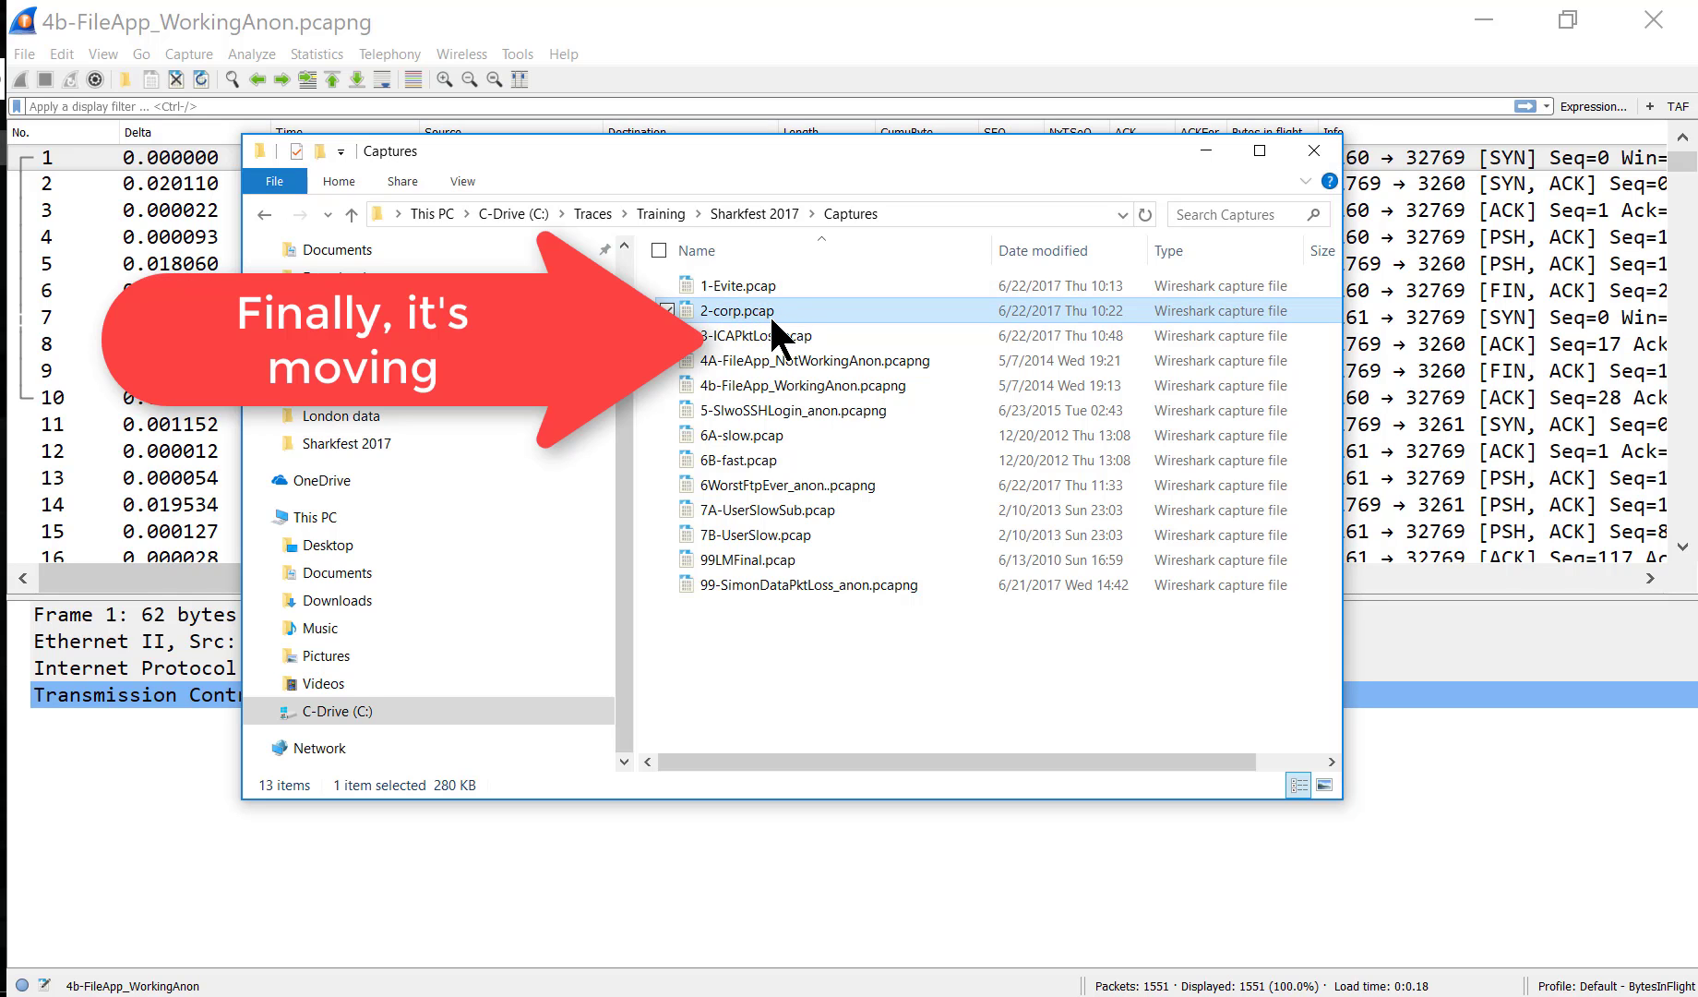
- Open the 2-corp.pcap capture from the Captures folder
double_click(735, 310)
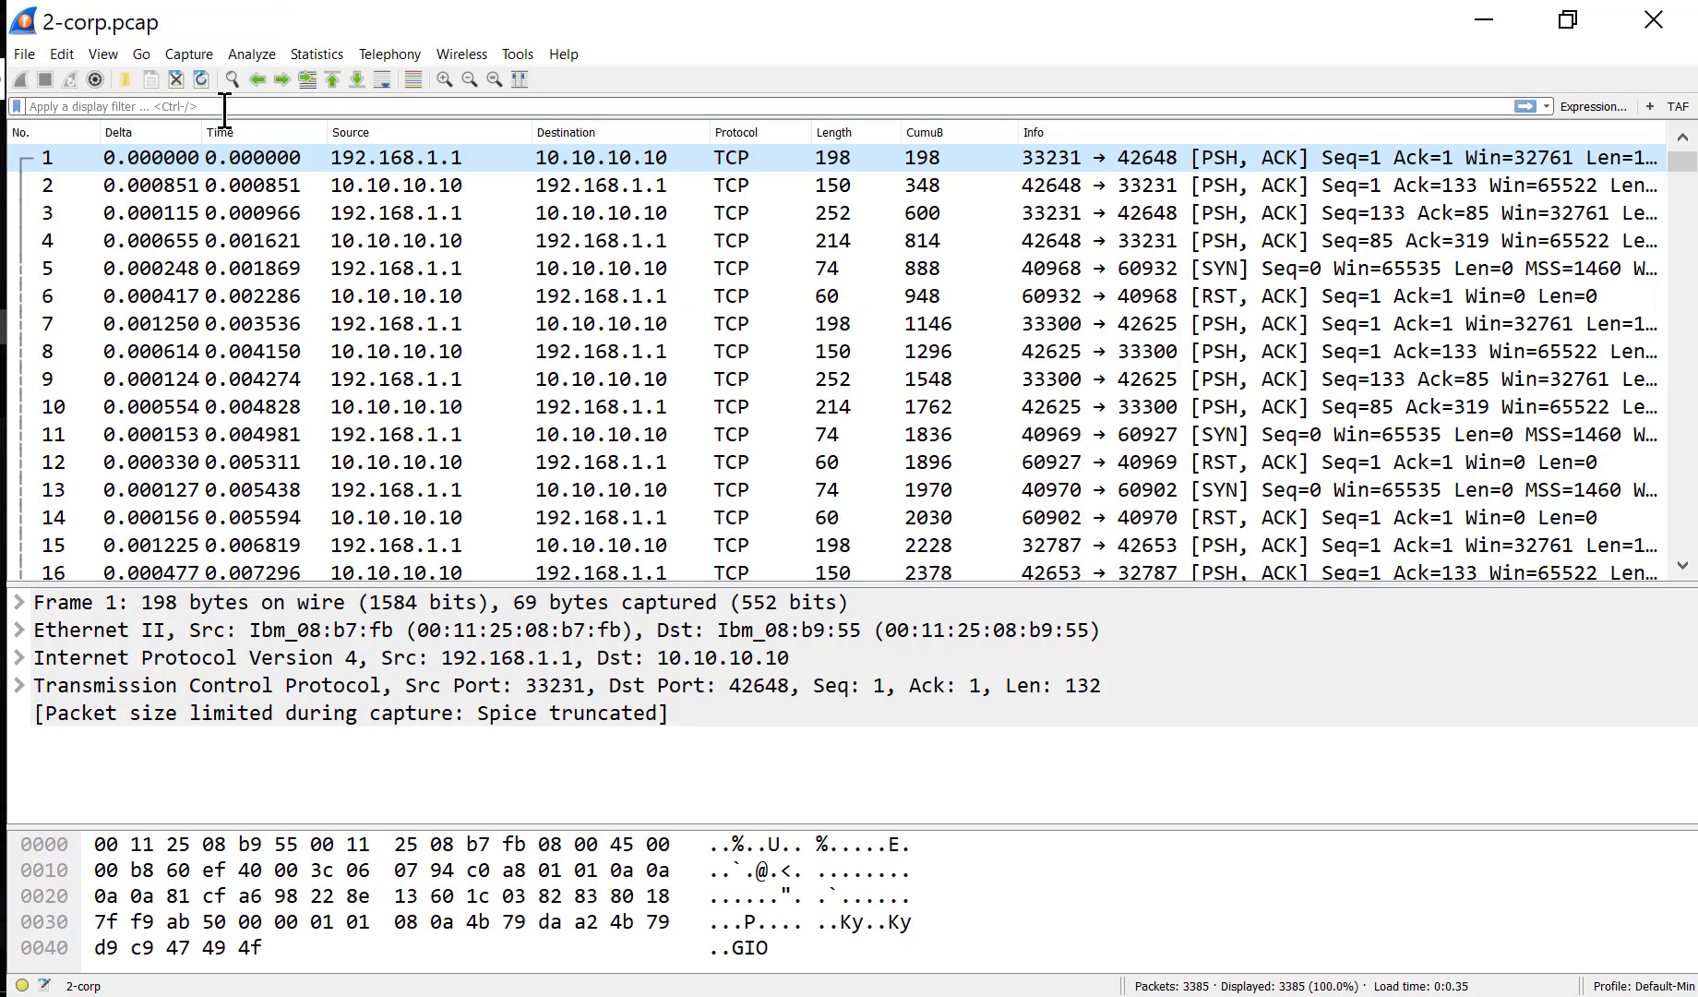
- Show packet times as time of day and begin scrolling down the packet list
left_click(103, 53)
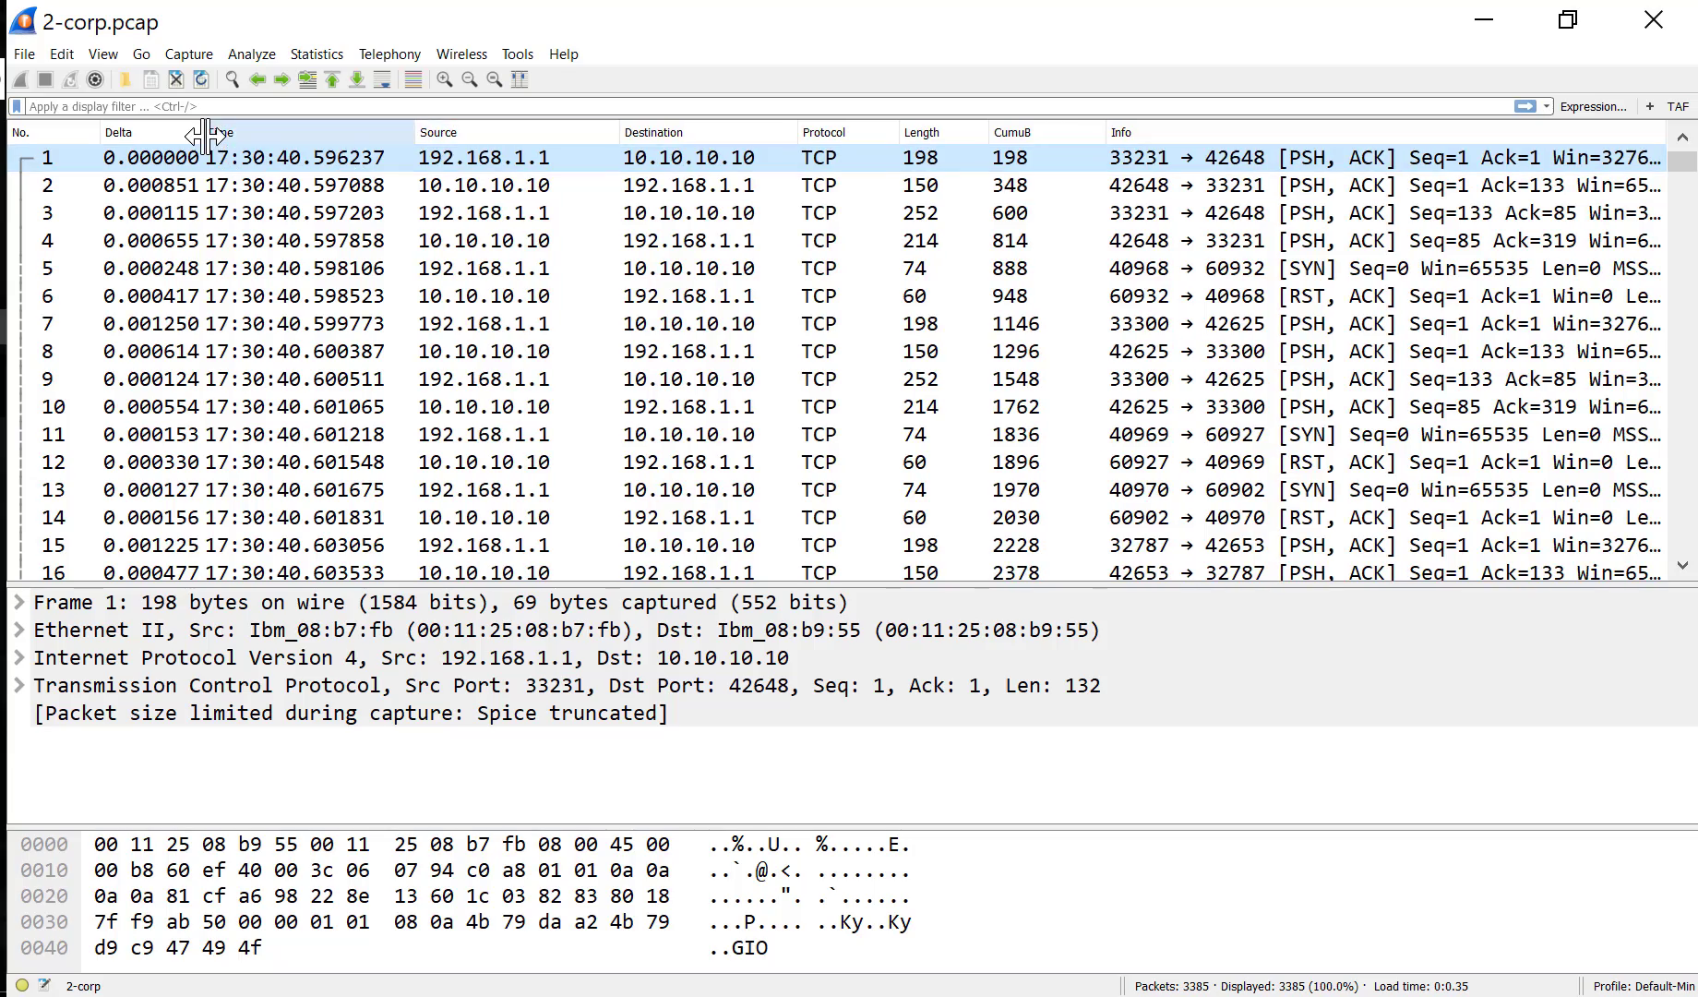
scroll("down", 3)
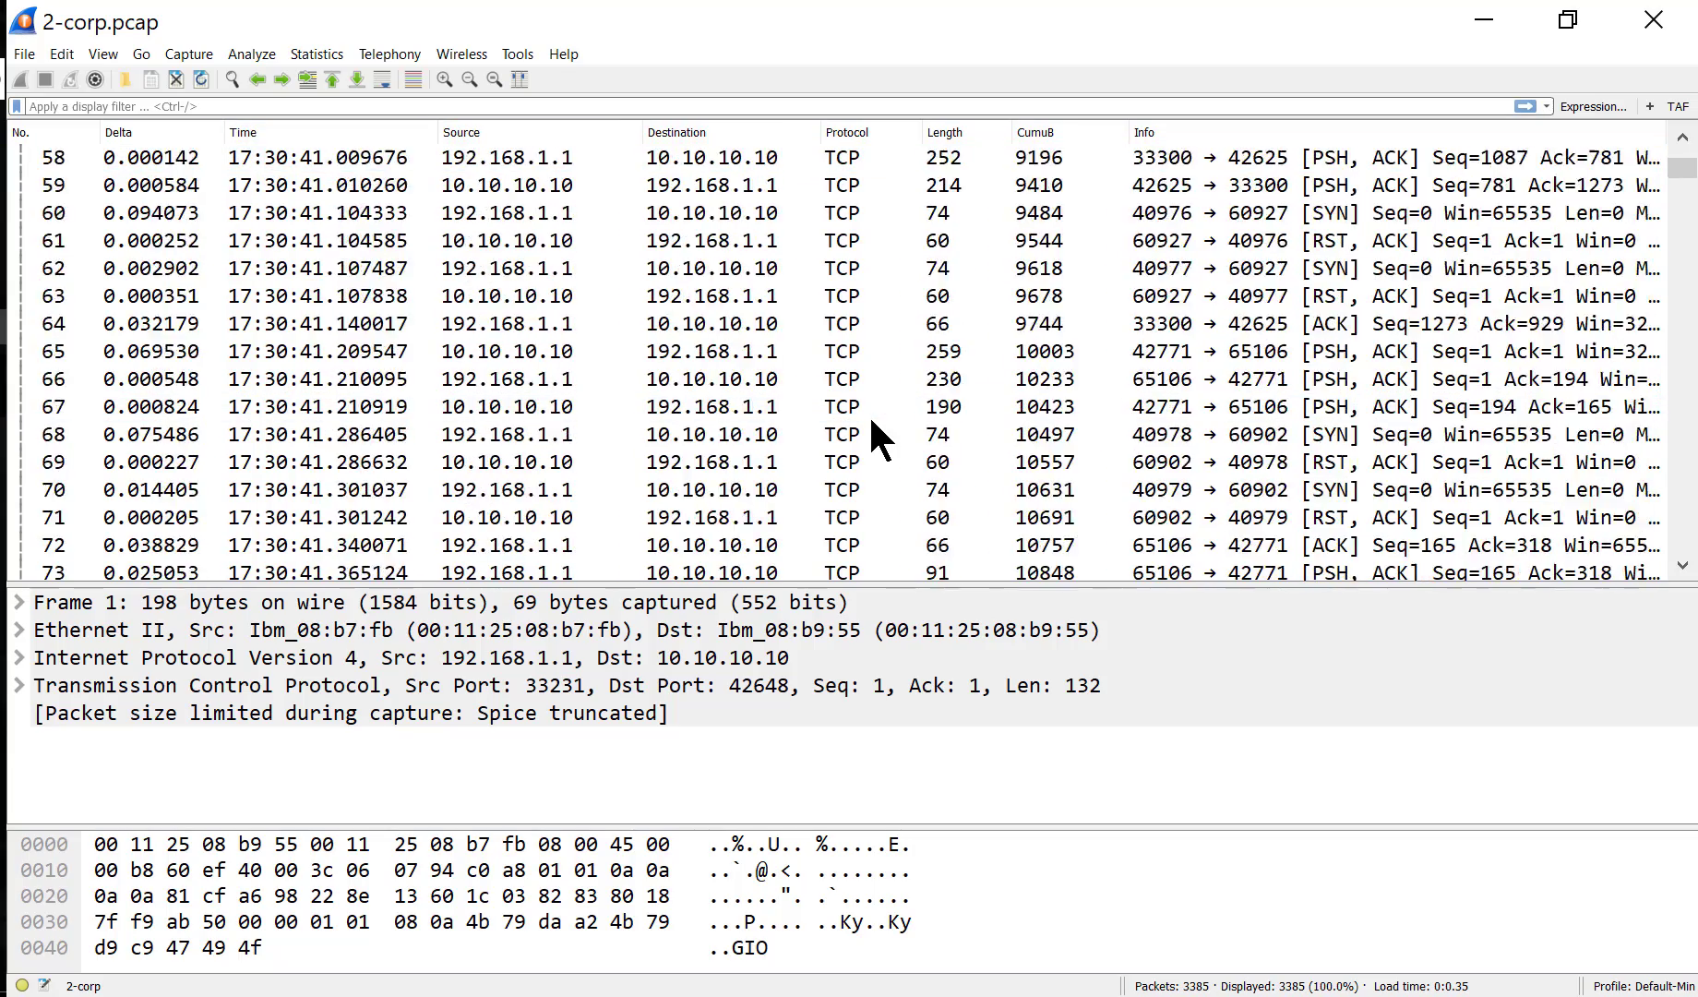
scroll("down", 3)
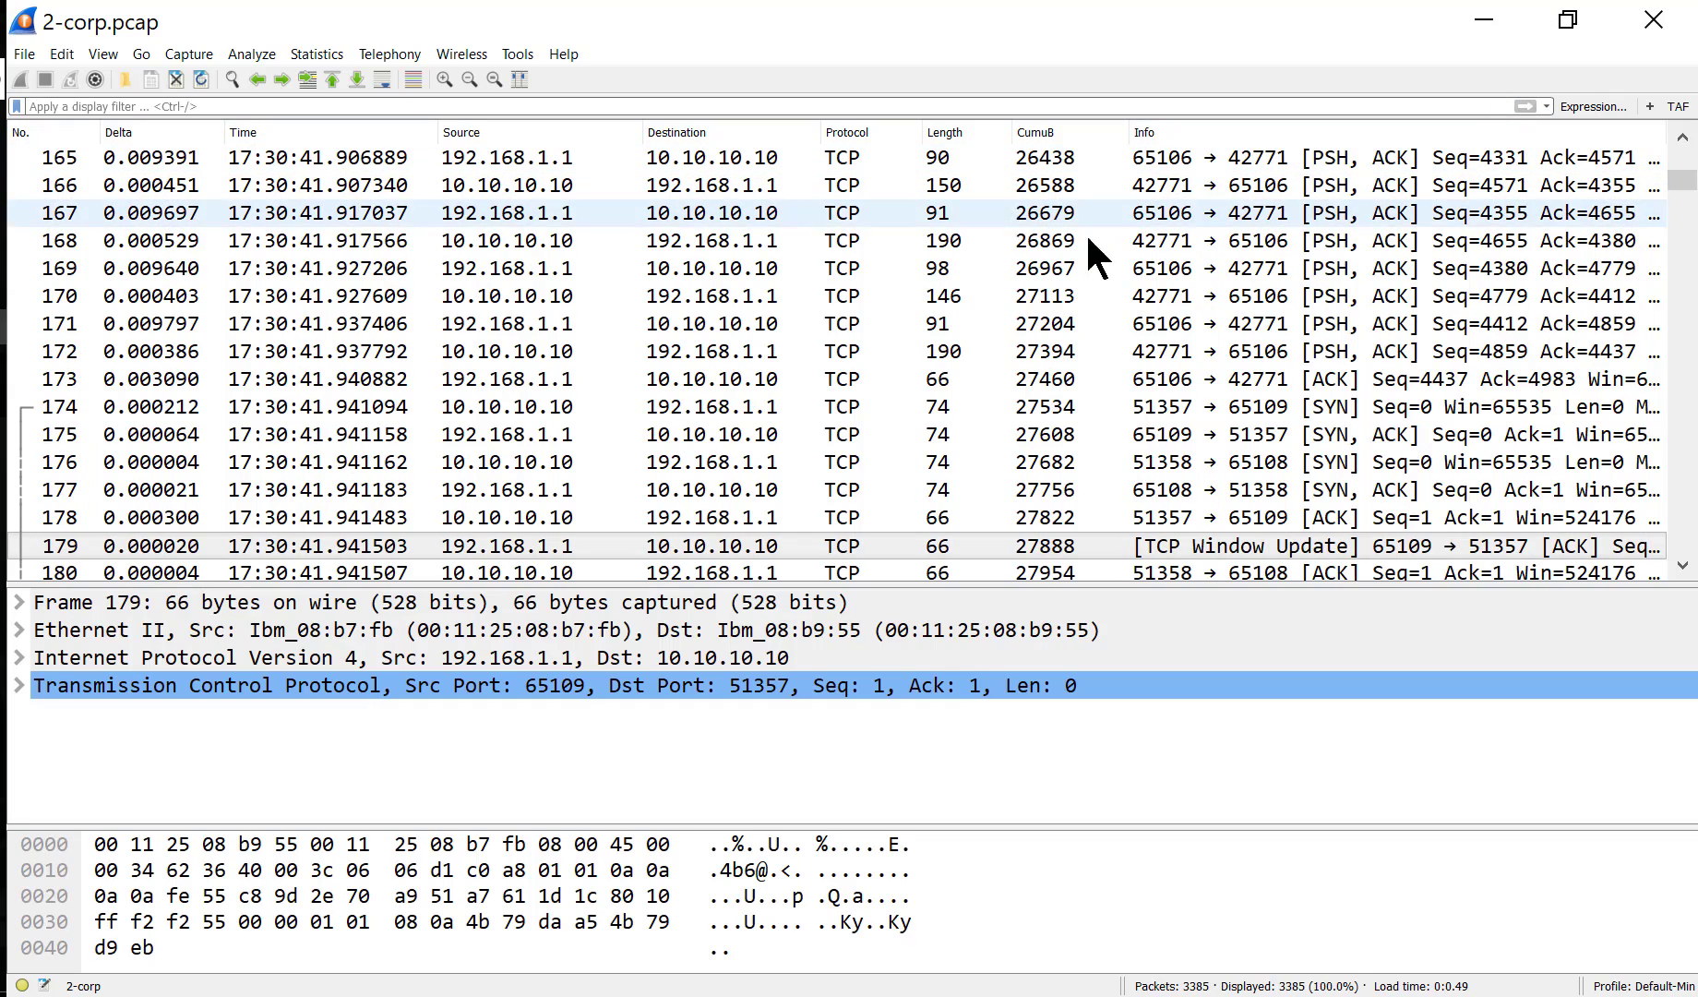
scroll("down", 3)
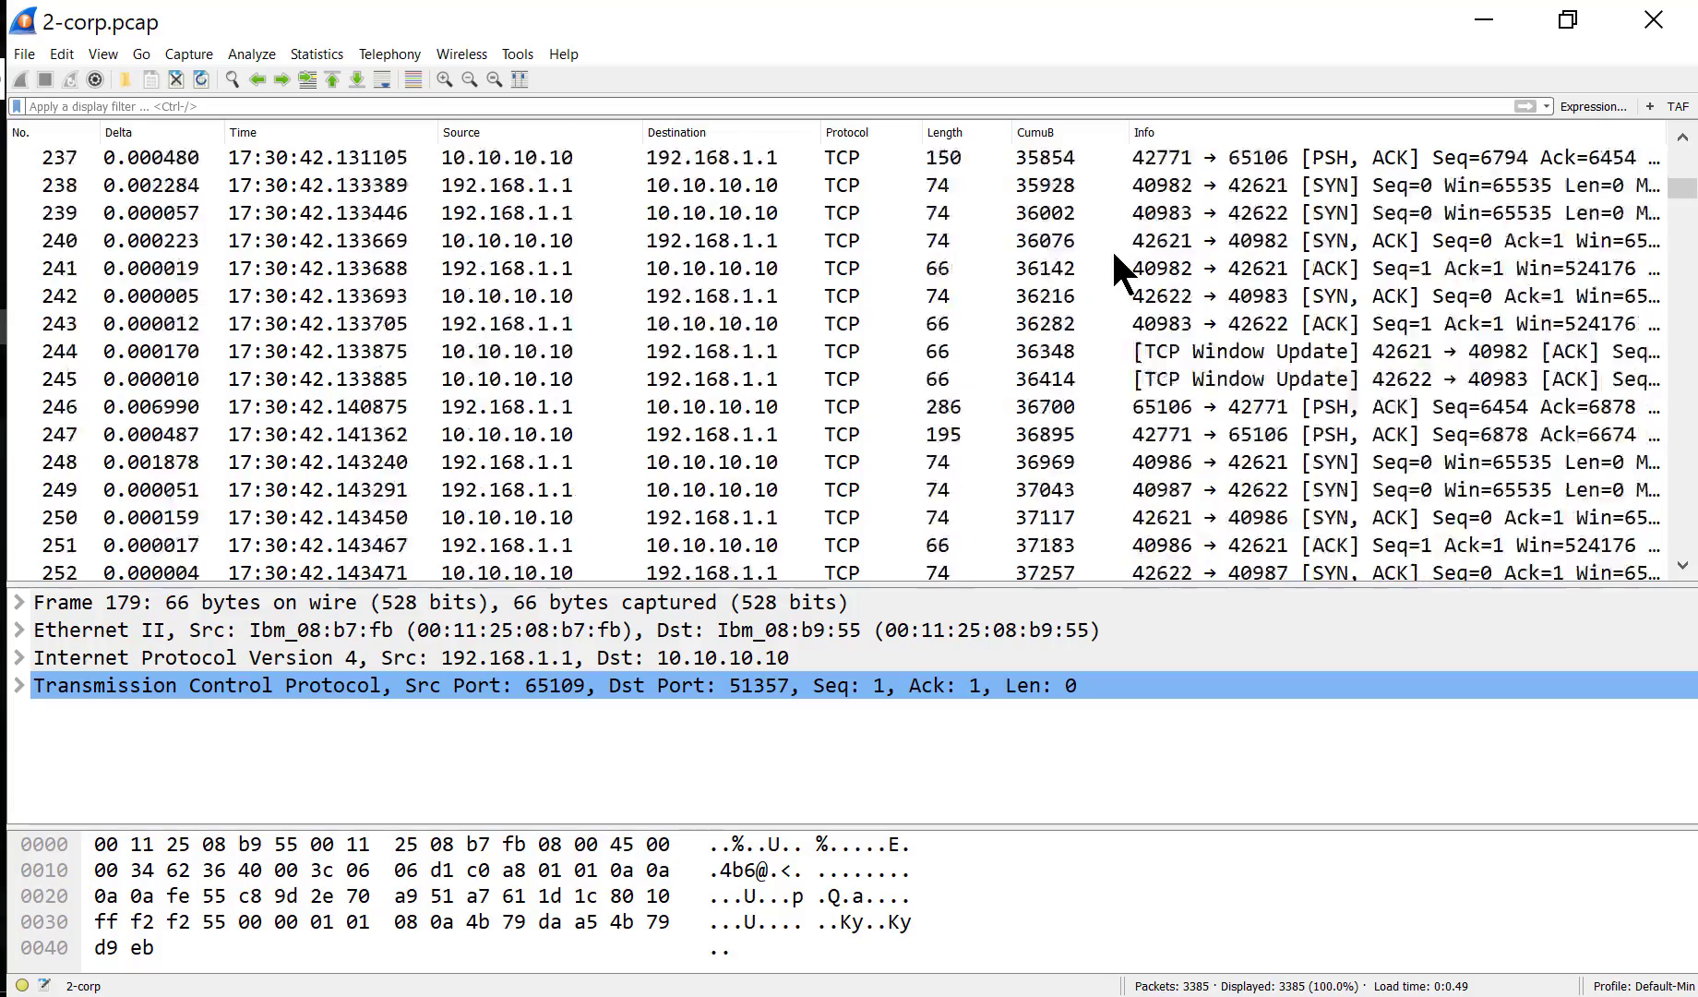
scroll("down", 3)
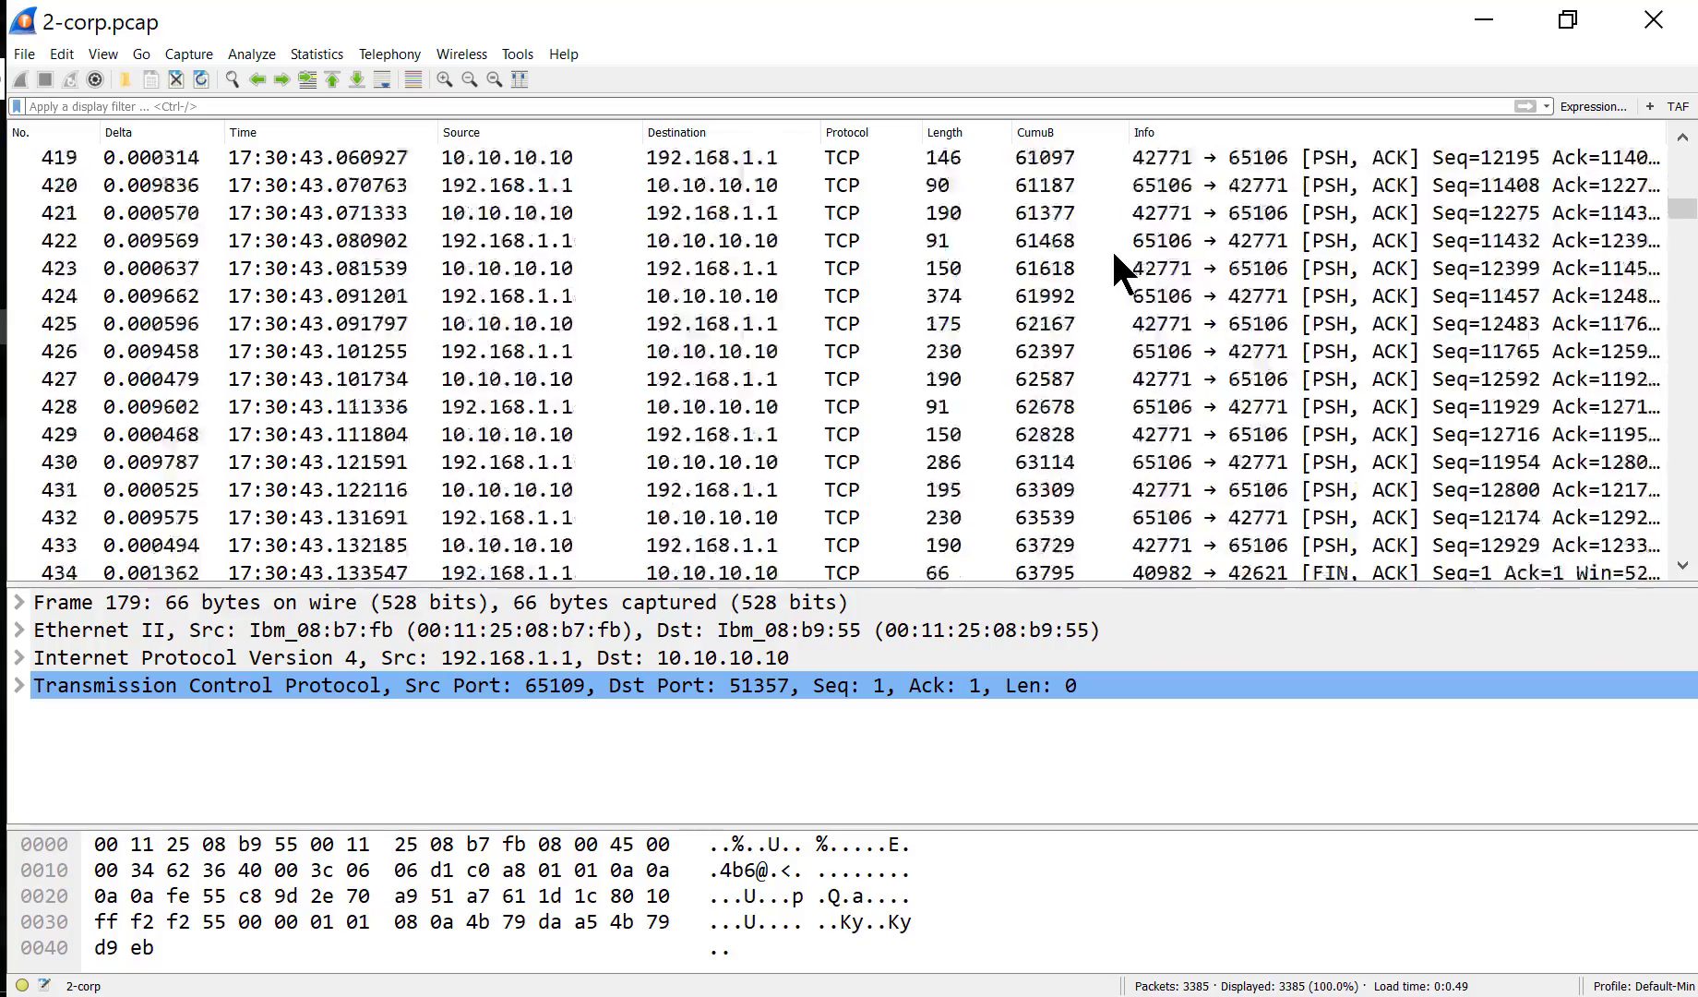
scroll("down", 3)
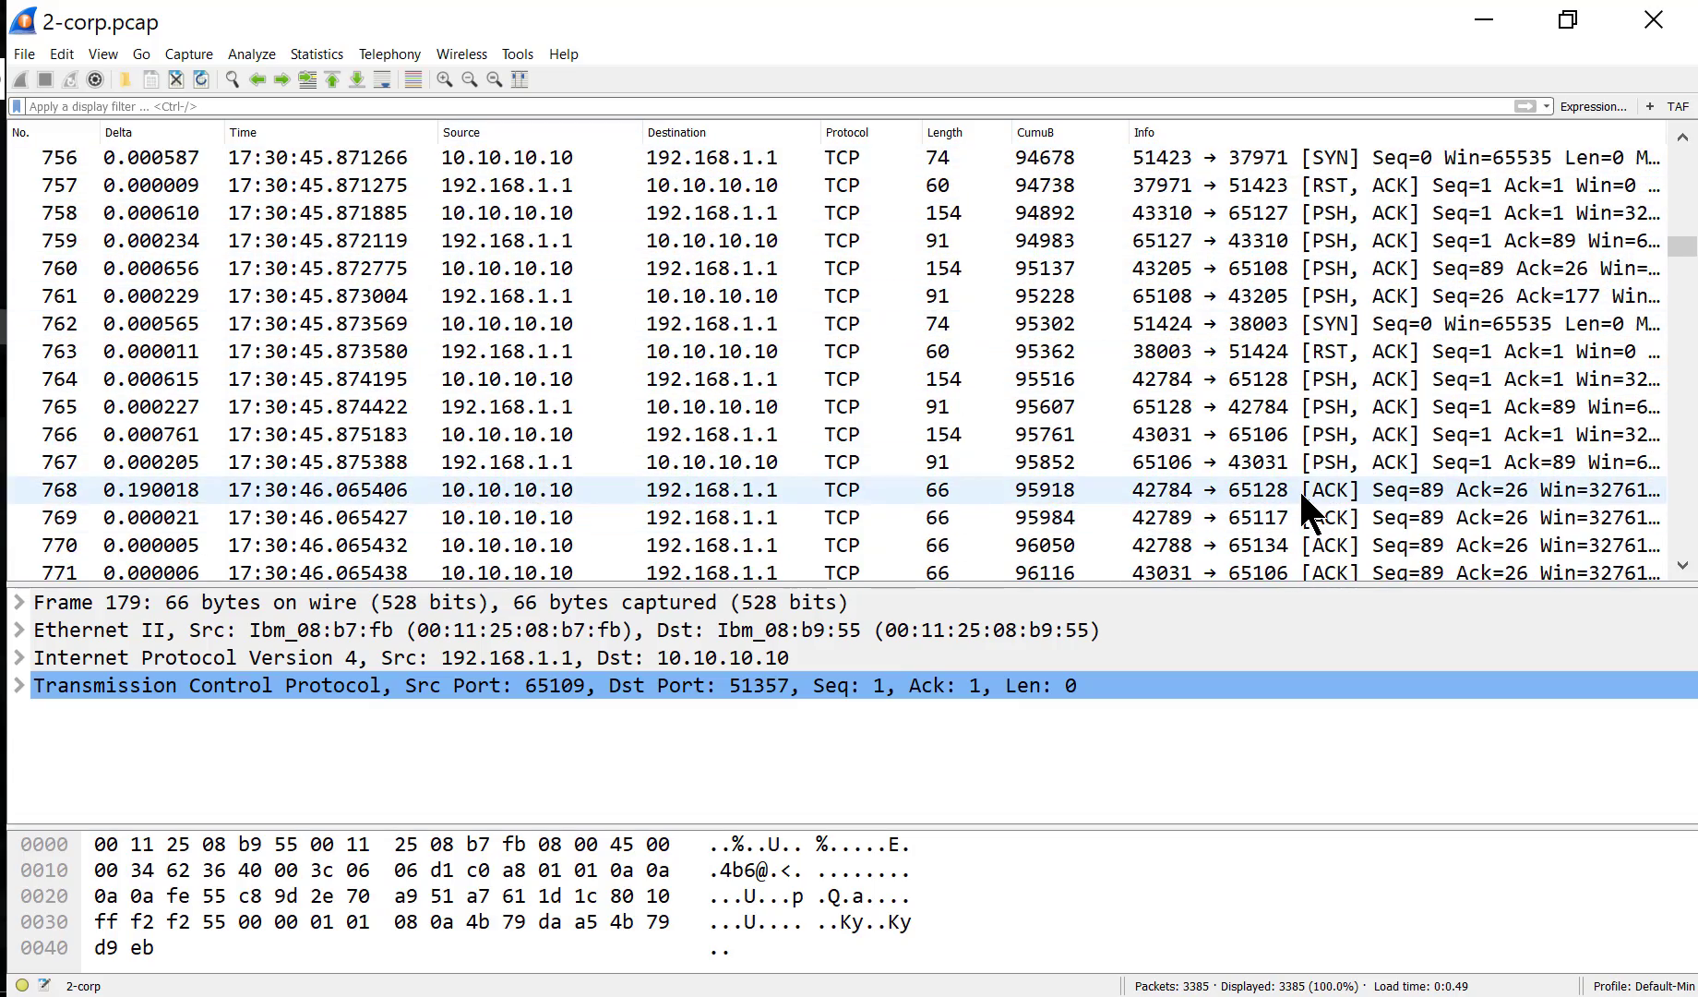
- Continue scrolling to around packet 1109, the PSH/ACK traffic between ports 42769 and 65106
scroll("down", 3)
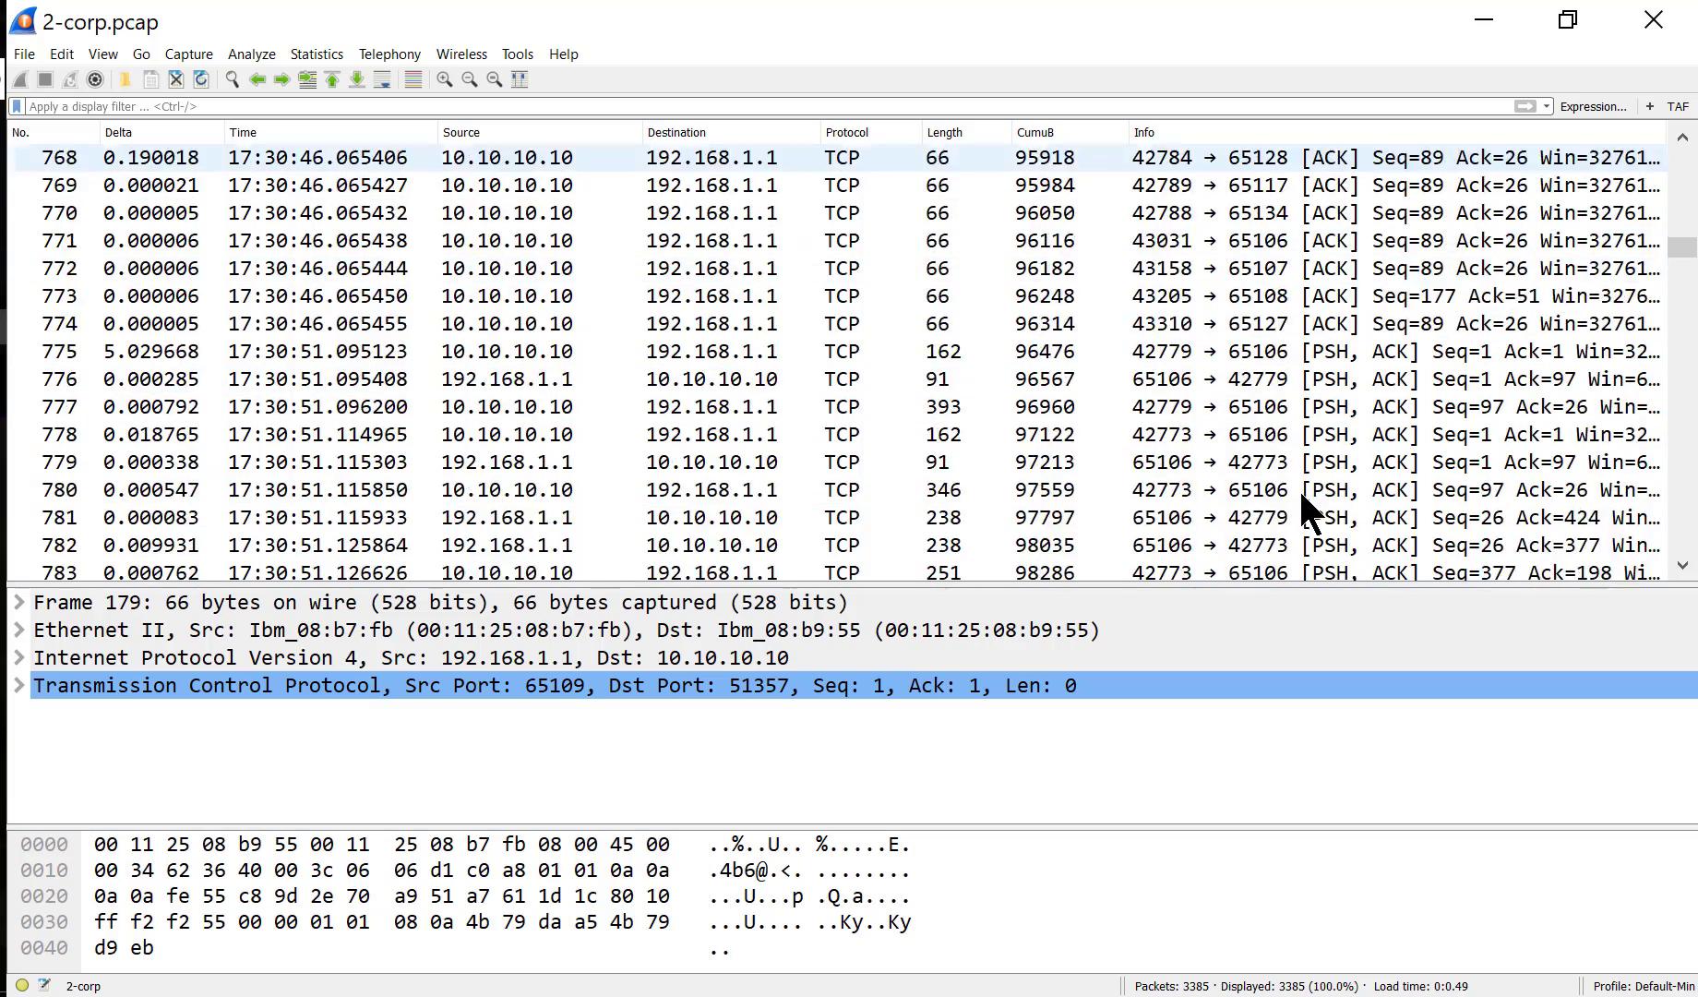
scroll("down", 3)
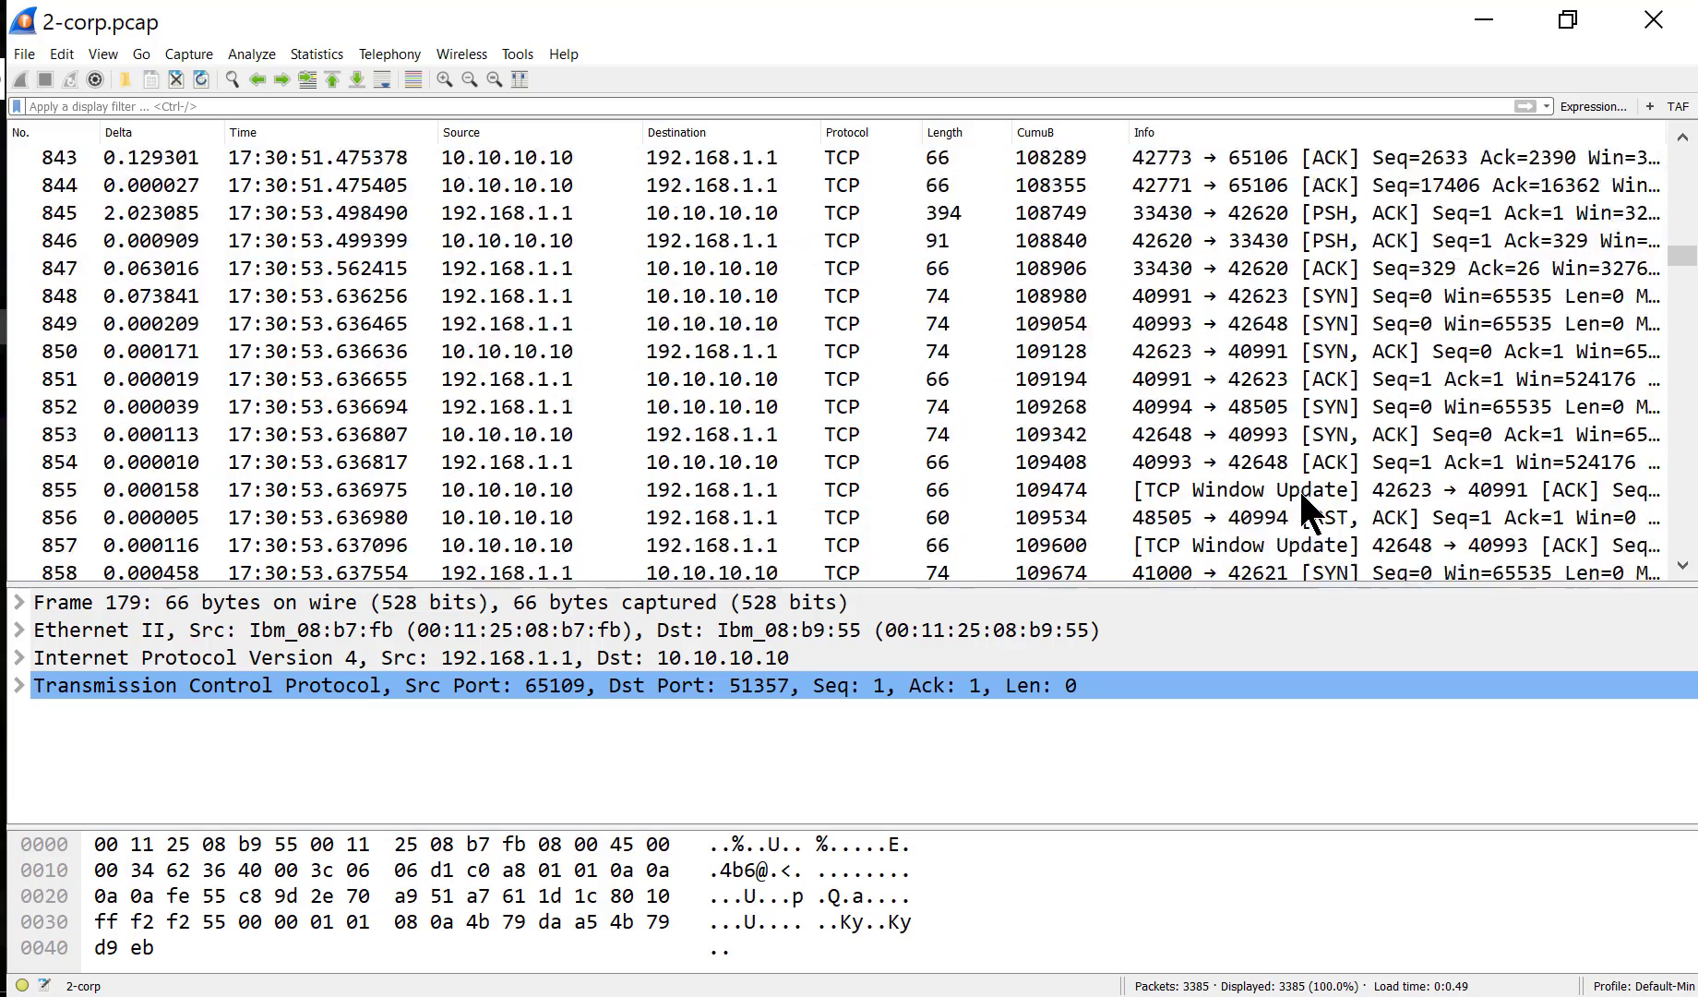
scroll("down", 3)
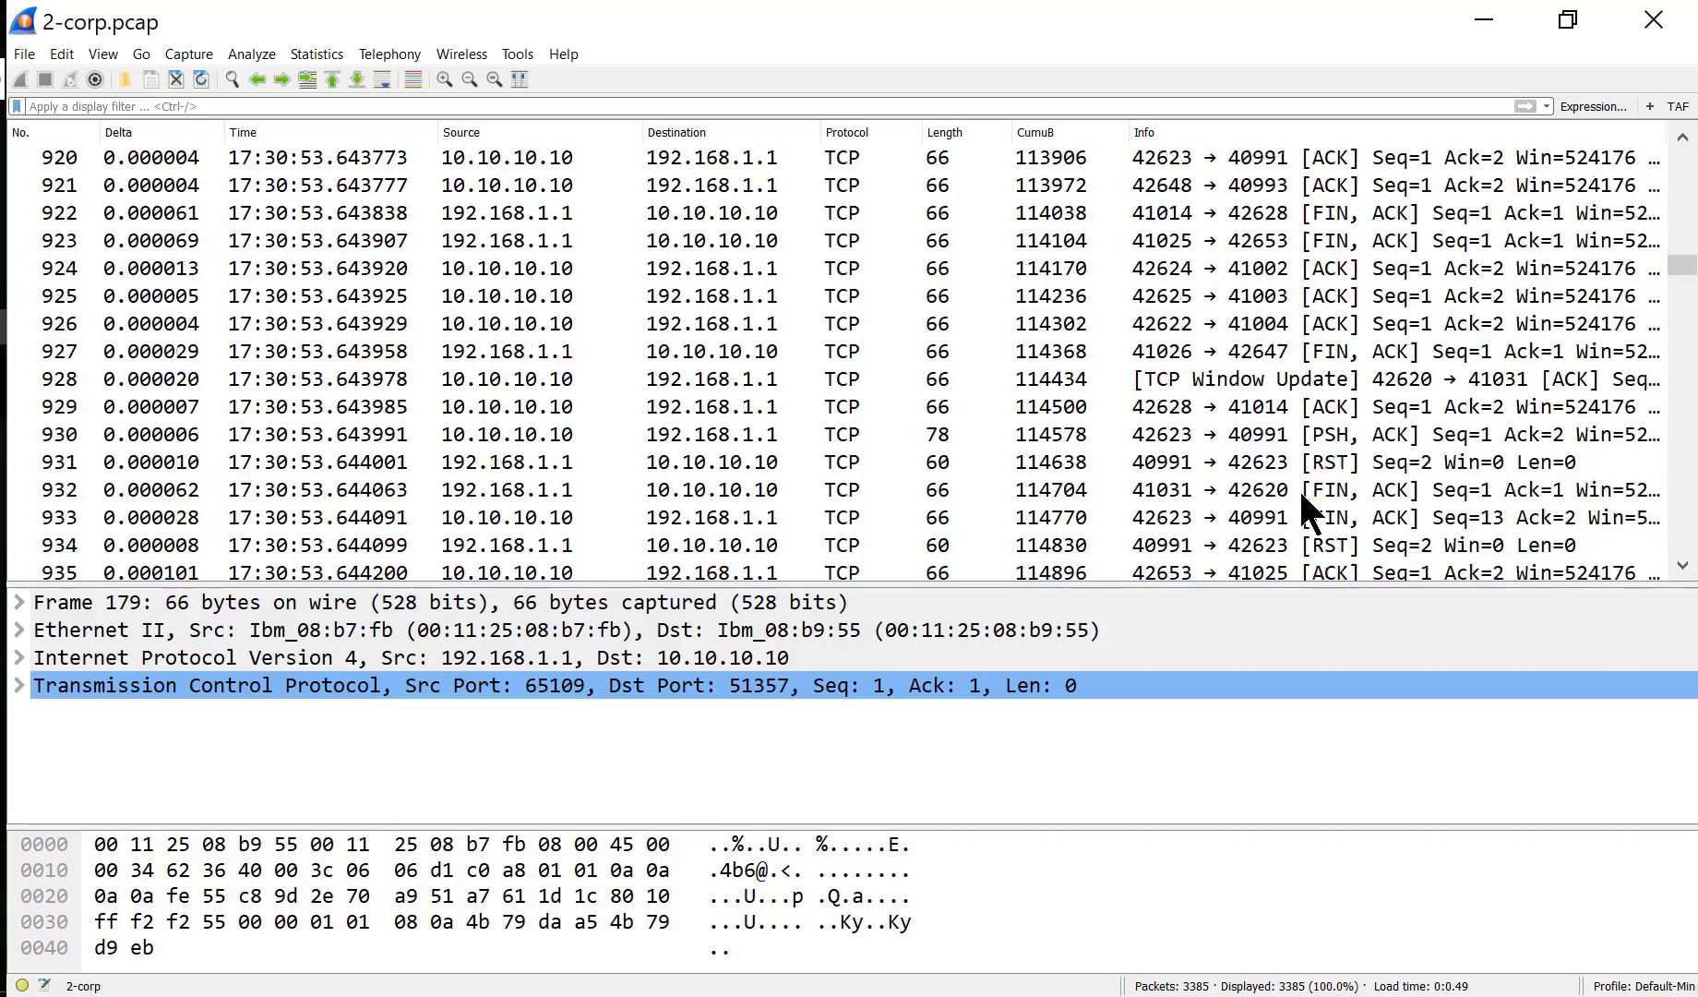
scroll("down", 3)
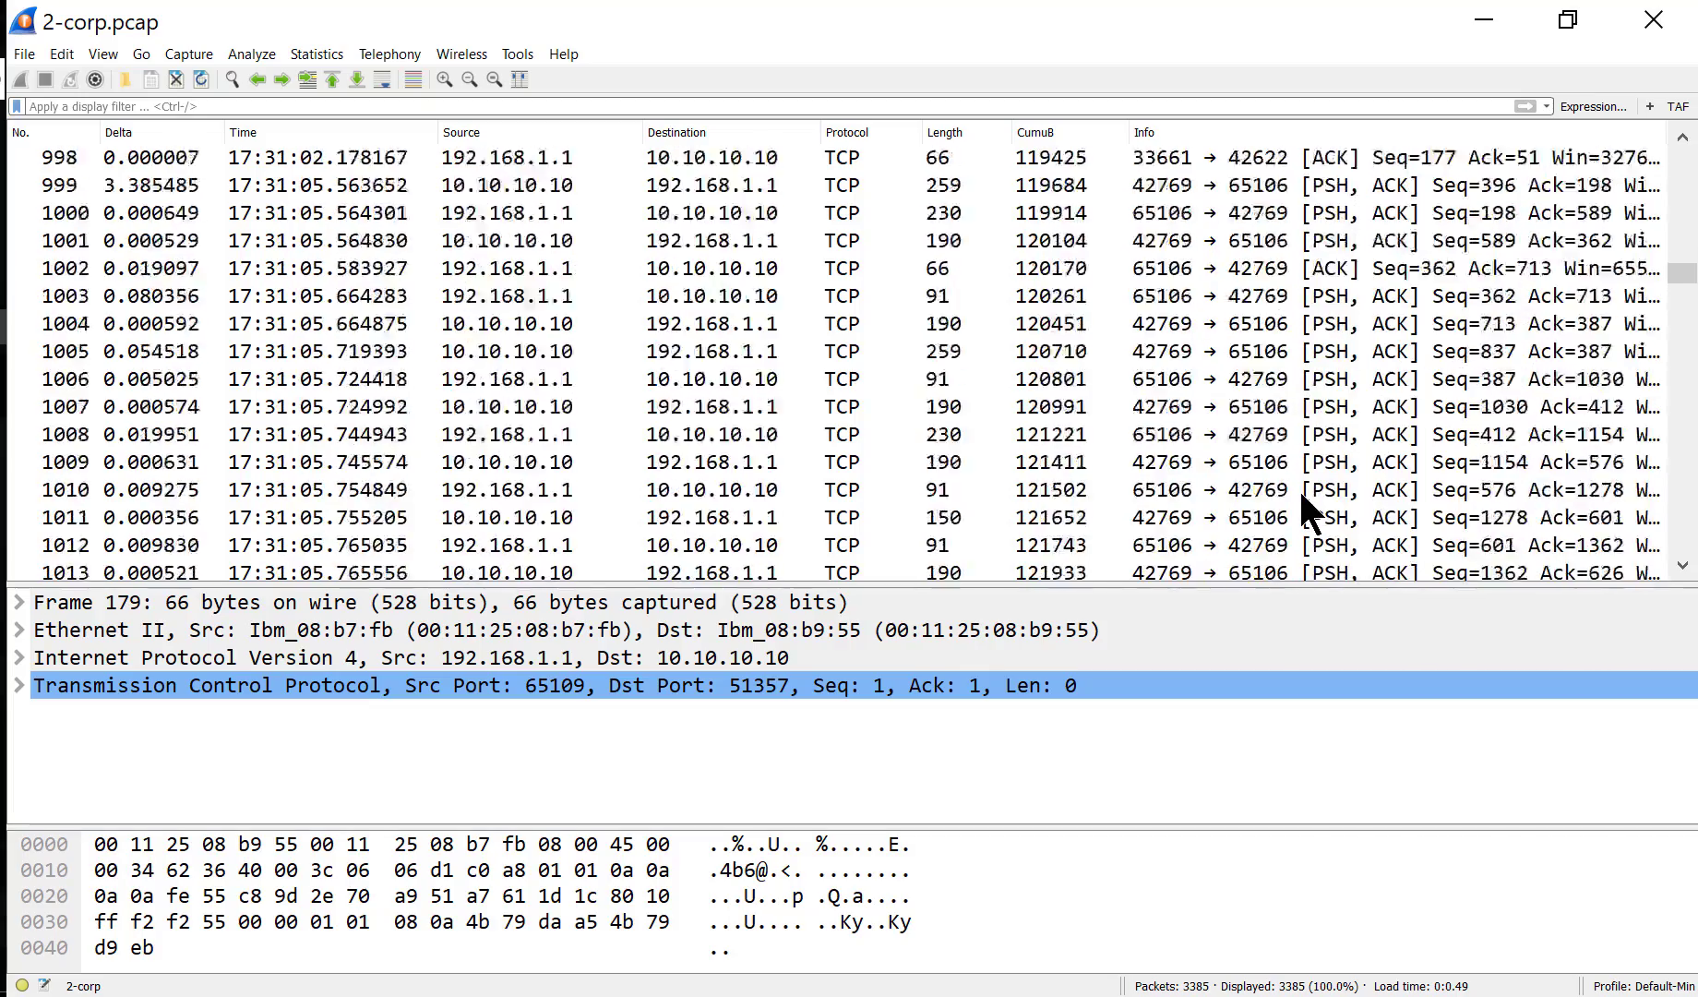
scroll("down", 3)
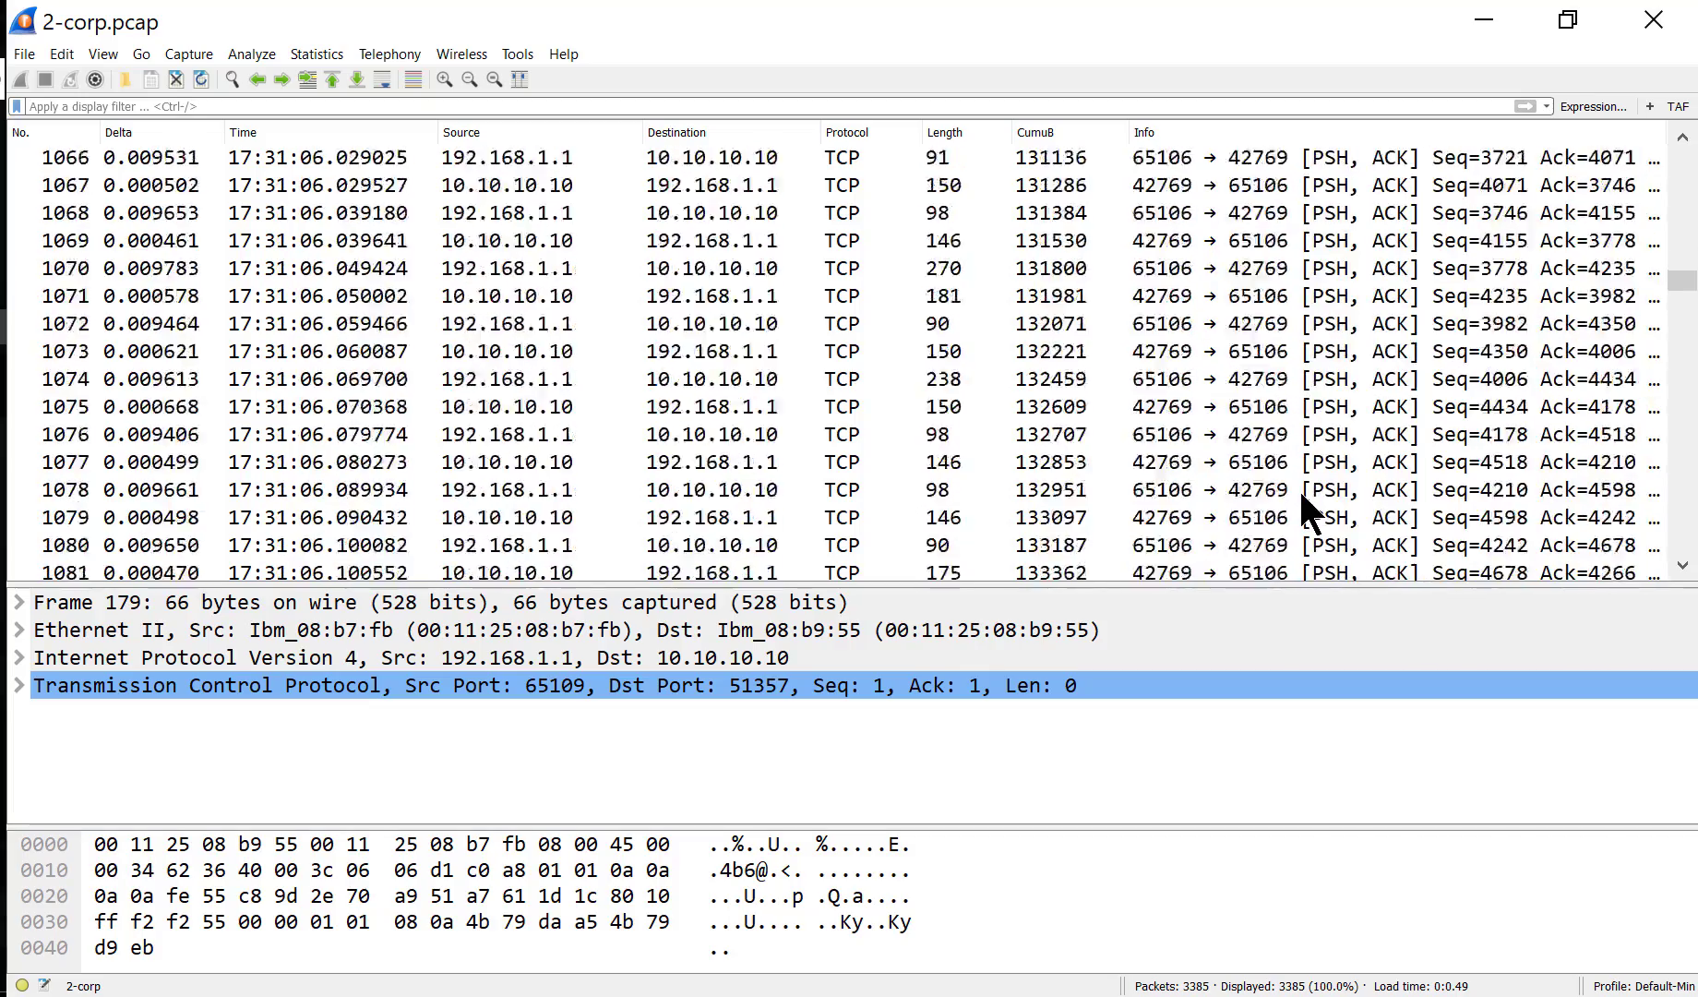
scroll("down", 3)
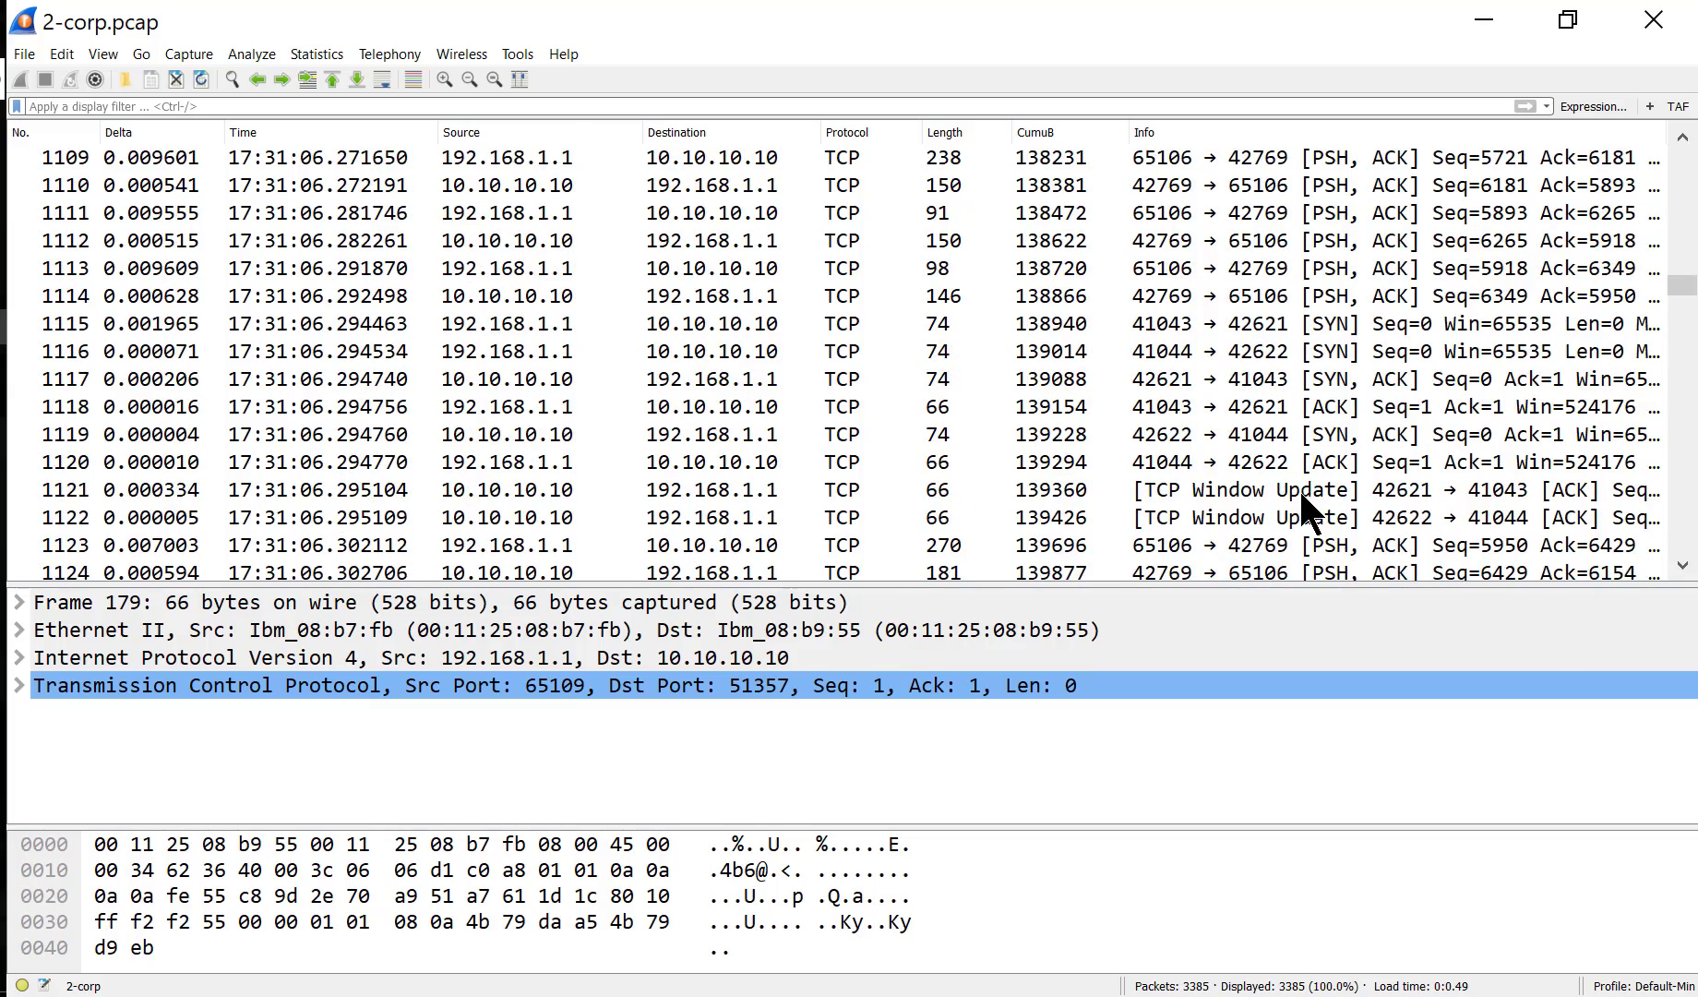
- Show the TCP tab of Statistics > Conversations, listing 263 TCP conversations
left_click(316, 53)
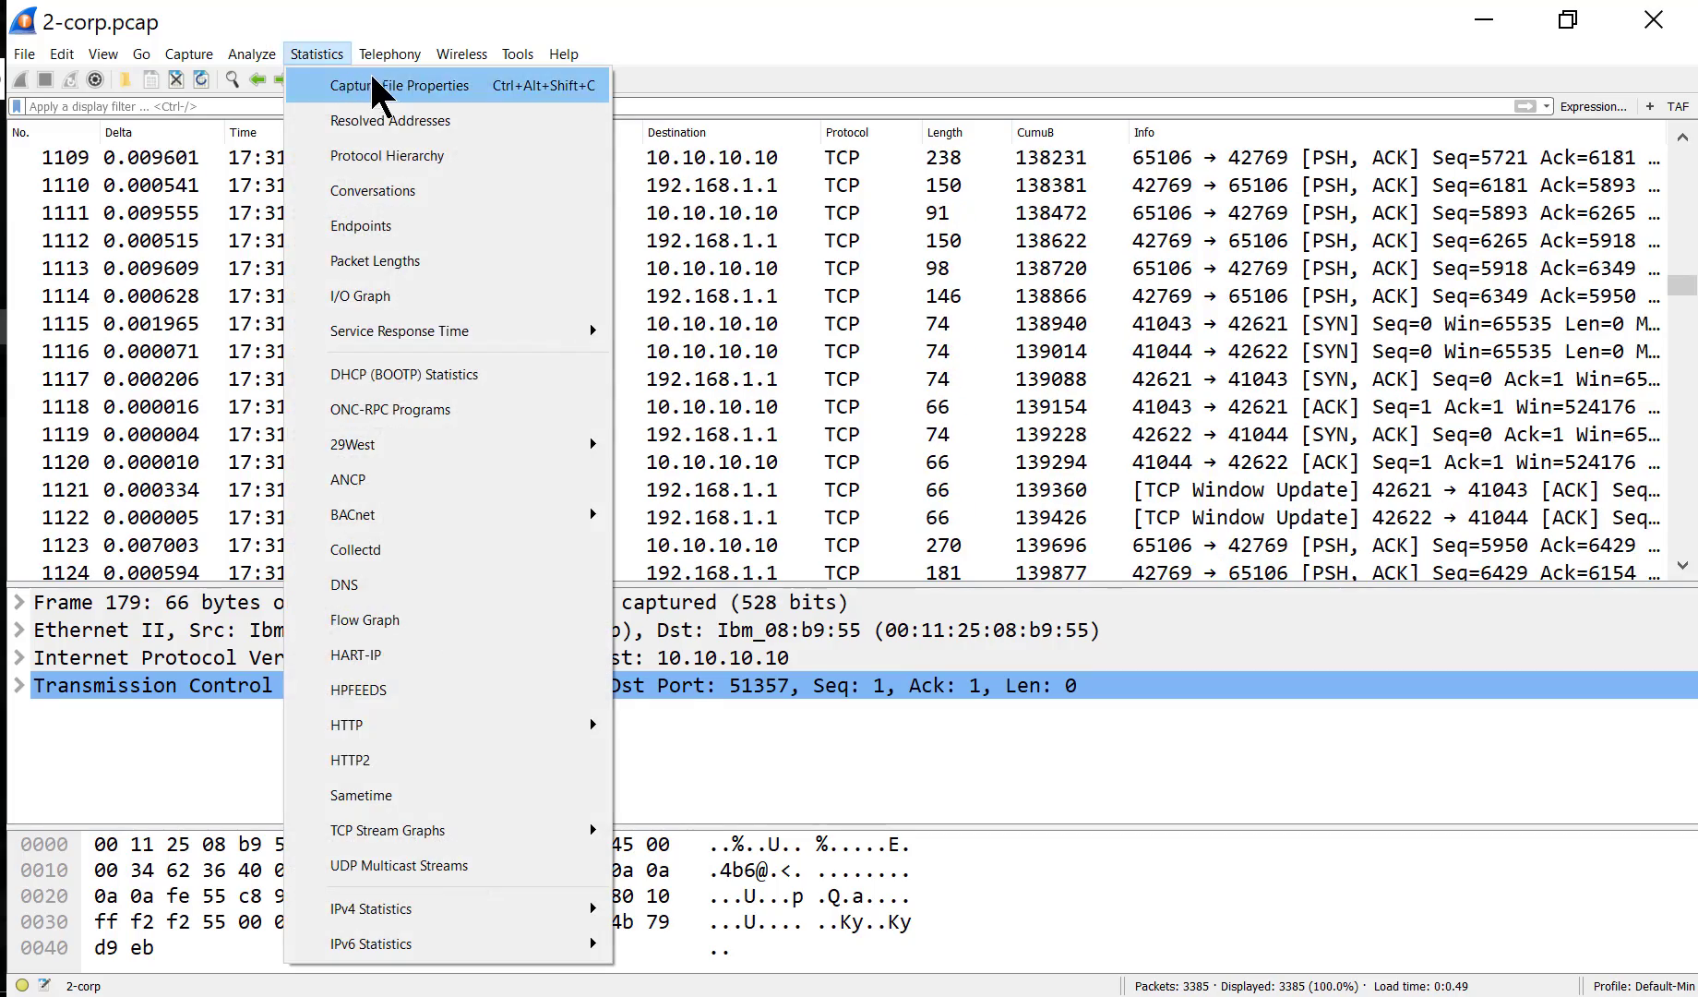
left_click(251, 53)
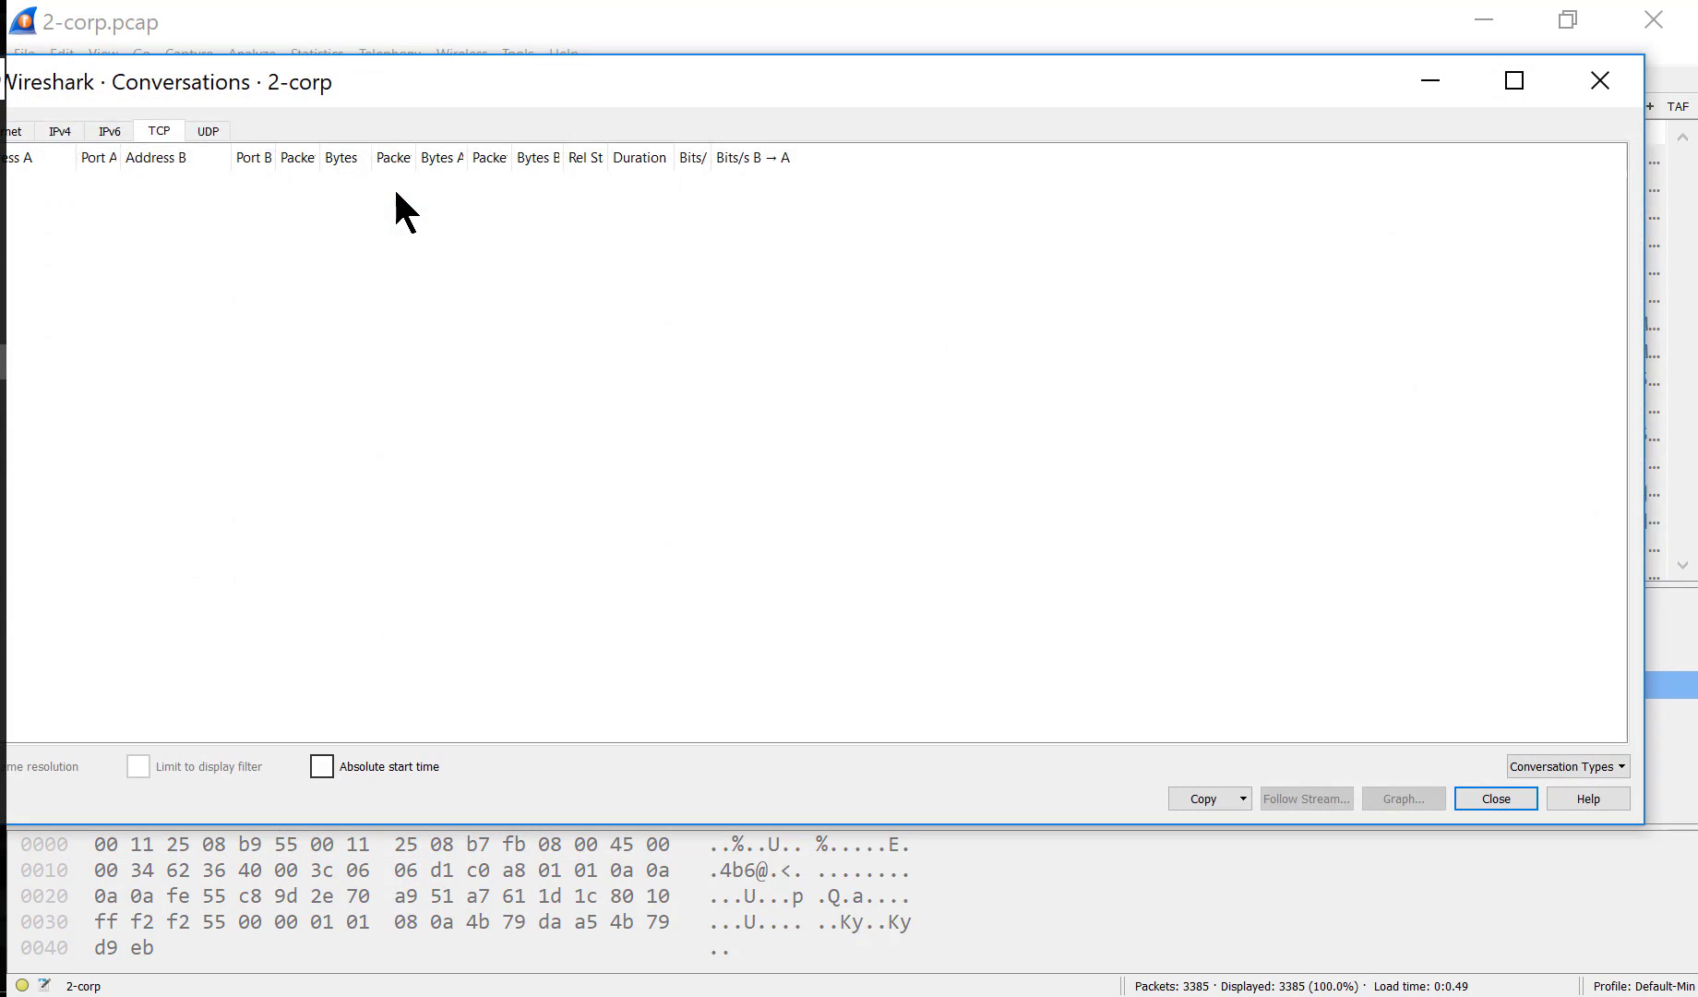
left_click(158, 130)
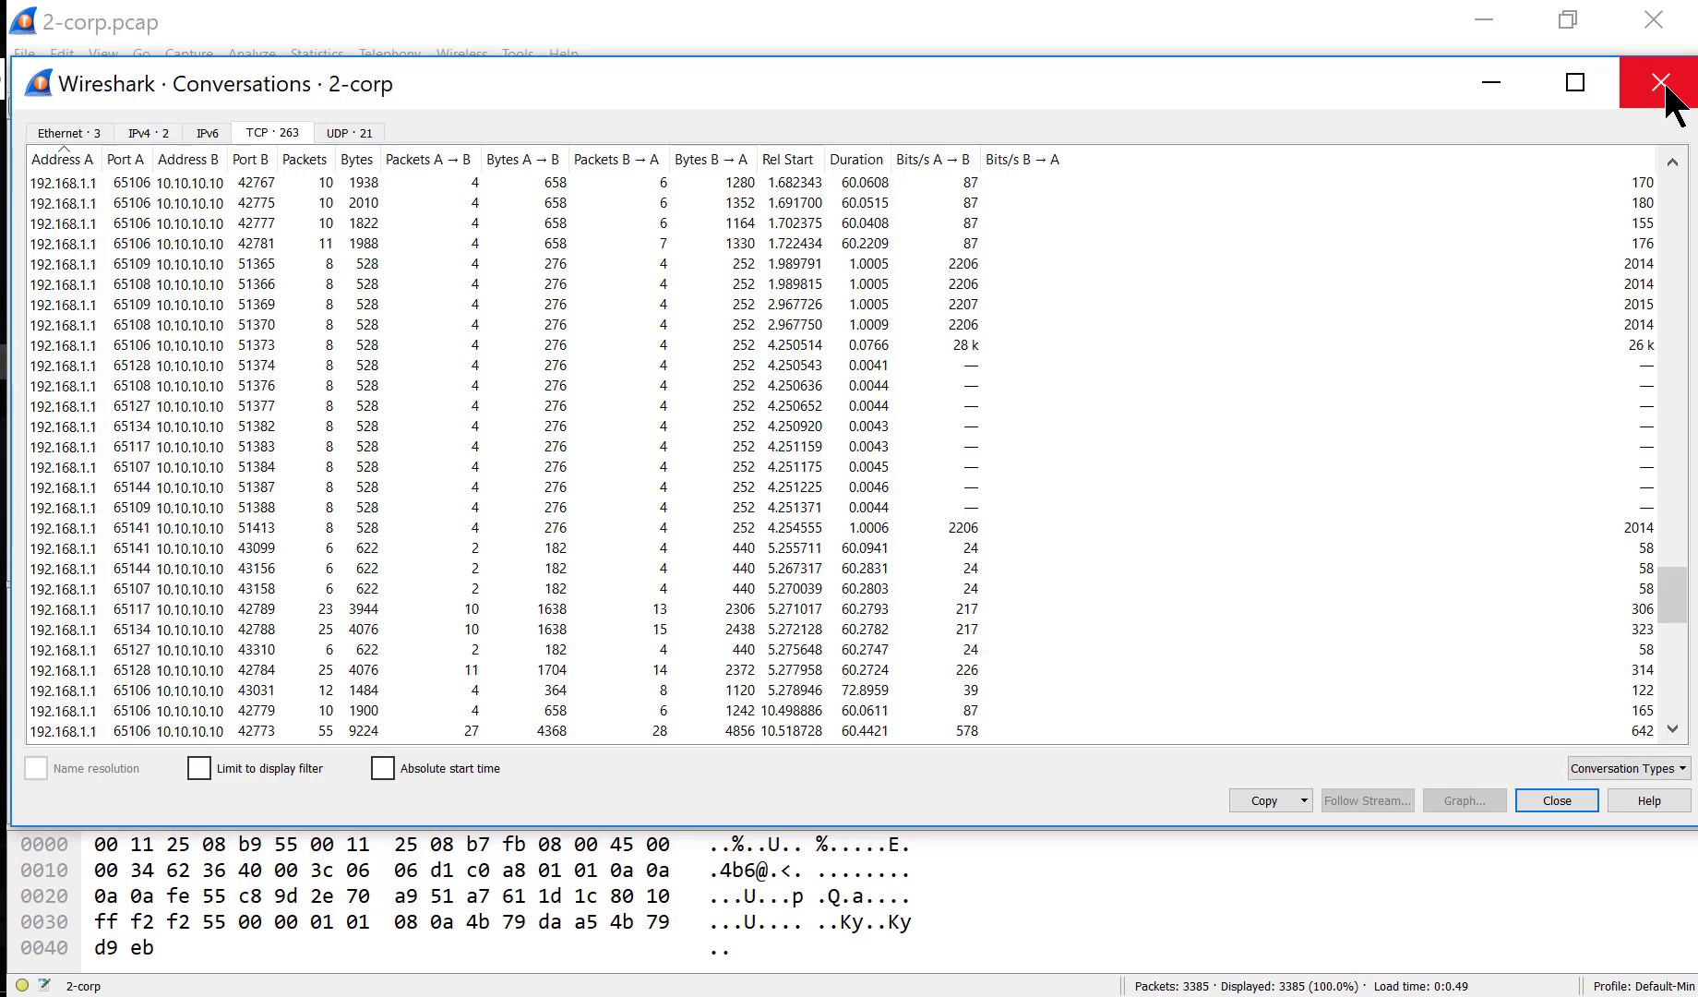
mouse_move(1466, 129)
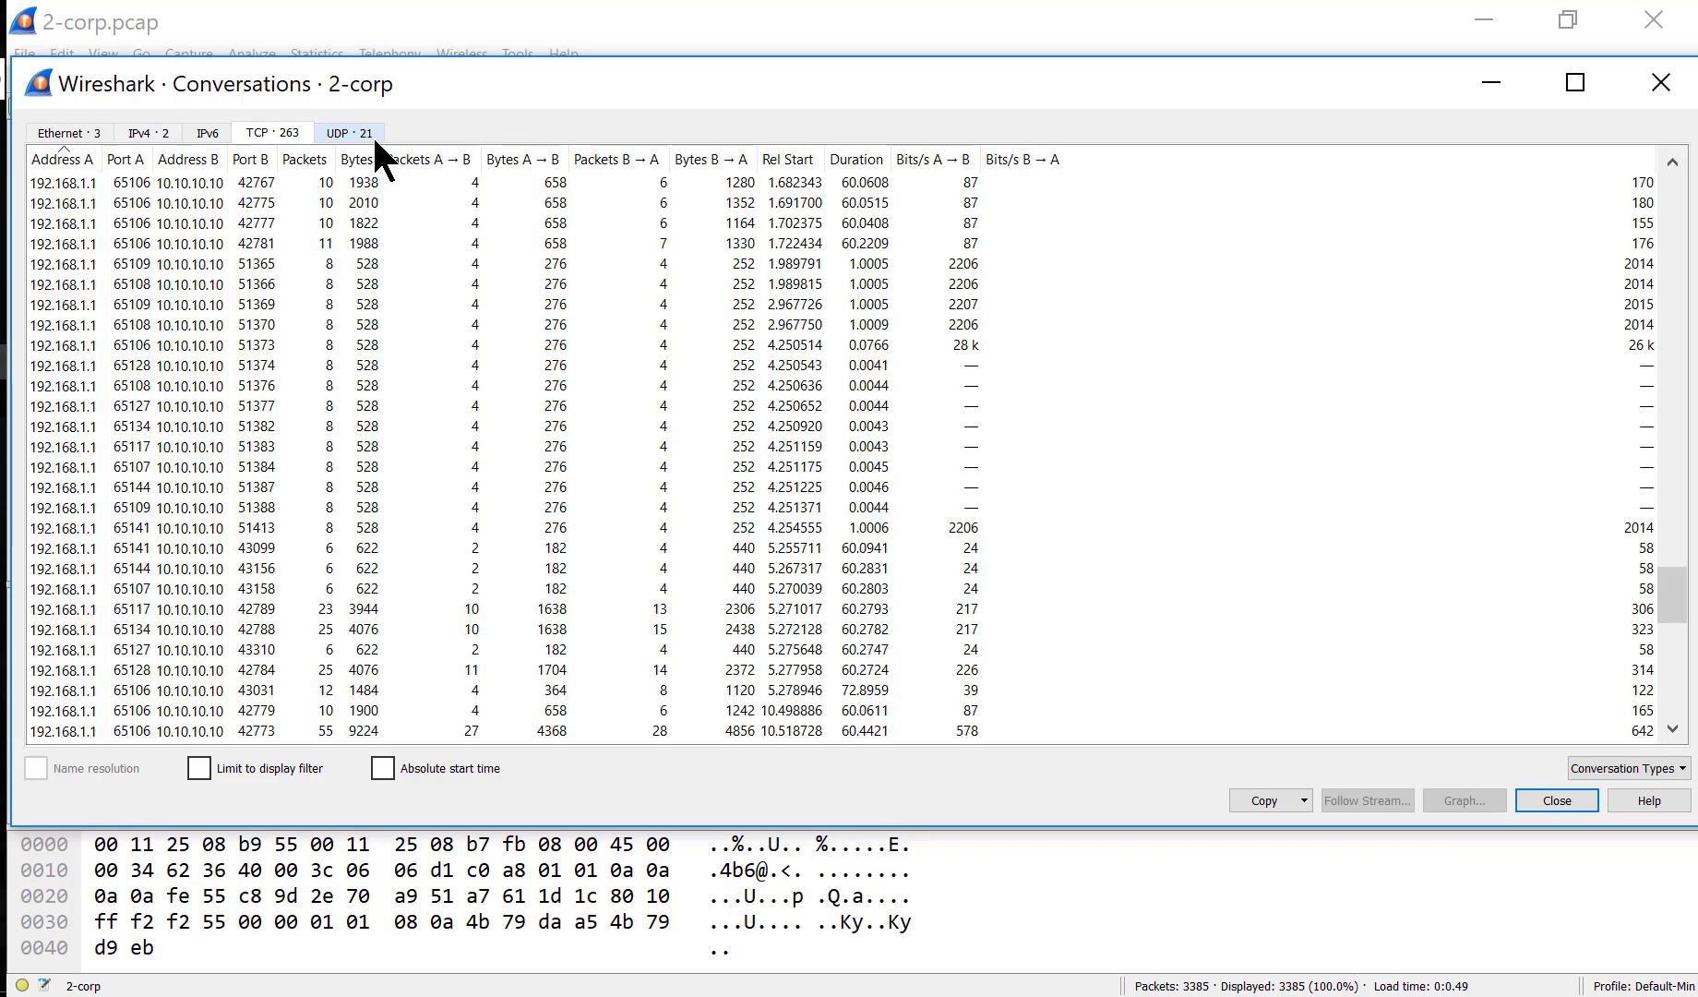
- Show the 21 UDP conversations from 192.168.1.1 to 172.16.1.1 on port 53
left_click(349, 133)
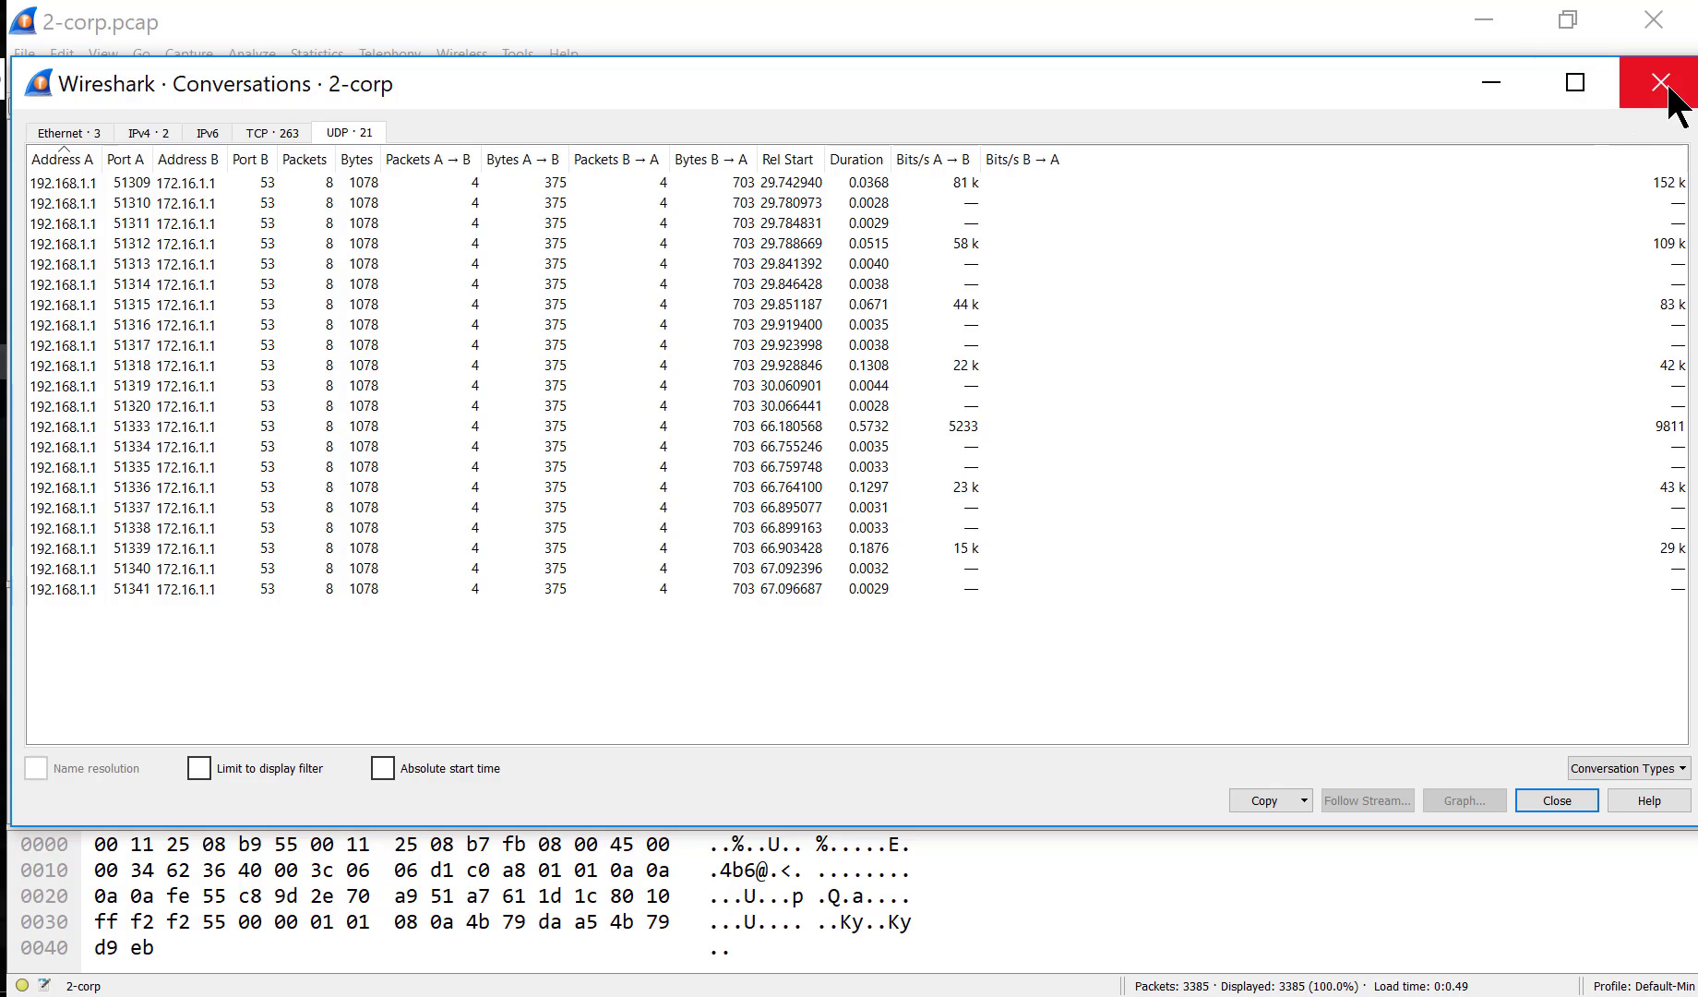
left_click(1654, 83)
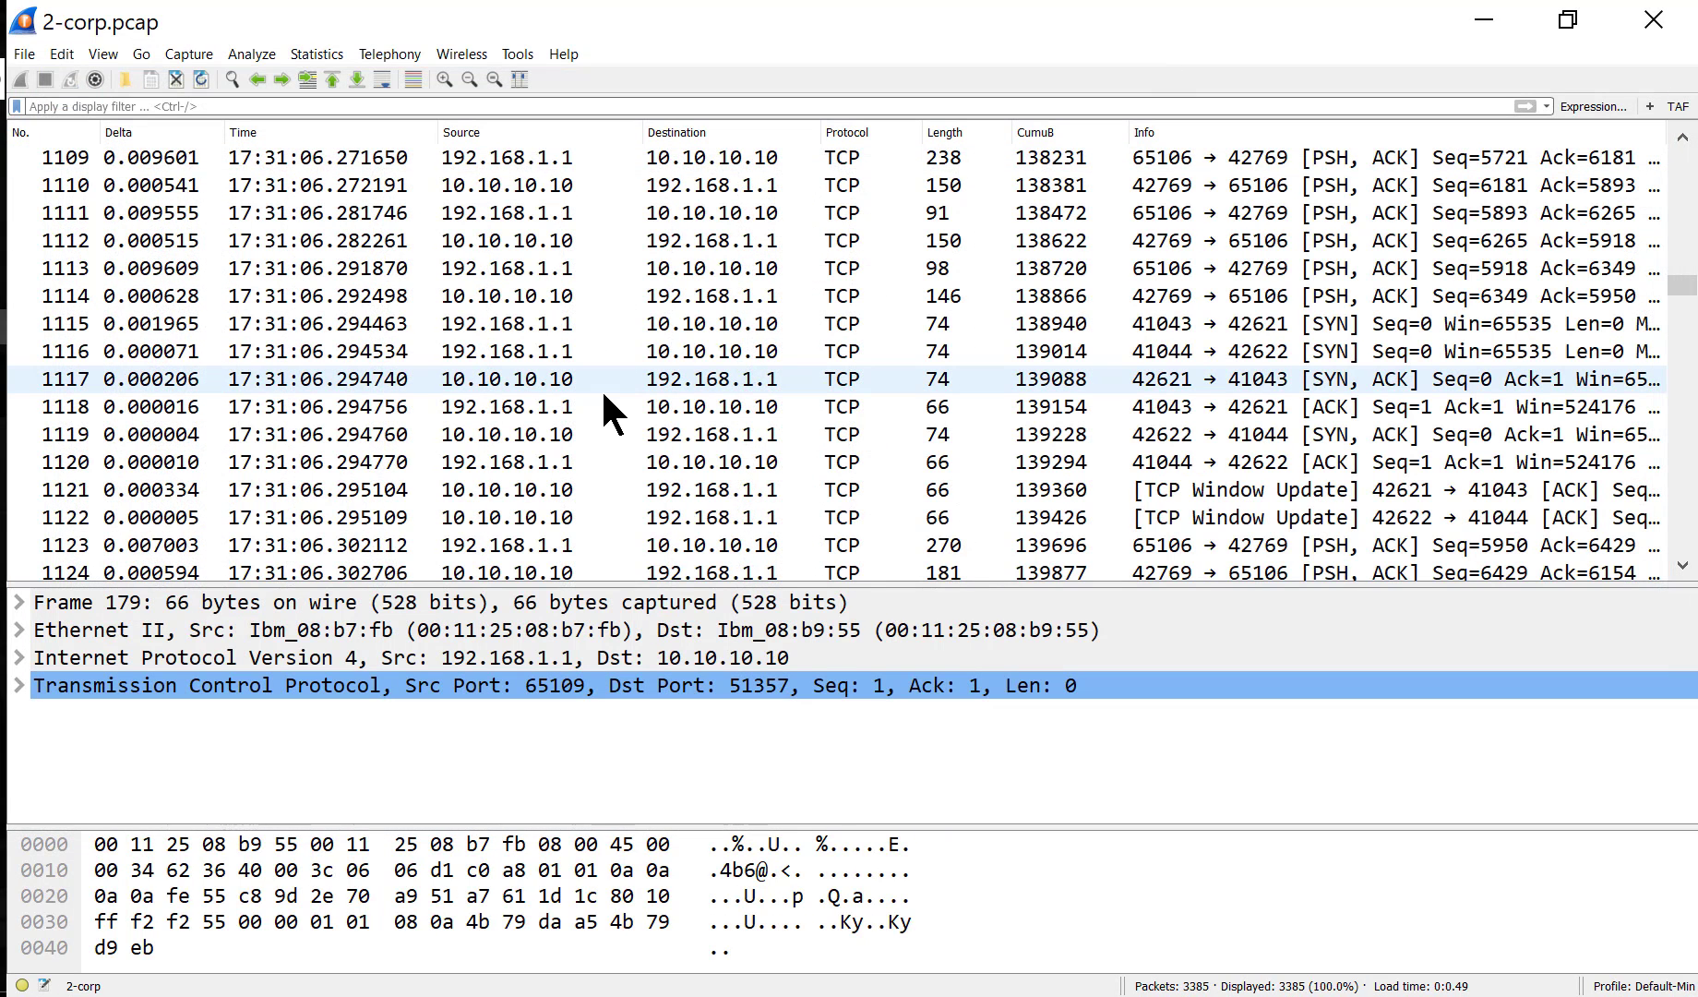
scroll("down", 3)
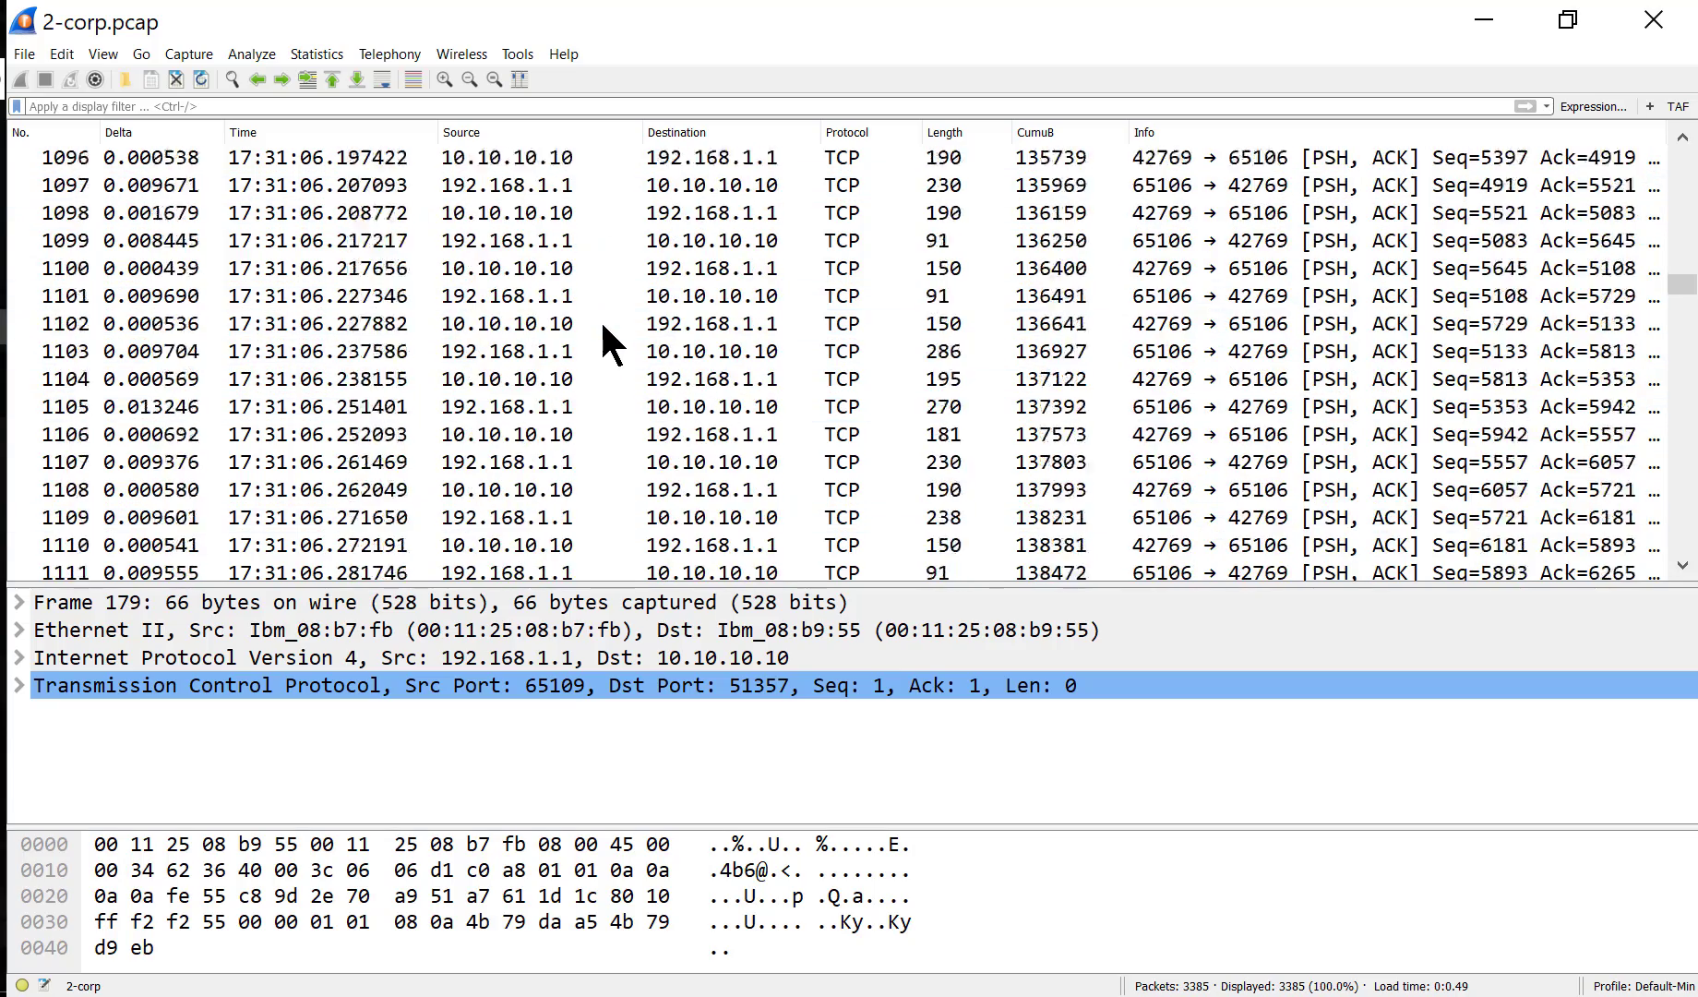
scroll("down", 3)
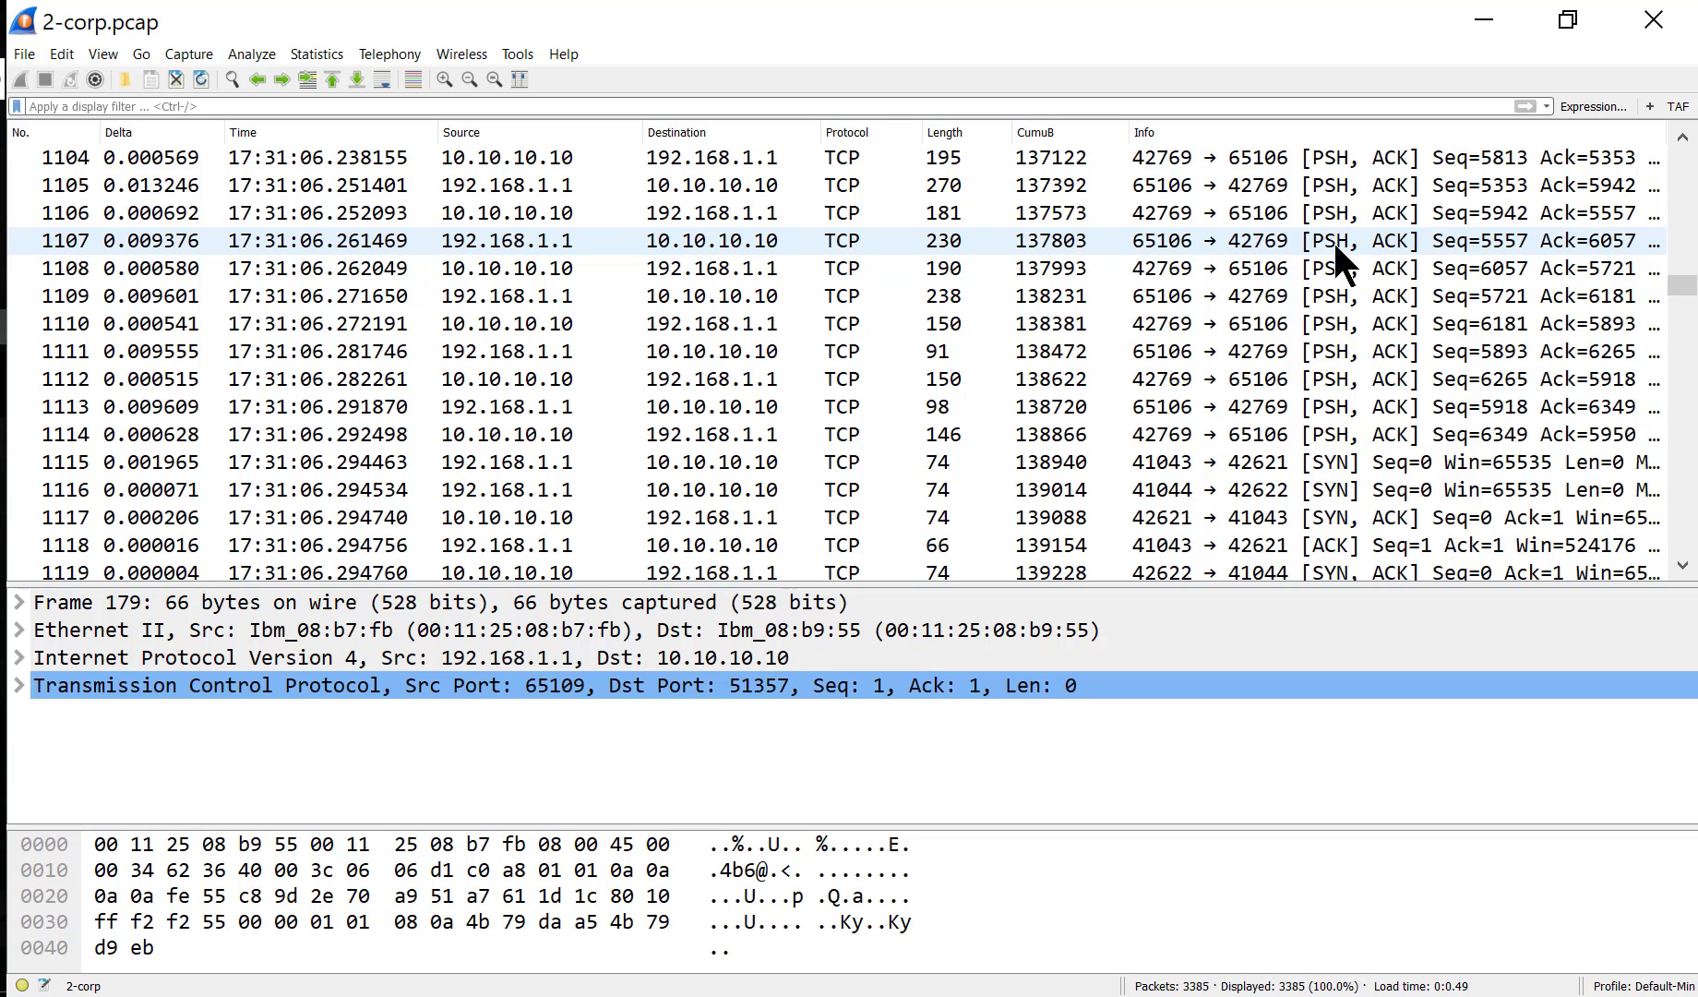
scroll("down", 3)
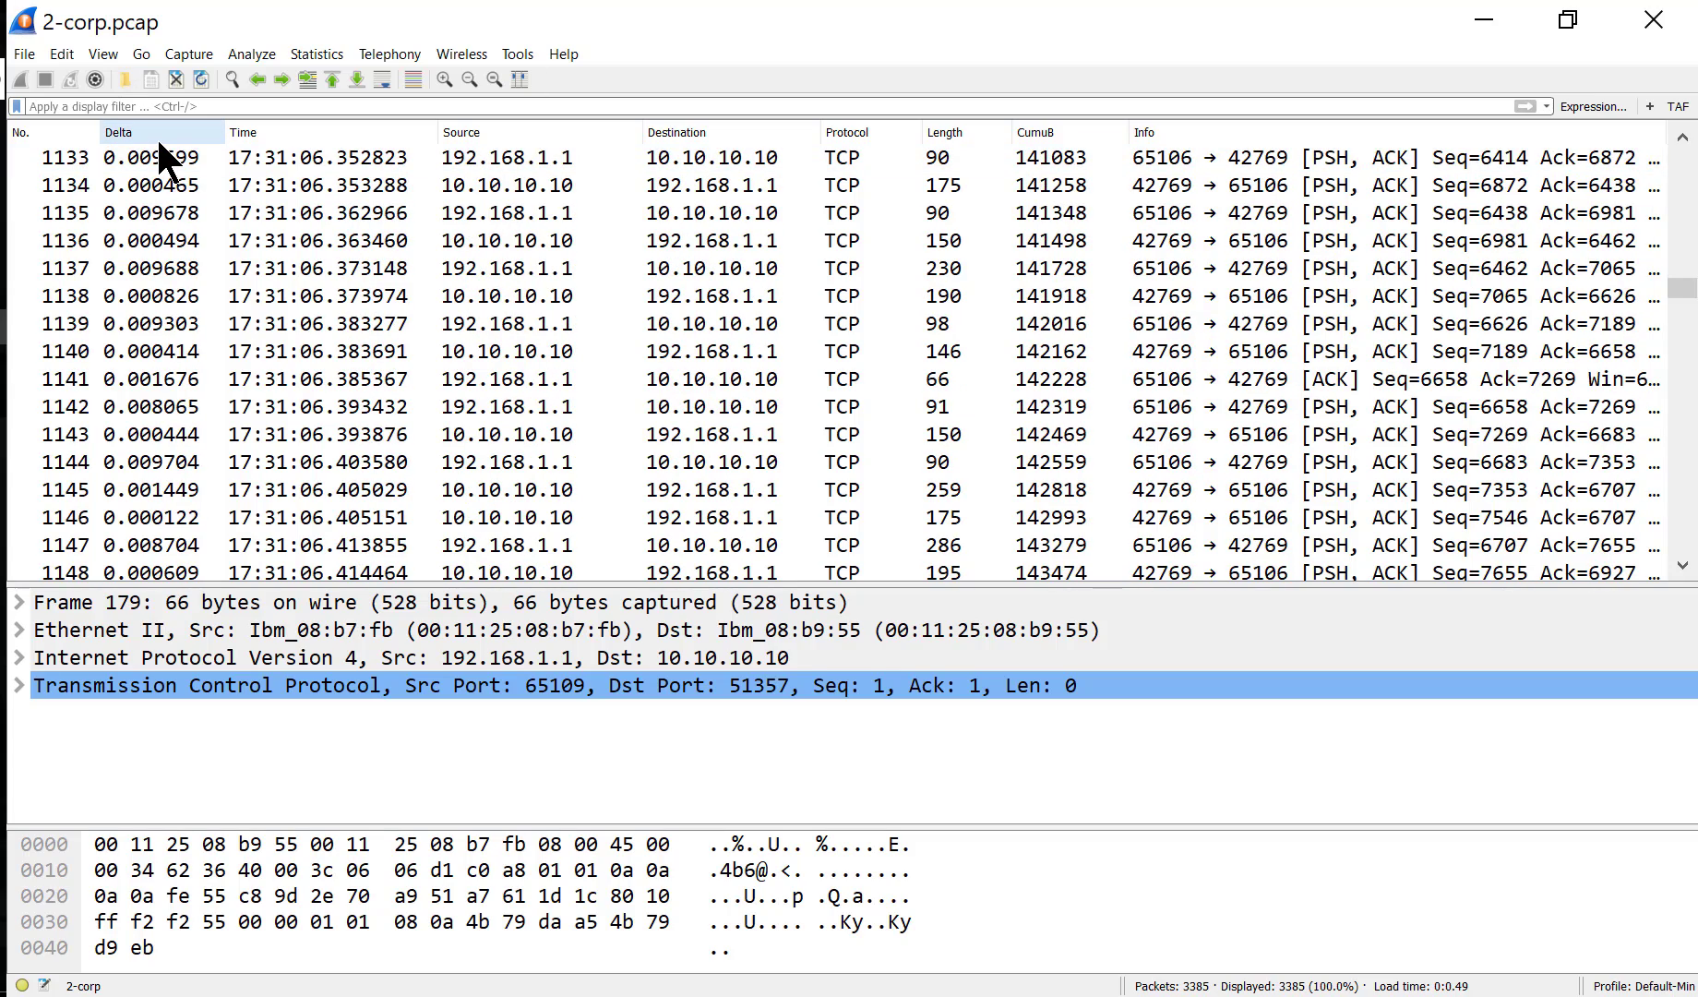
- Select packet 973, the SYN from port 41037 to 42621 after a 7.28-second gap
left_click(162, 132)
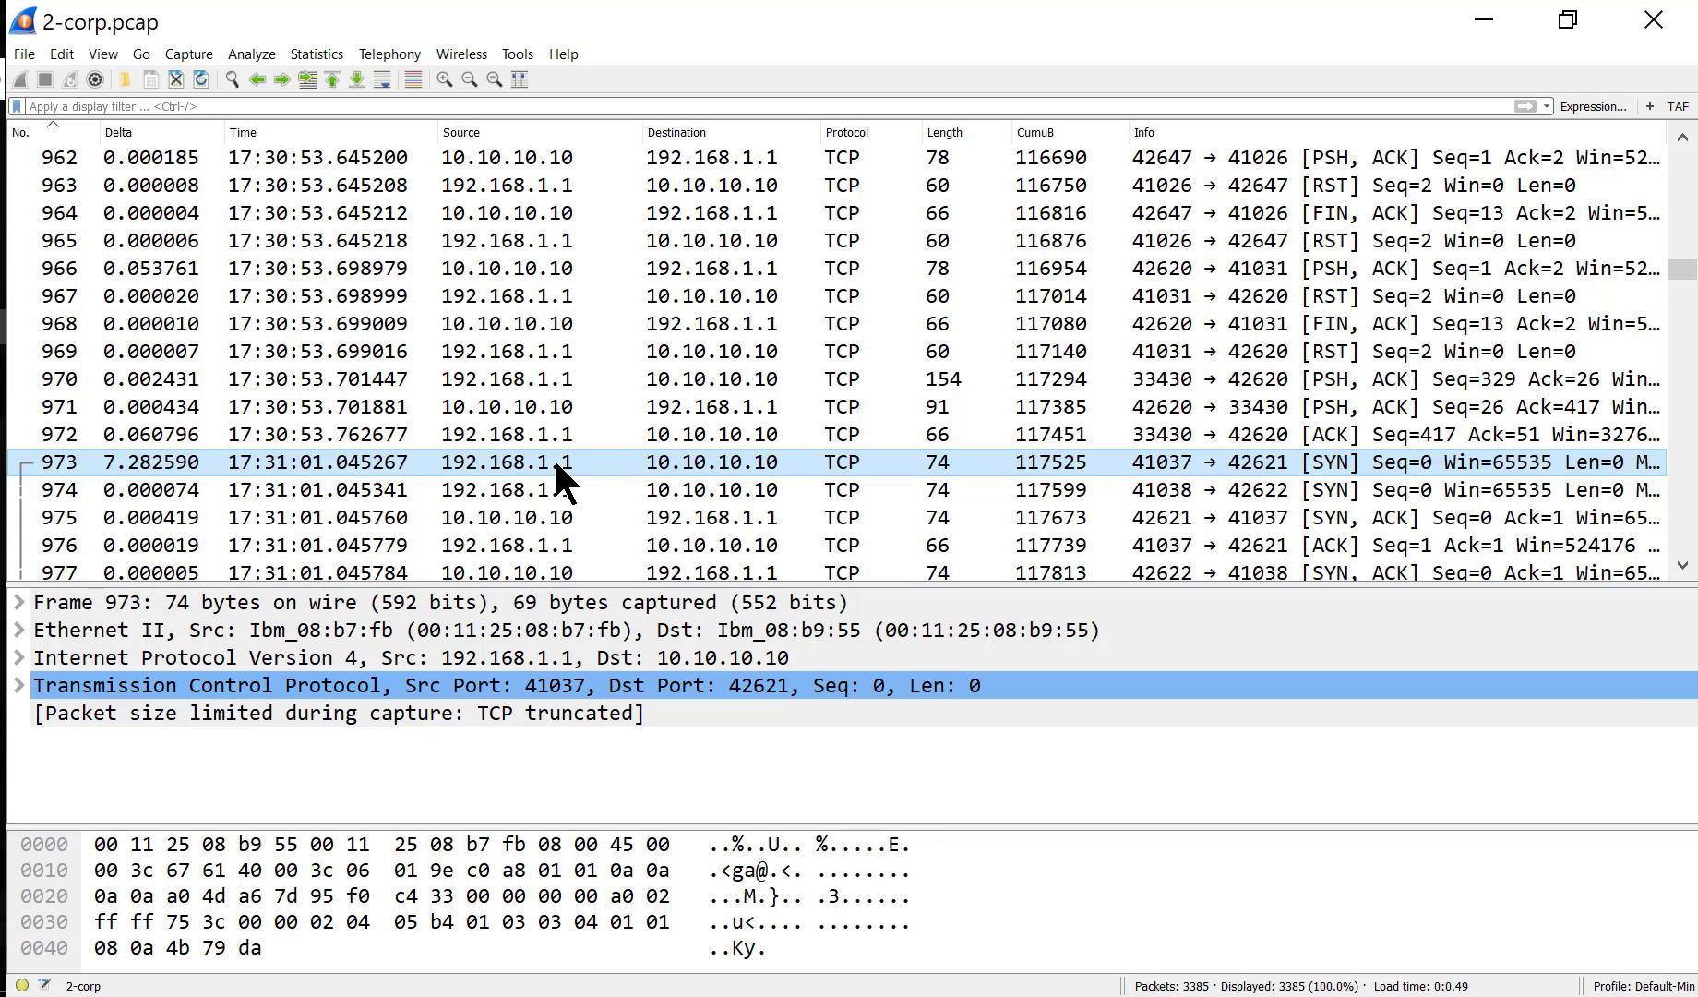
mouse_move(266, 296)
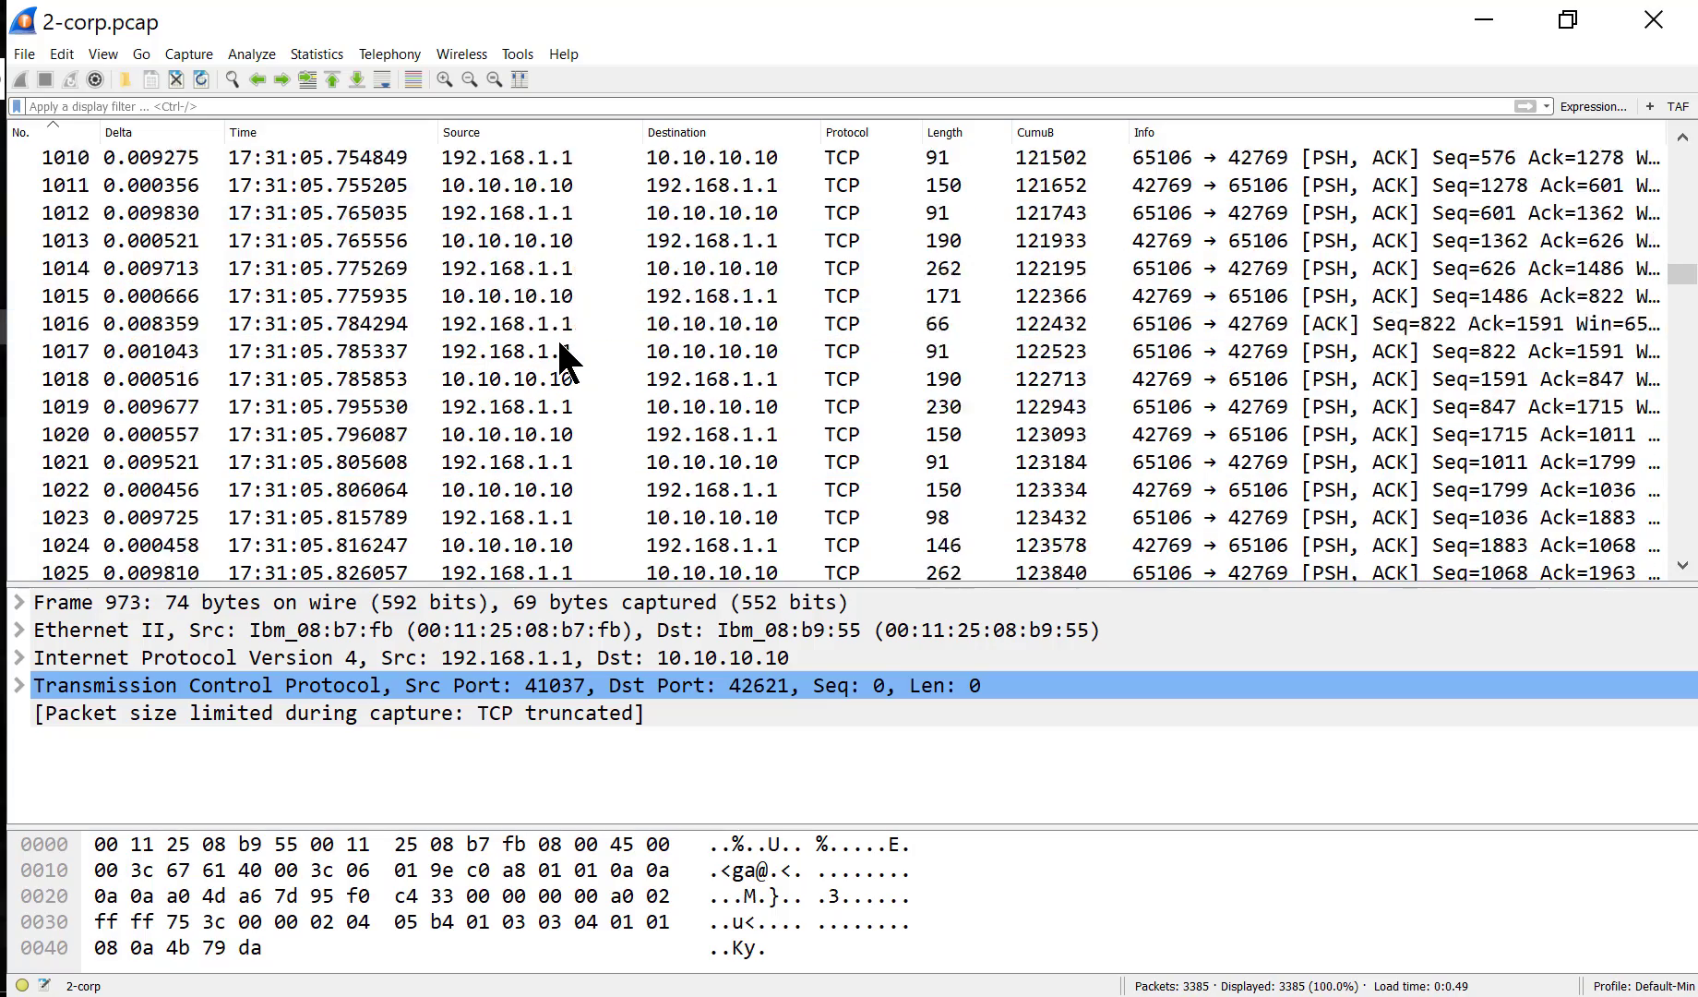
scroll("down", 3)
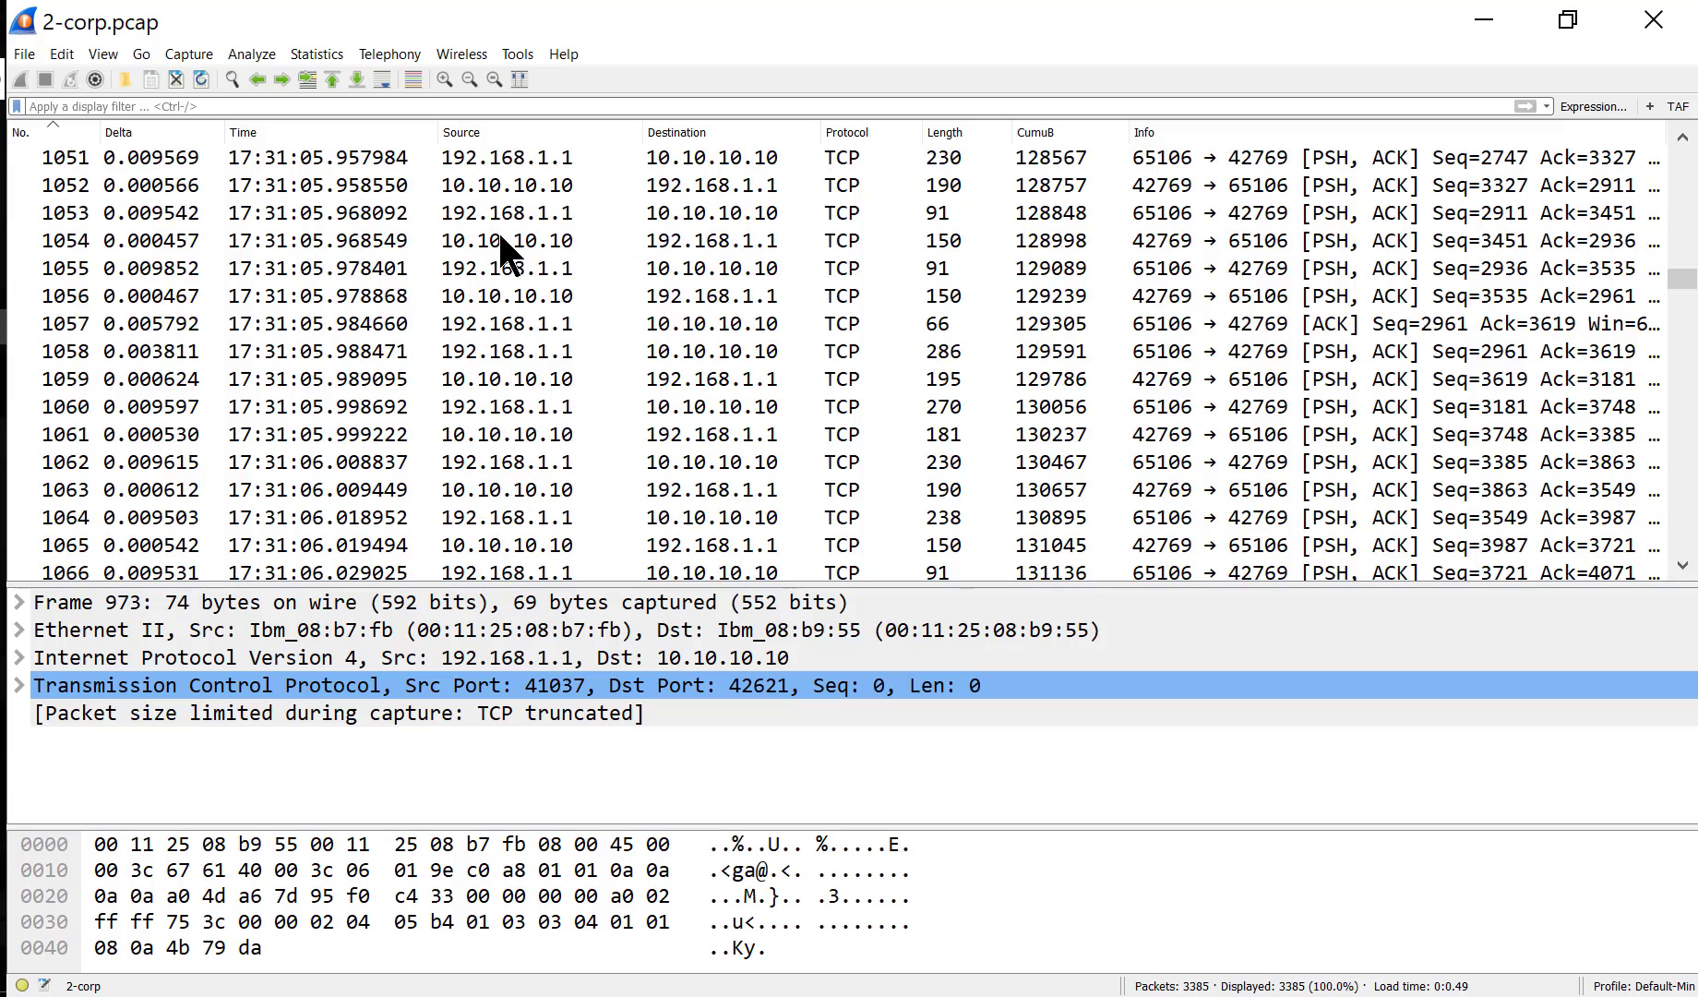
left_click(1320, 323)
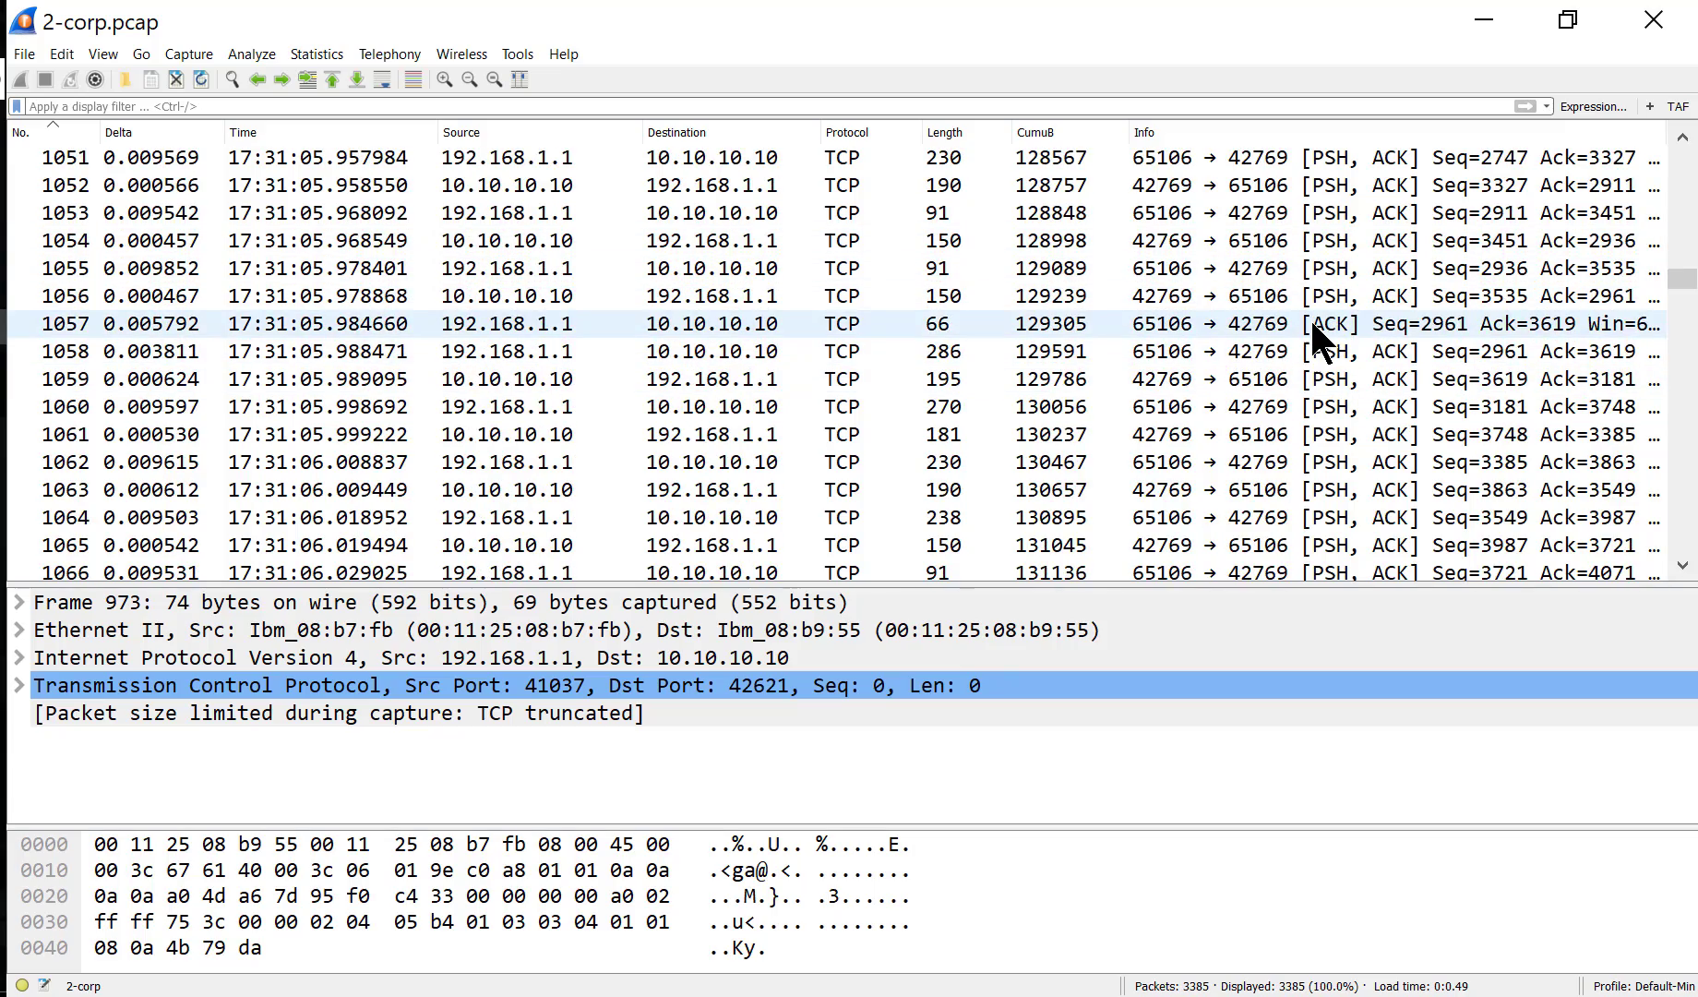
scroll("down", 3)
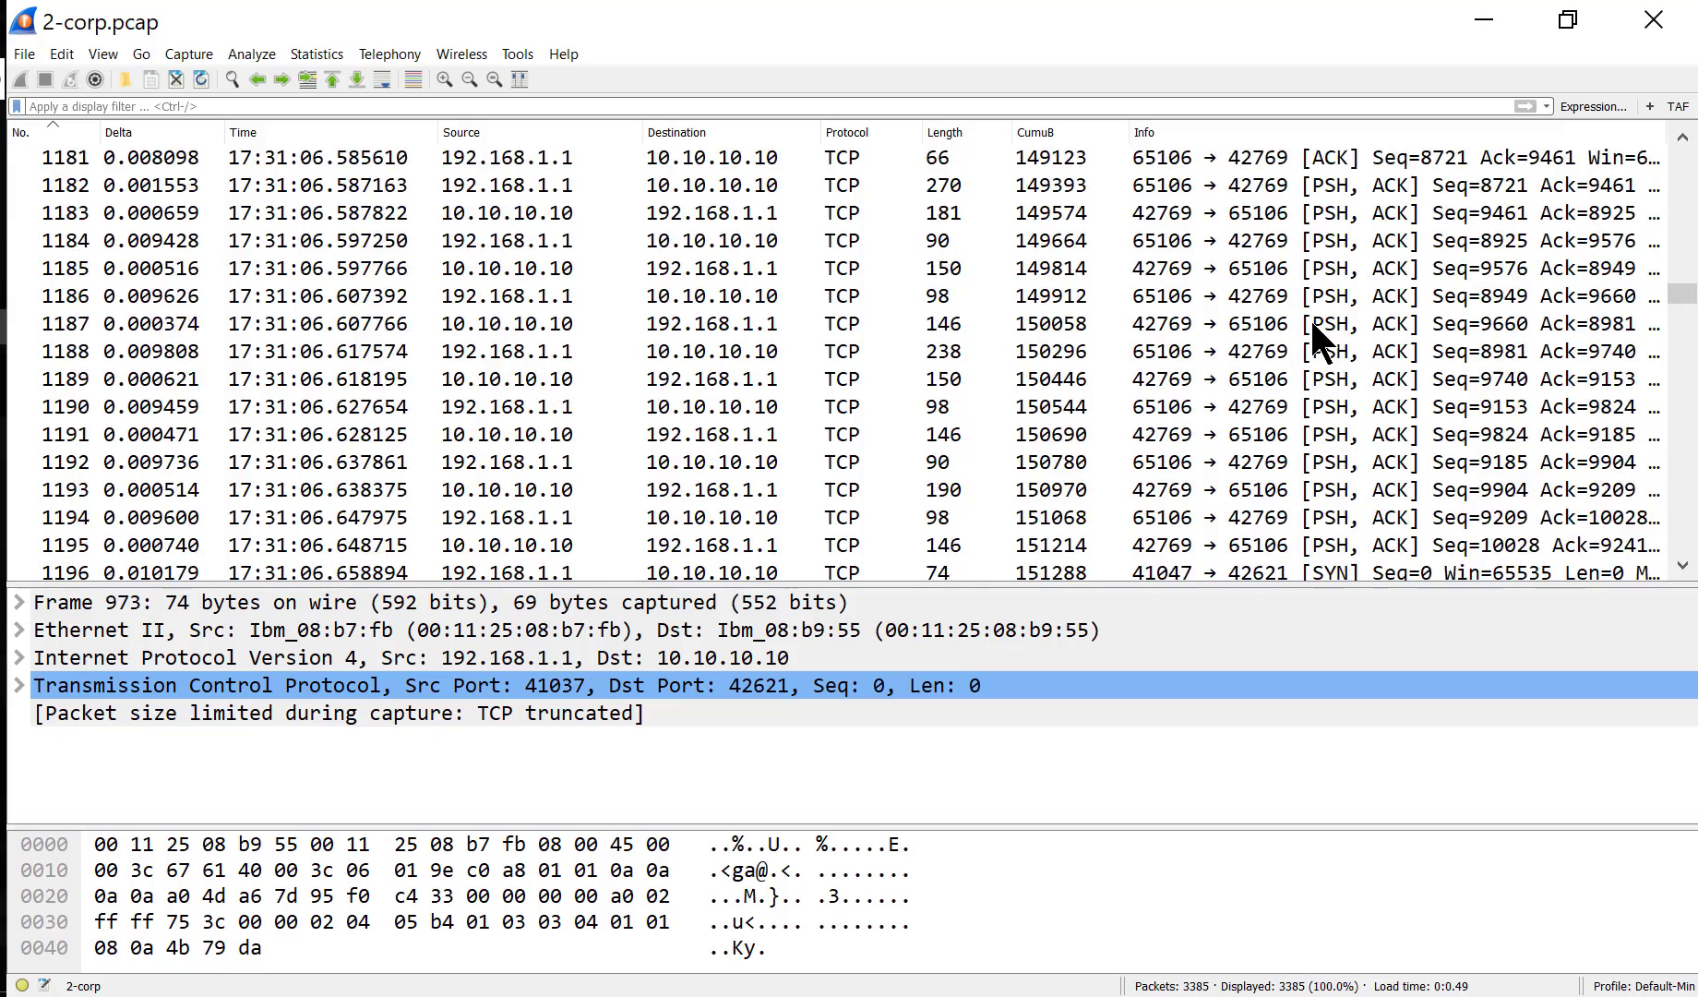
scroll("down", 3)
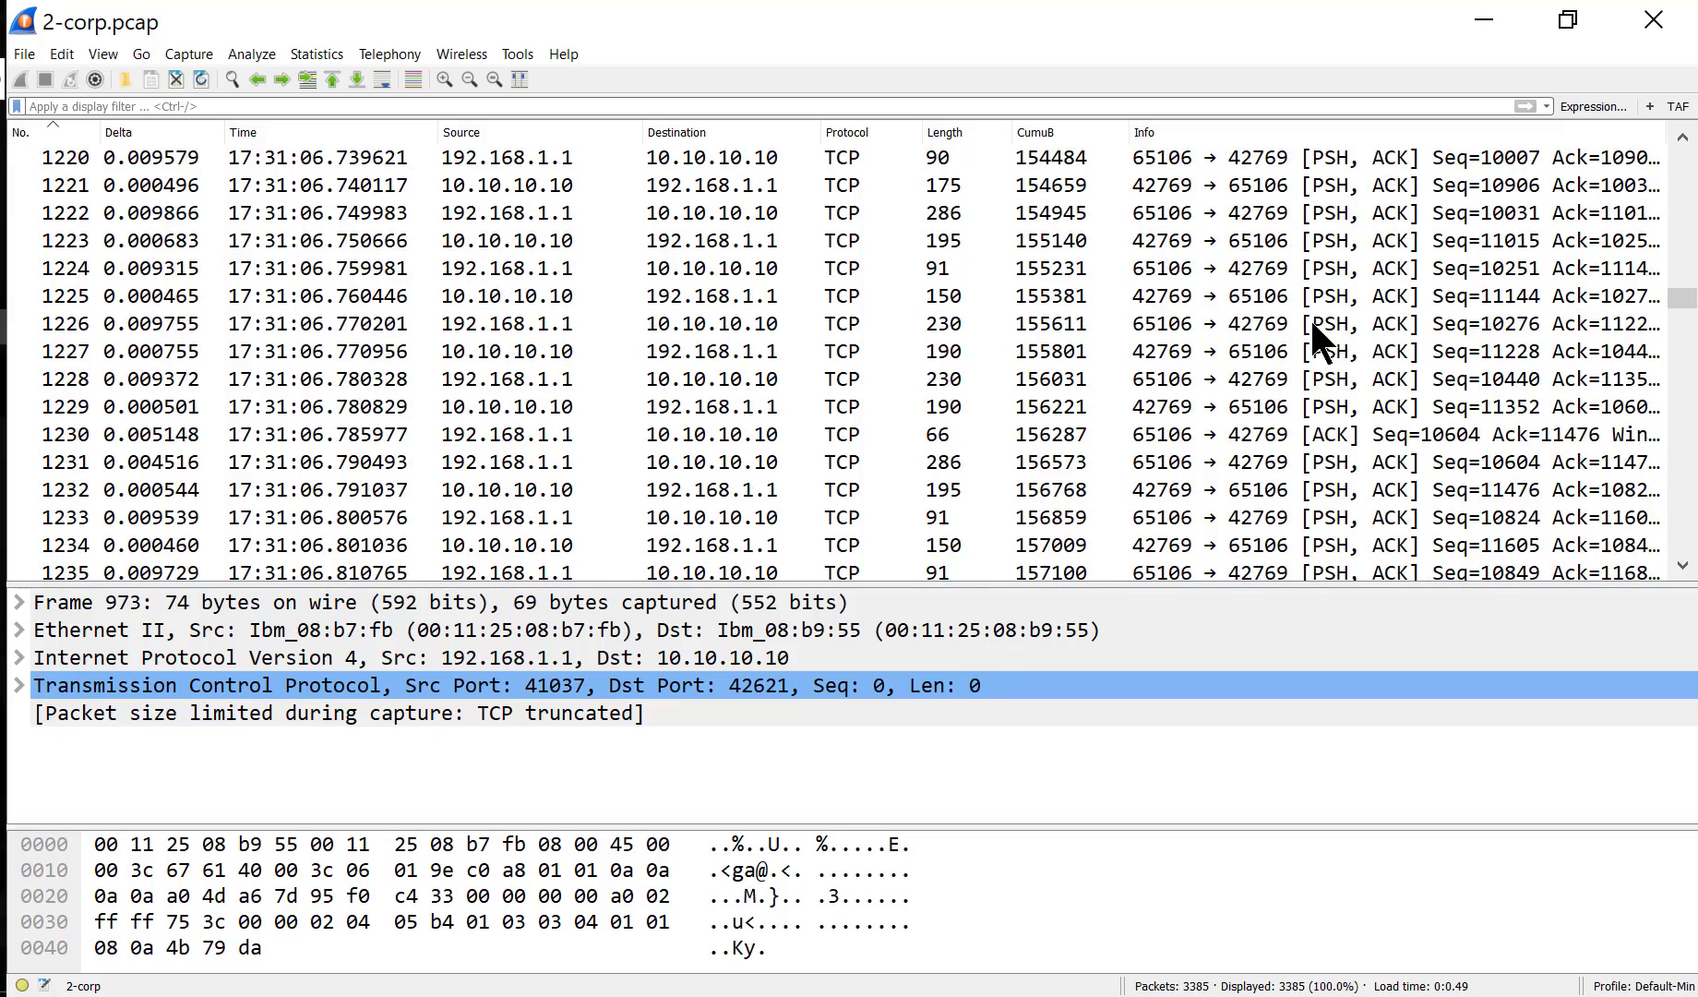
scroll("down", 3)
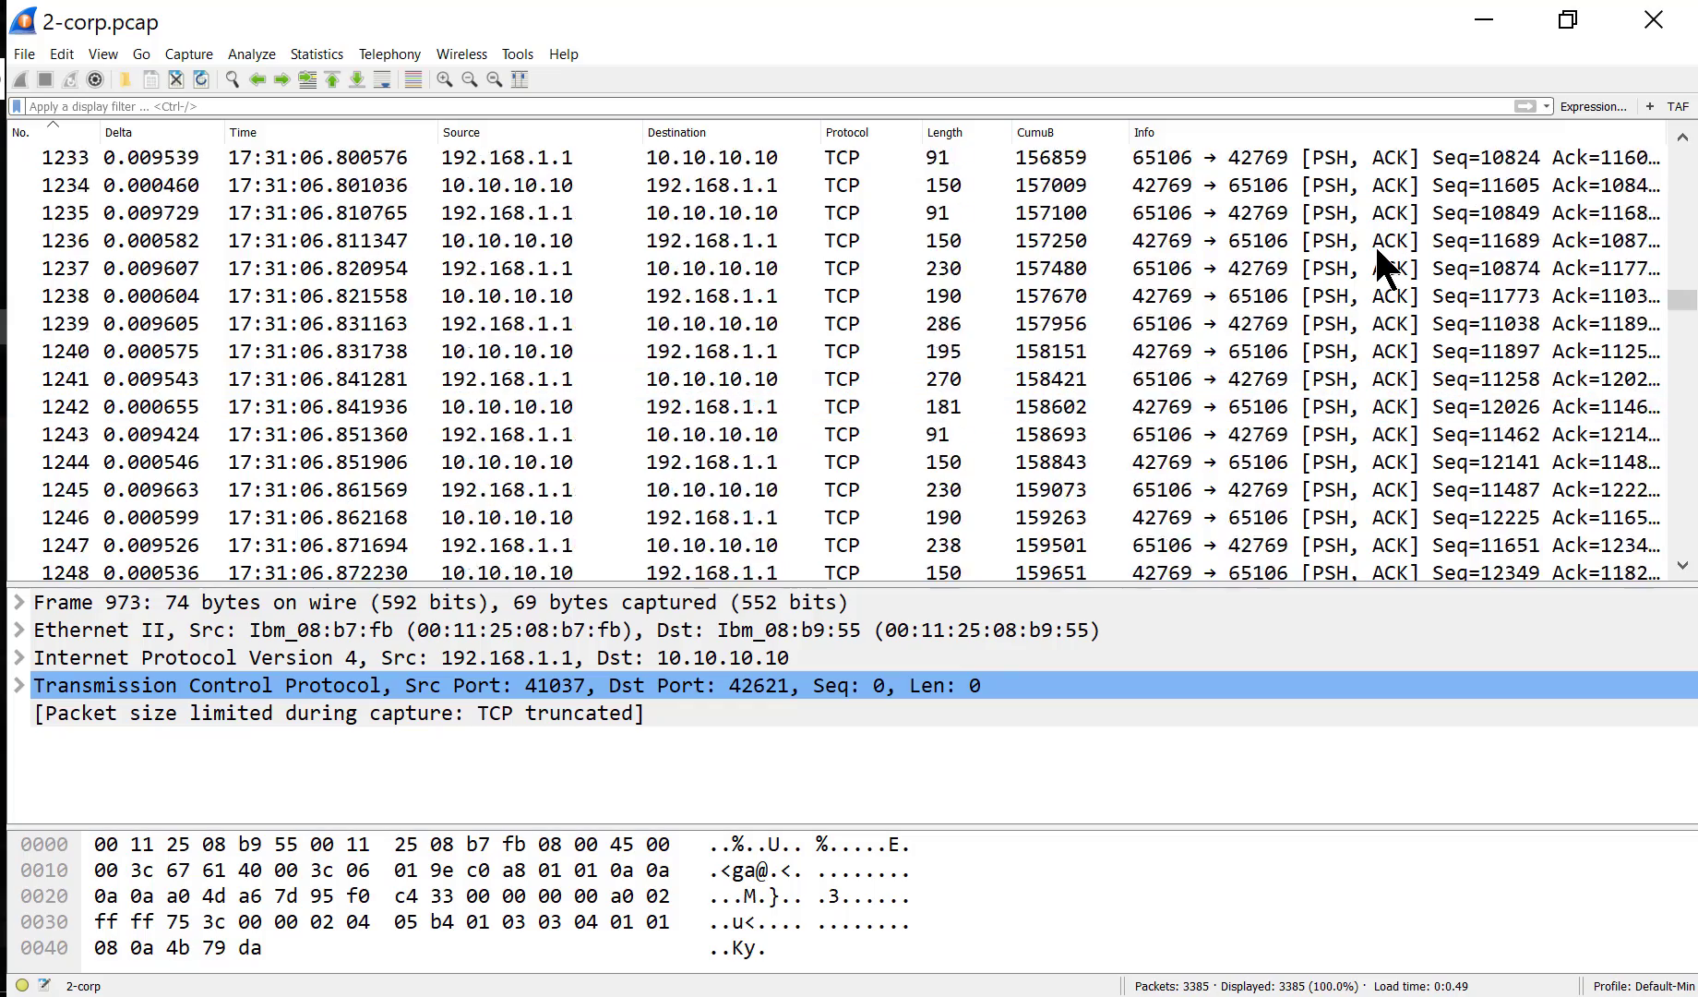
scroll("down", 3)
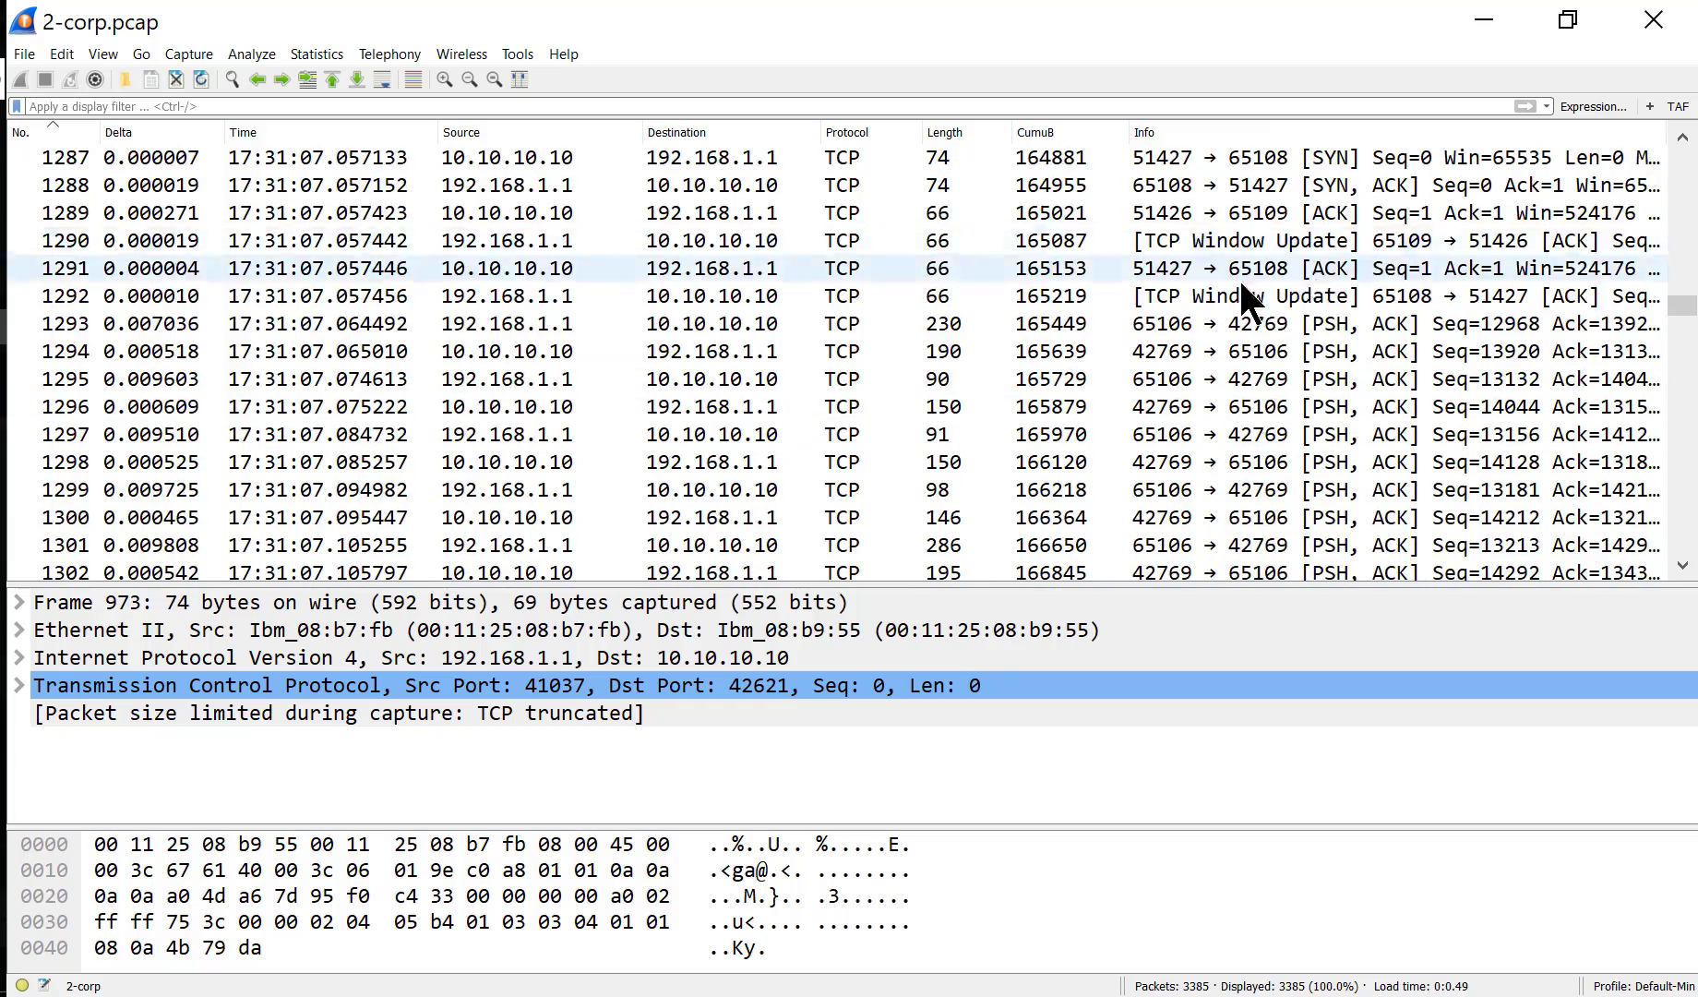
scroll("down", 3)
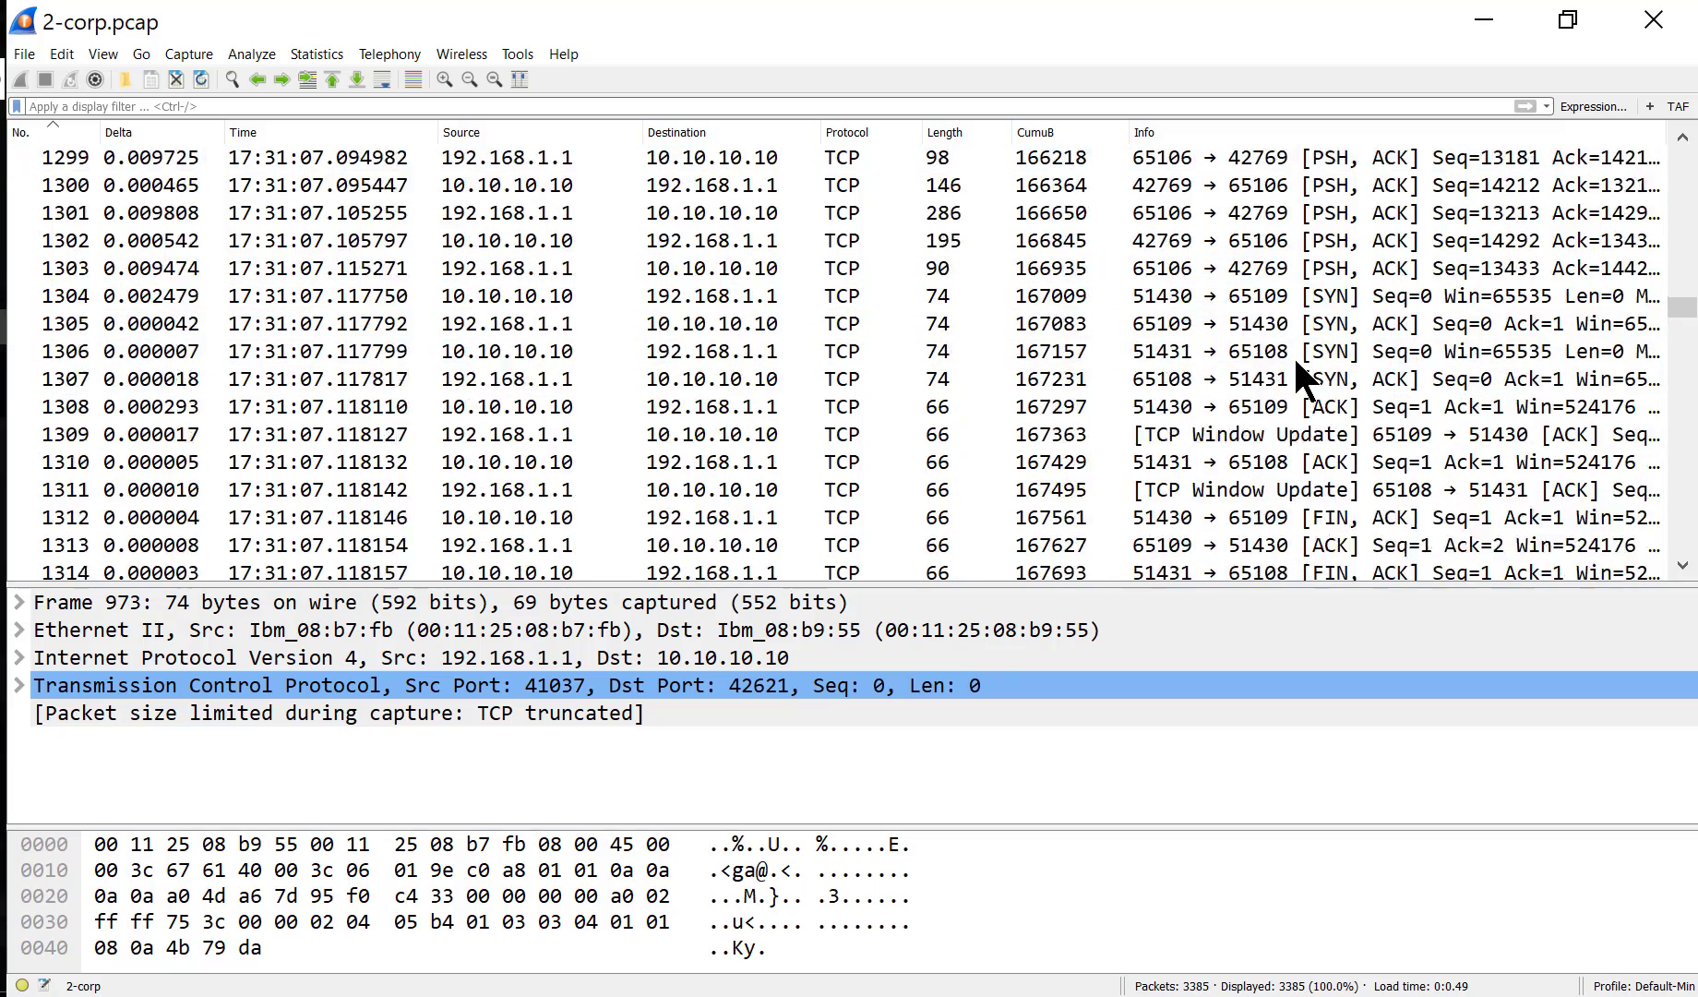
scroll("down", 3)
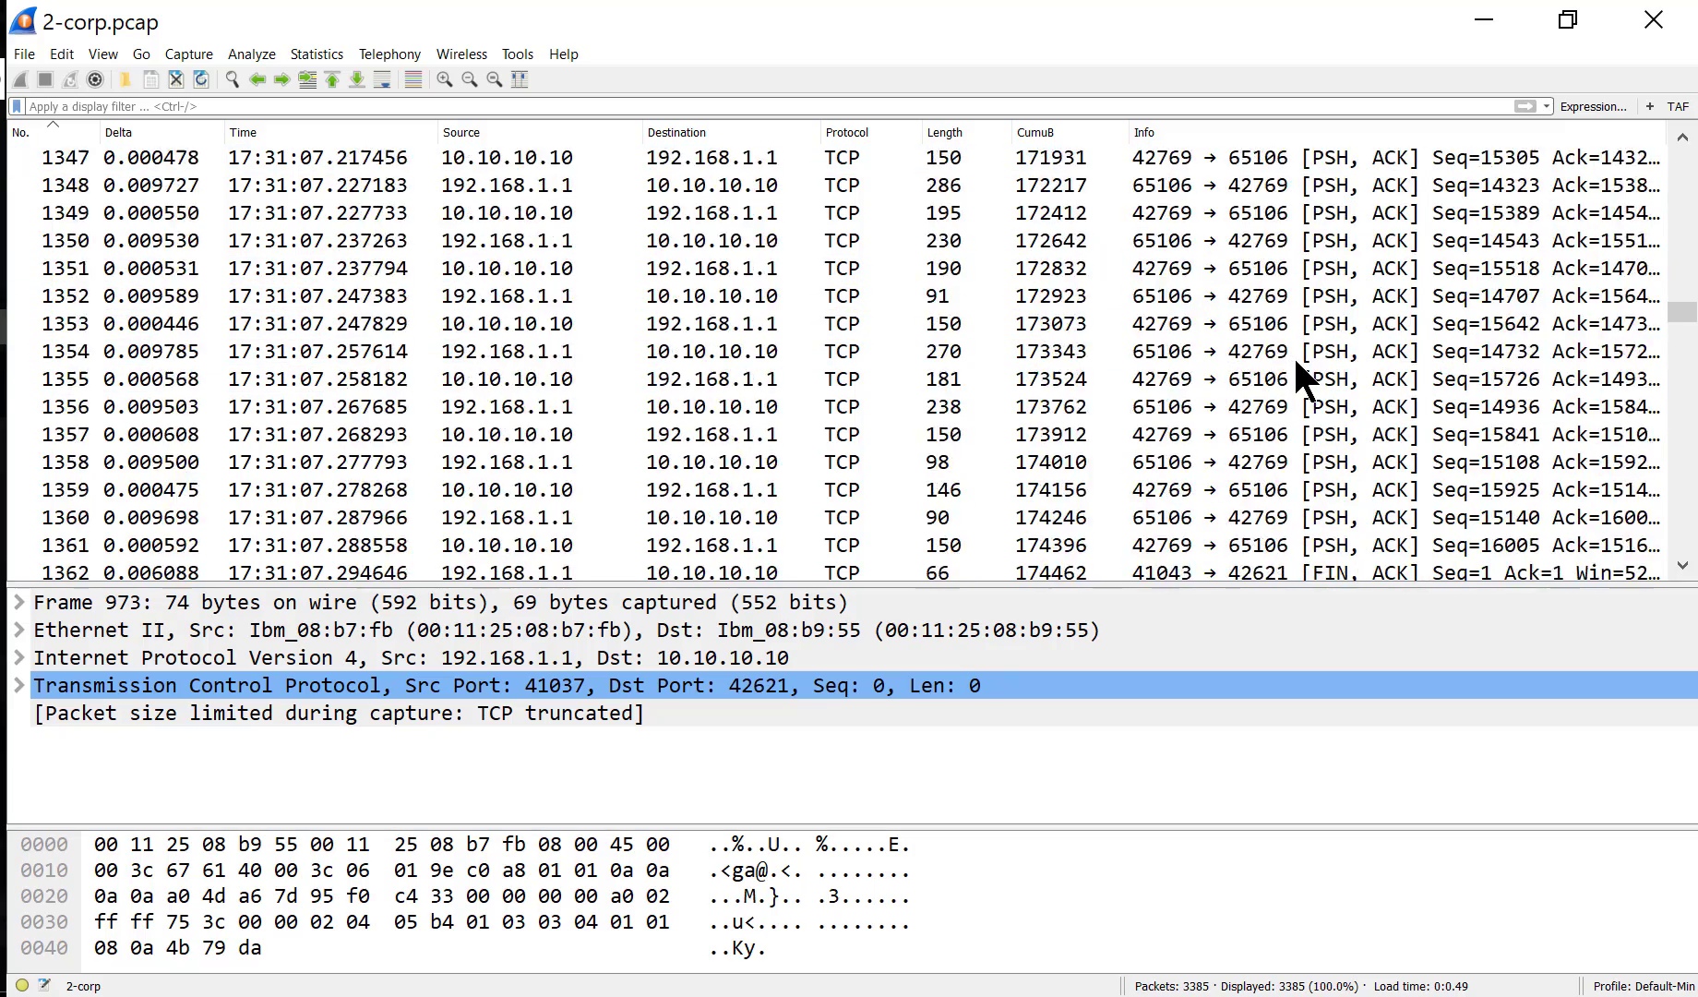
scroll("down", 3)
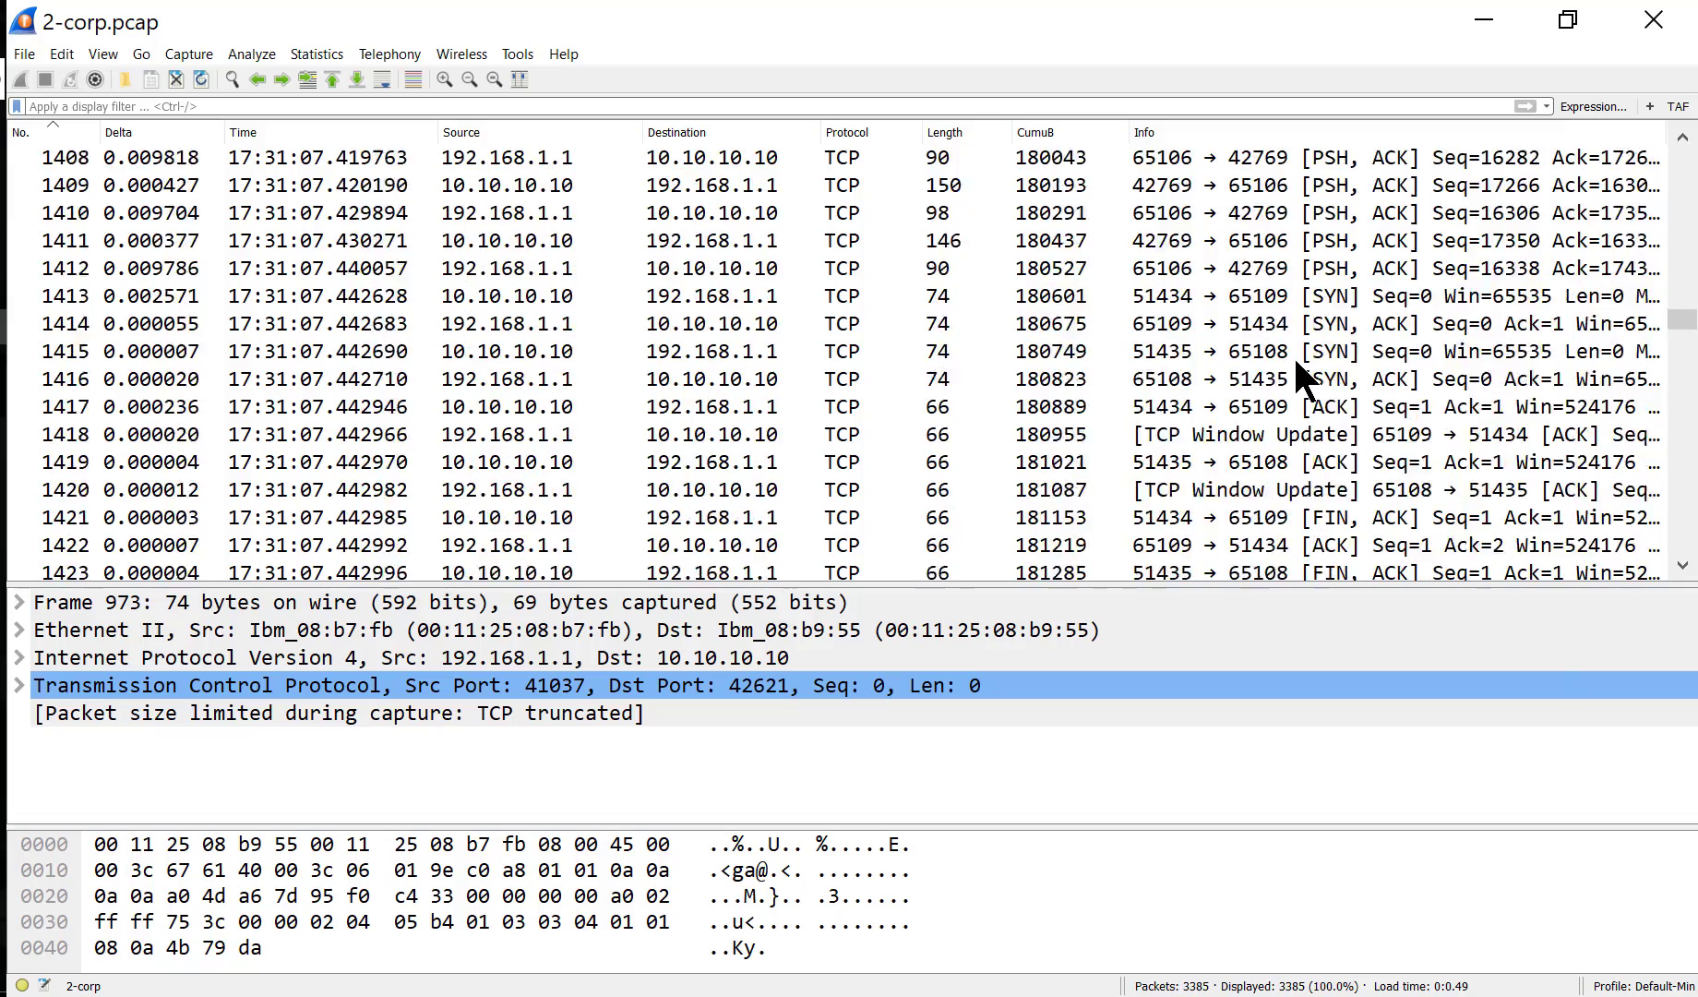
scroll("down", 3)
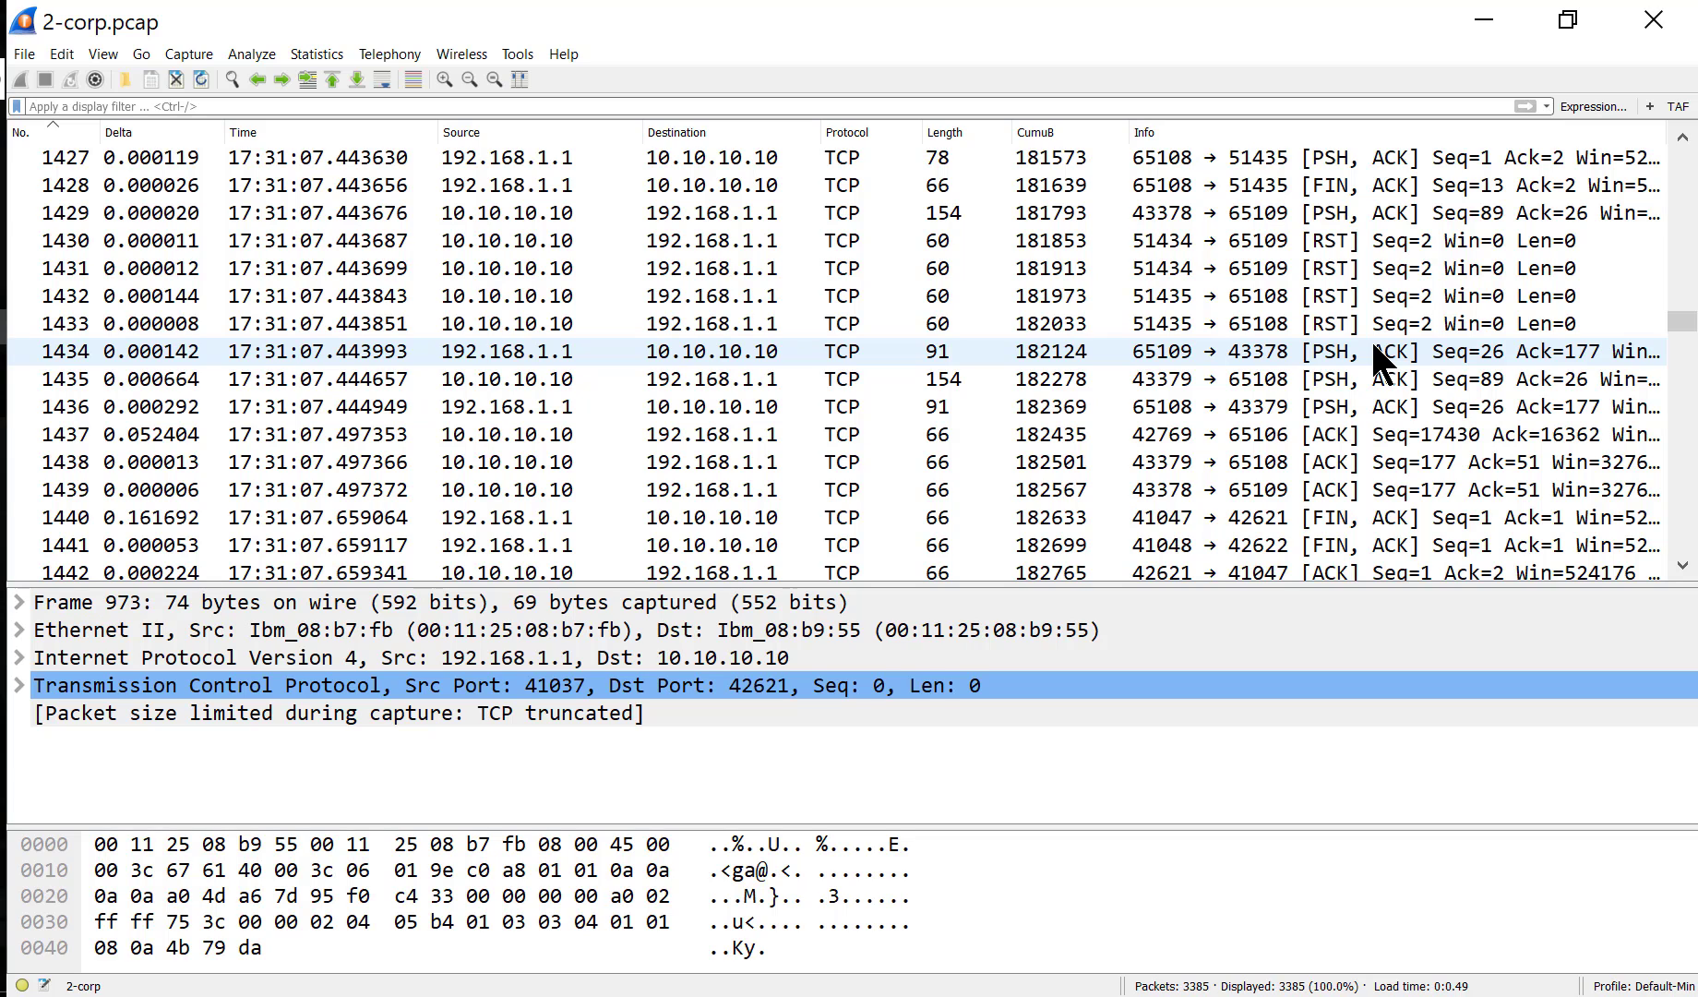
mouse_move(1202, 373)
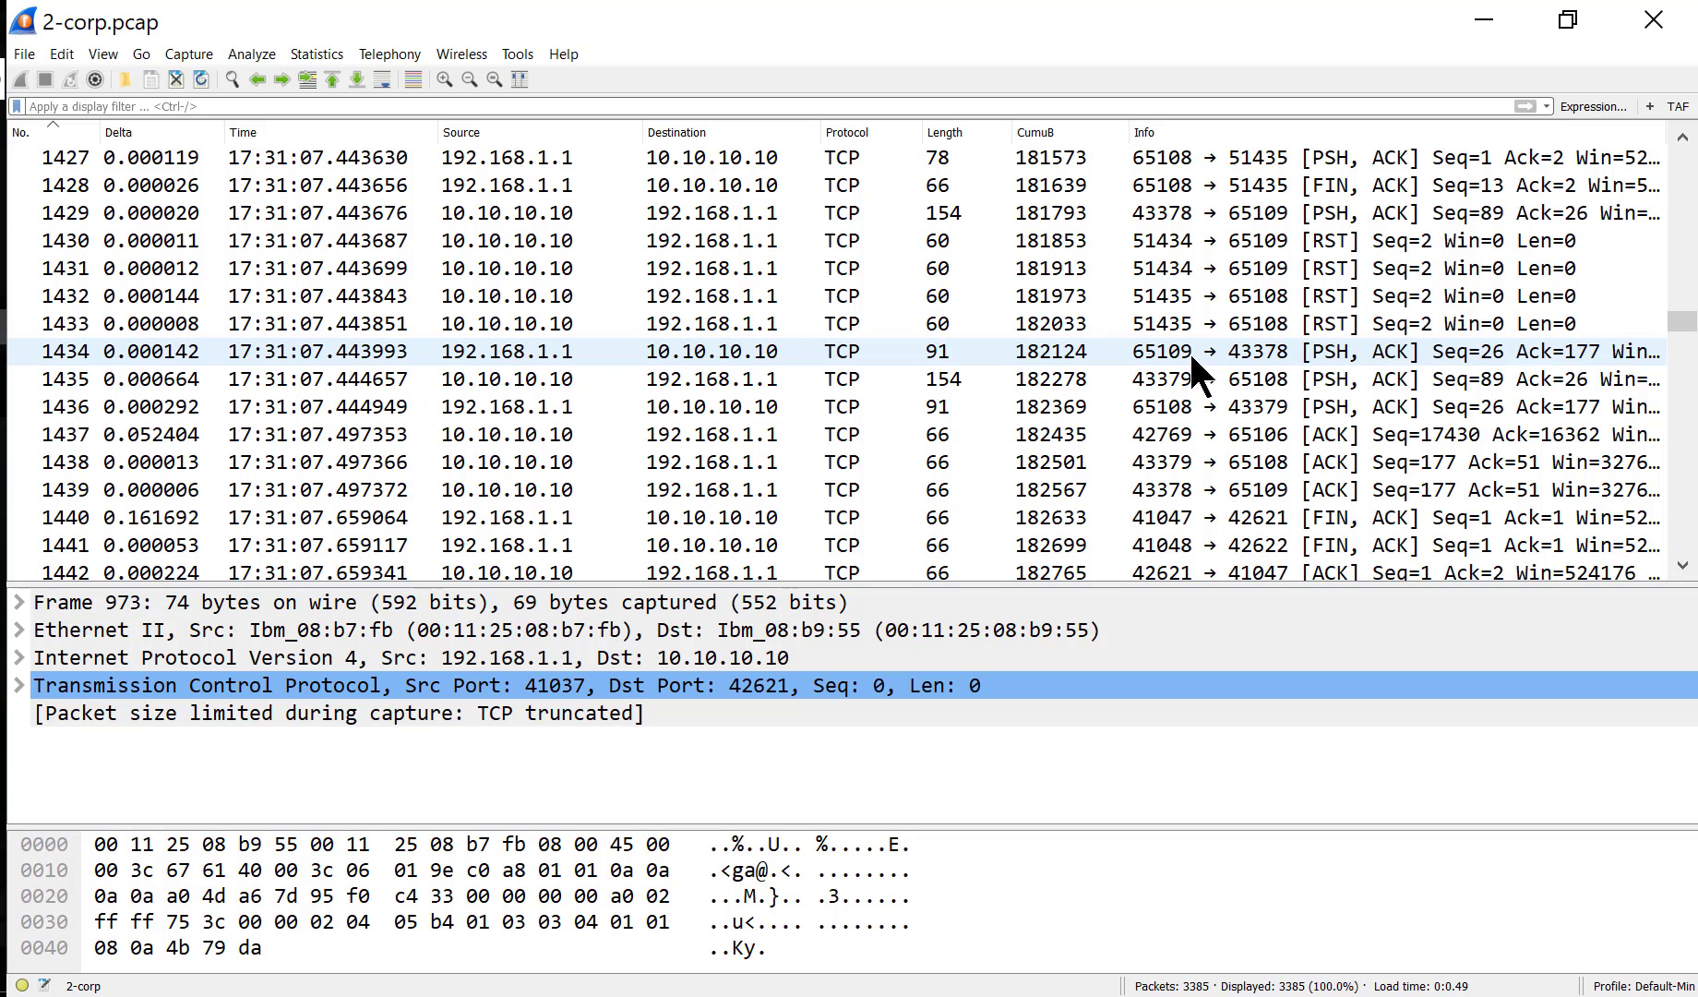
- Scroll down to the DNS standard queries to 172.16.1.1 starting at frame 1476
scroll("down", 3)
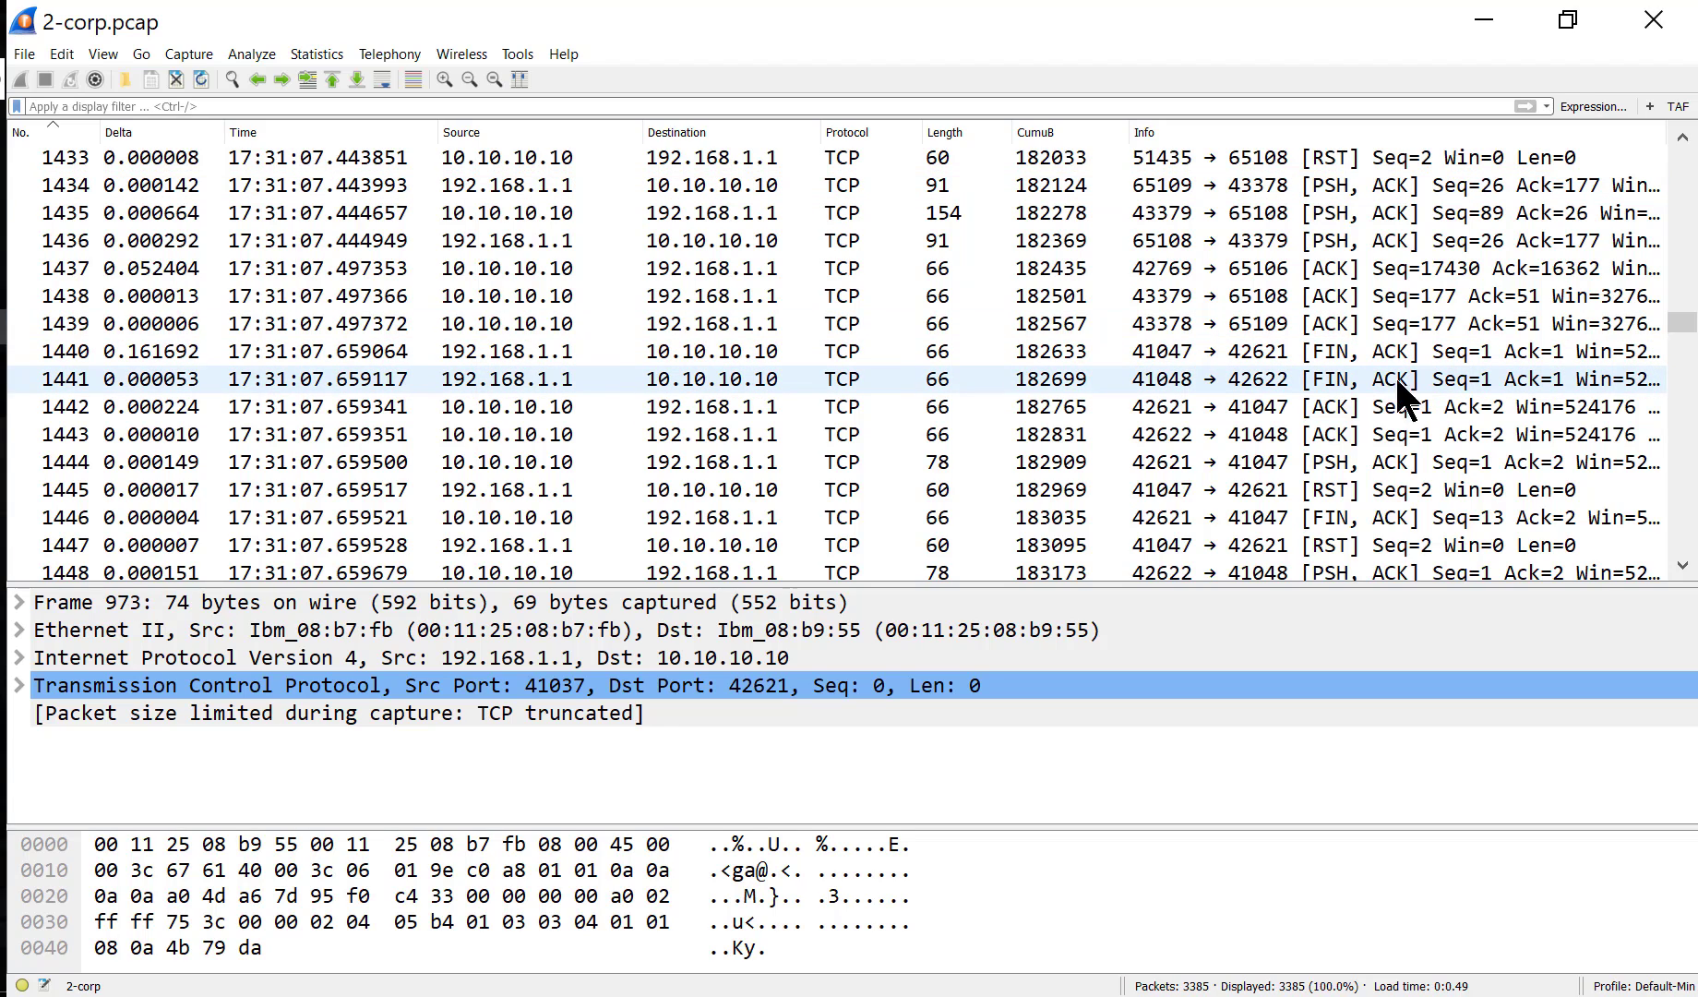
mouse_move(1416, 403)
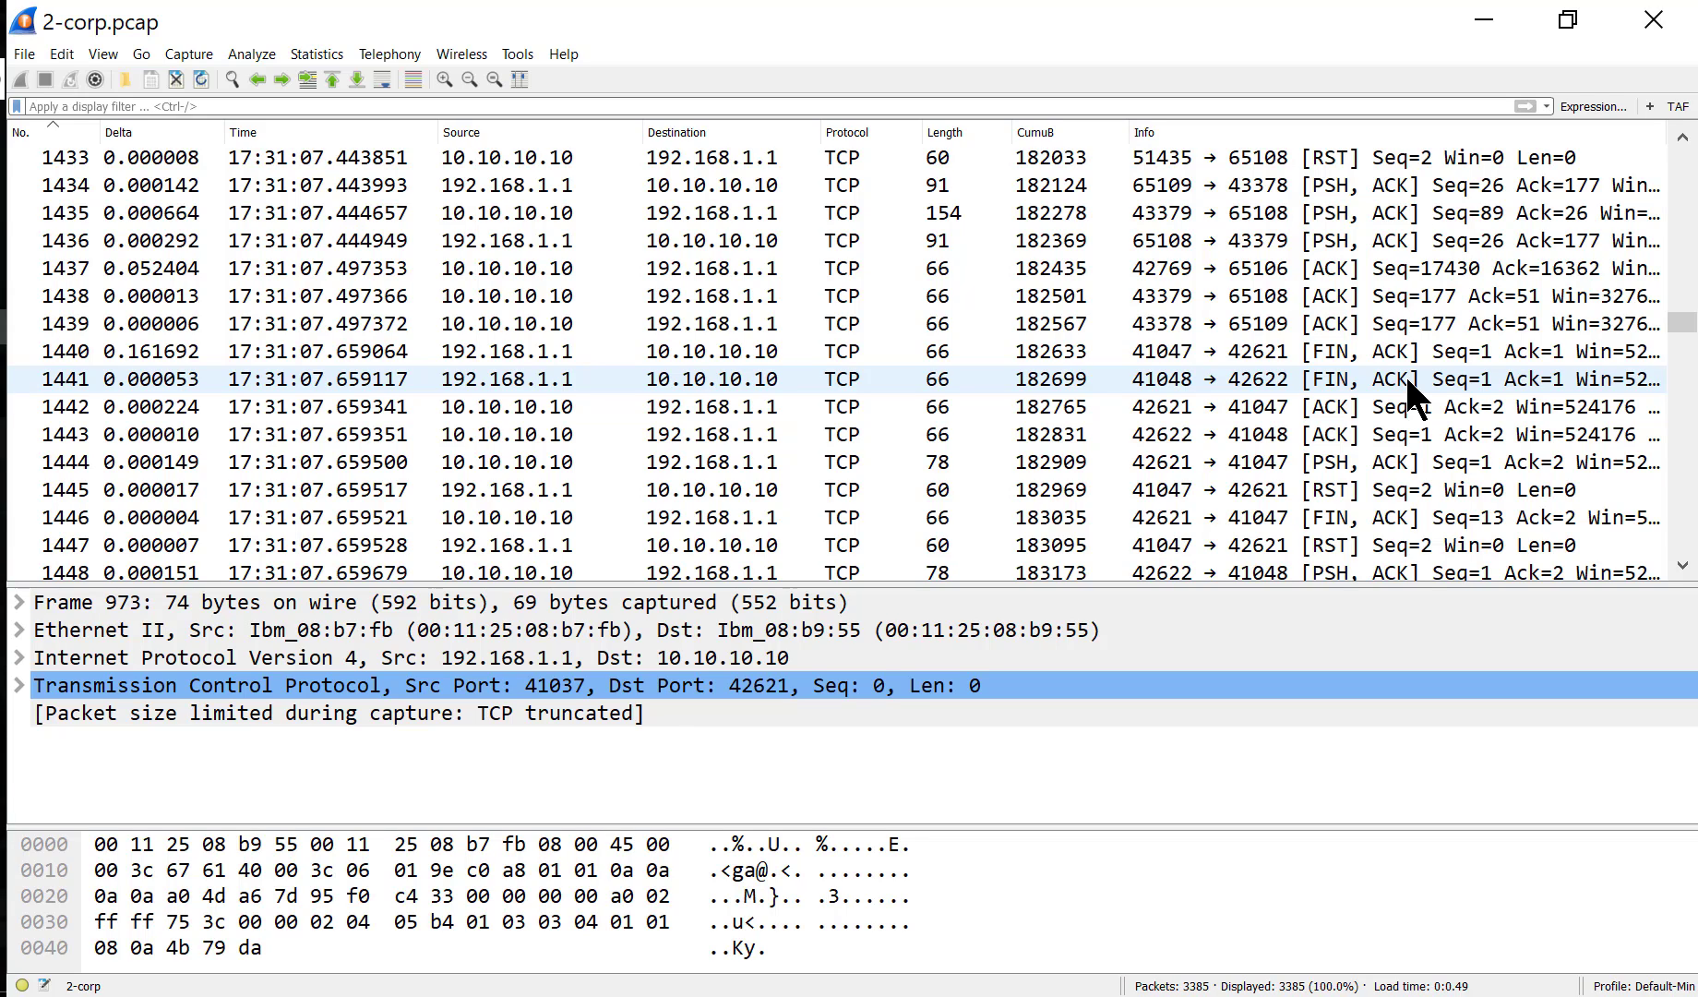
scroll("down", 3)
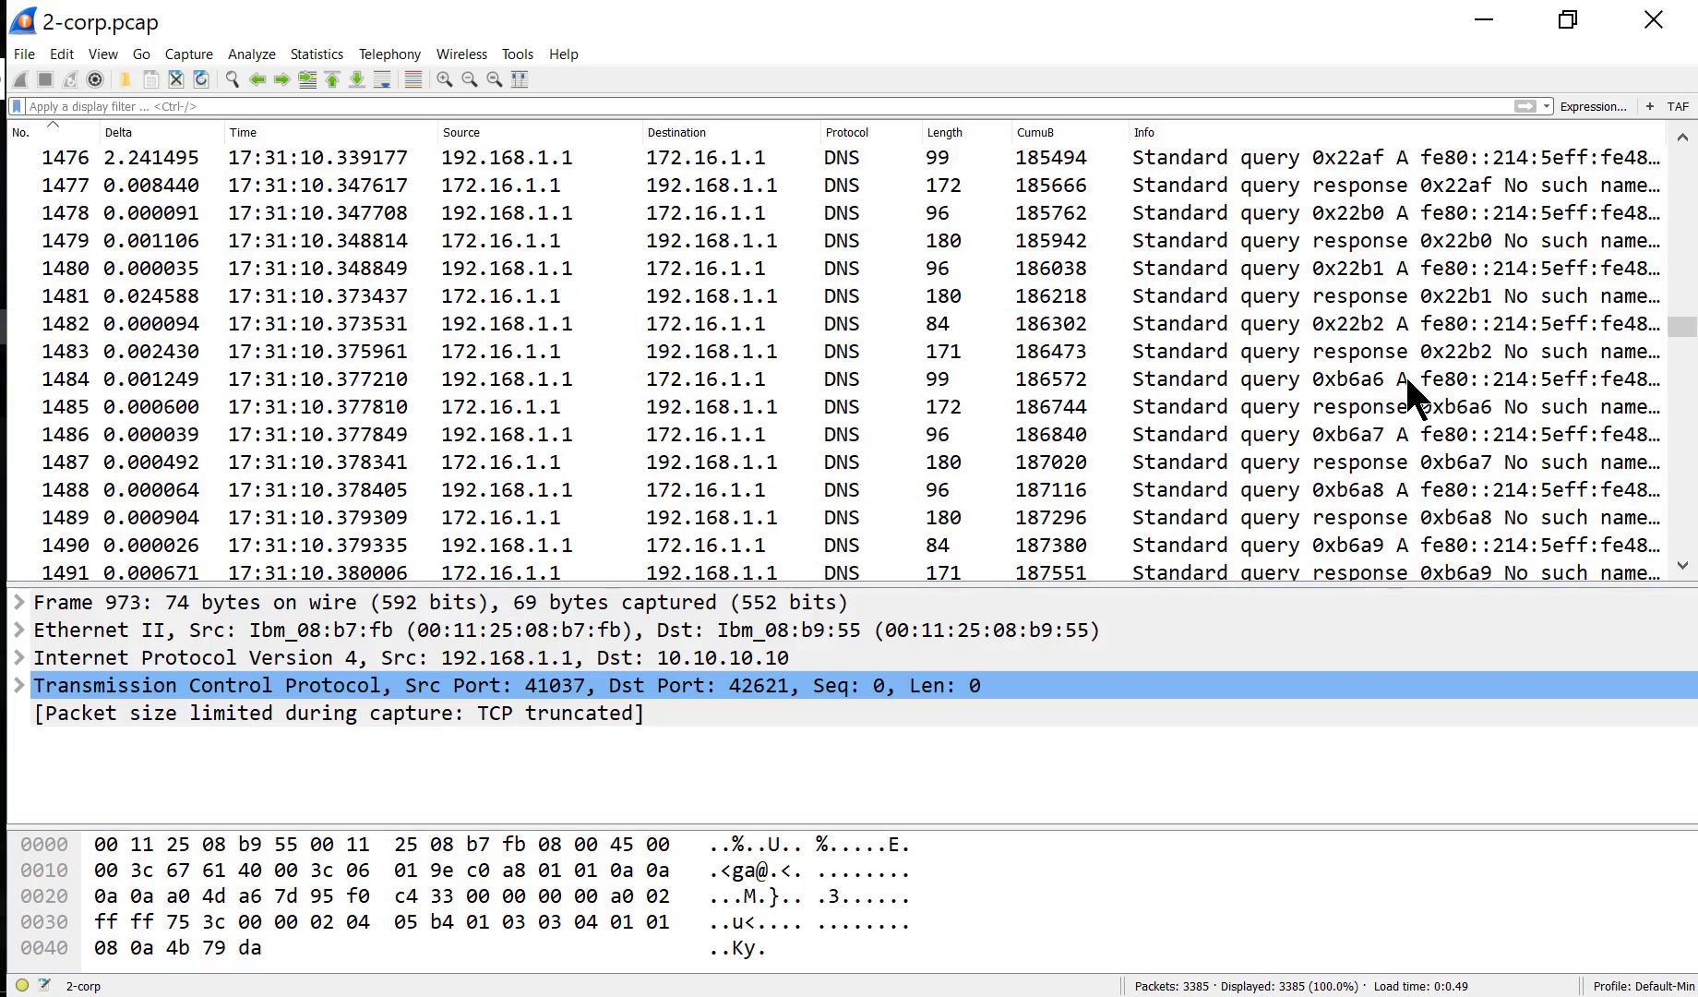
- Make DNS query packet 1476 the *REF* time reference
scroll("down", 3)
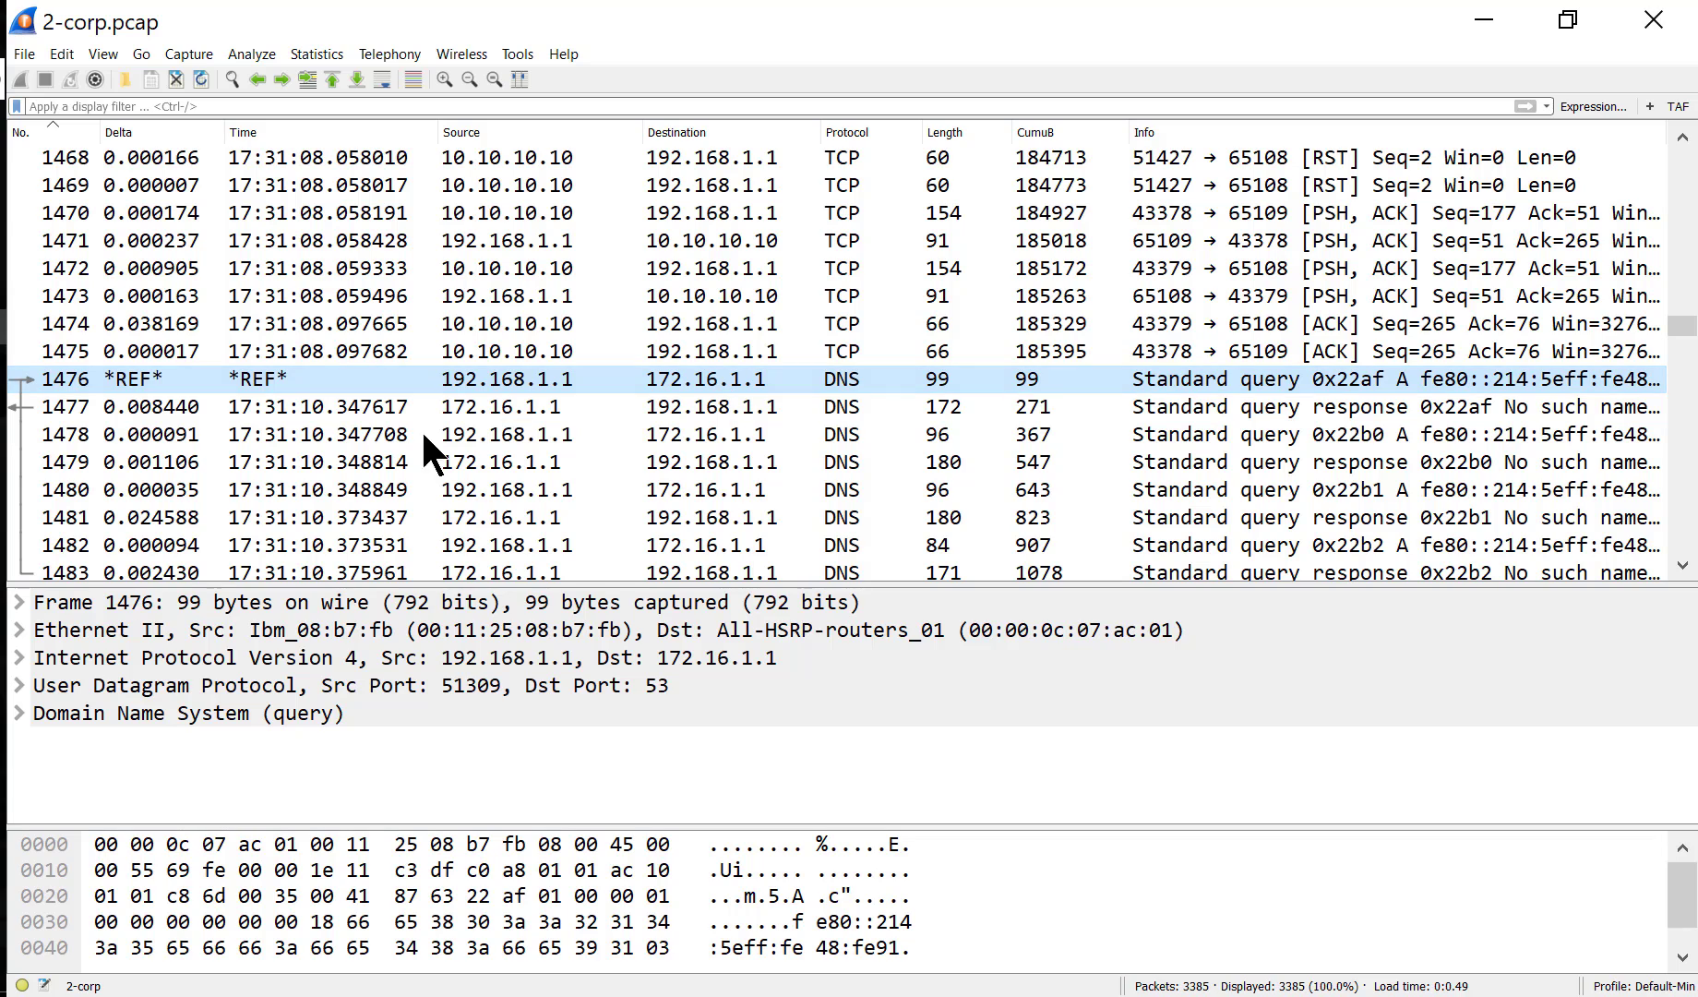
left_click(145, 107)
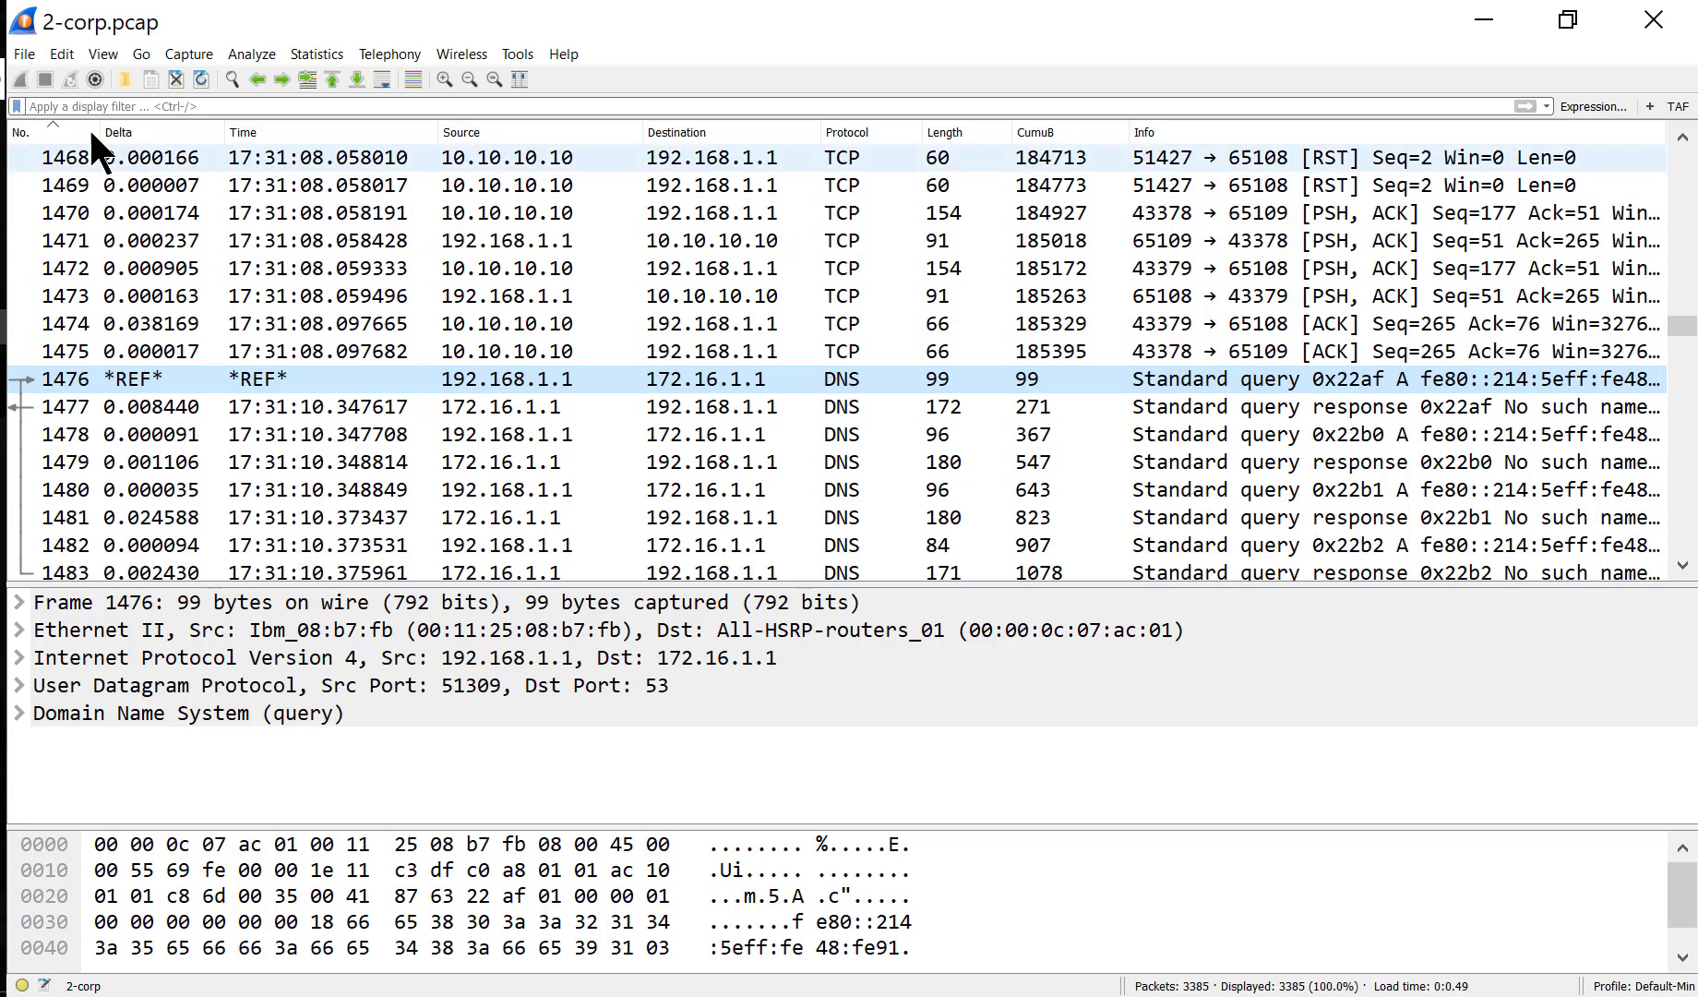
- Show packet times as seconds since beginning of capture, counted from packet 1476
left_click(101, 53)
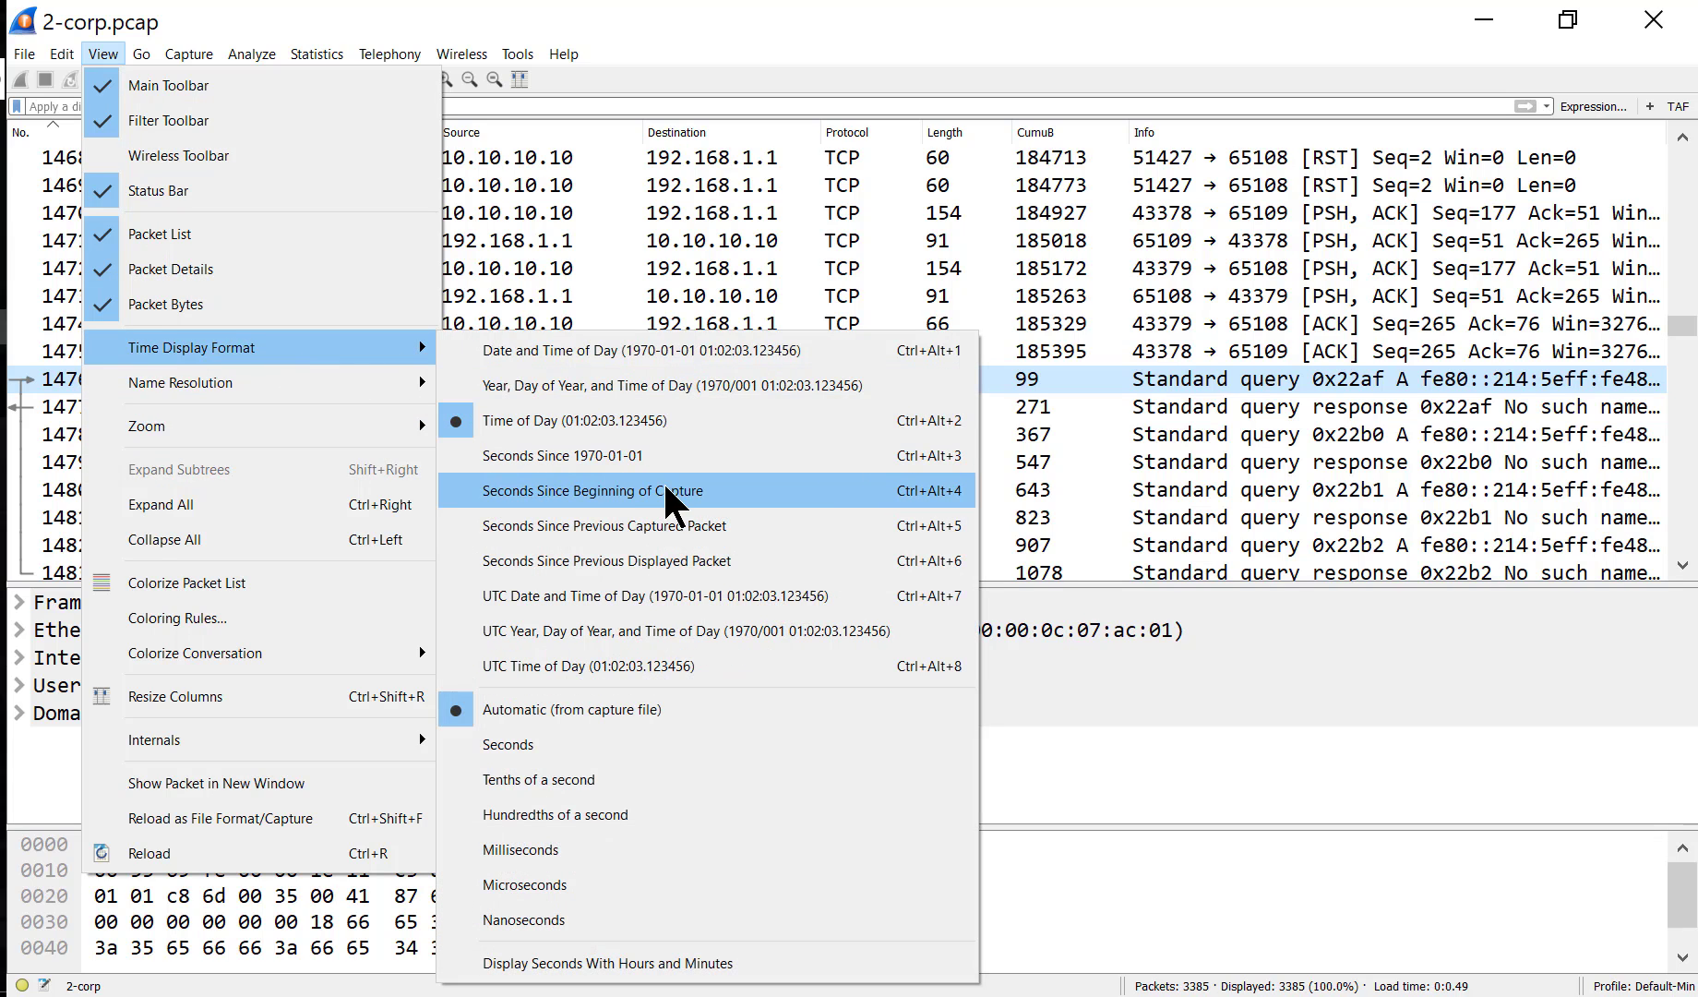
left_click(604, 491)
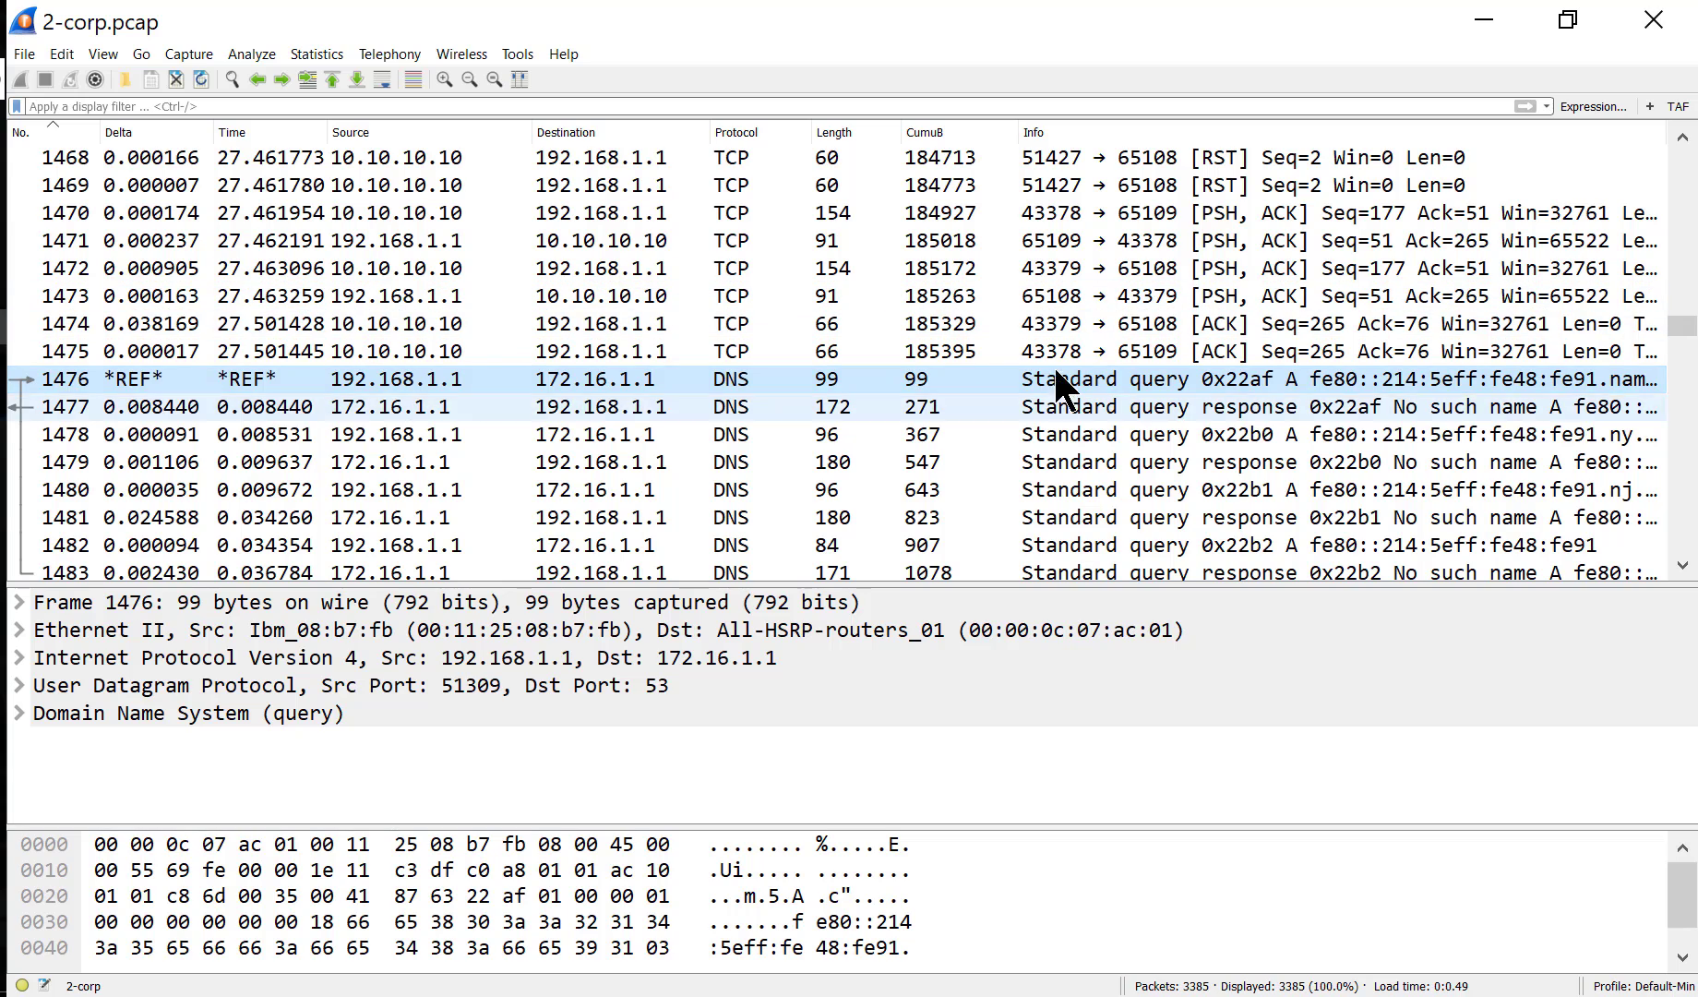
mouse_move(168, 434)
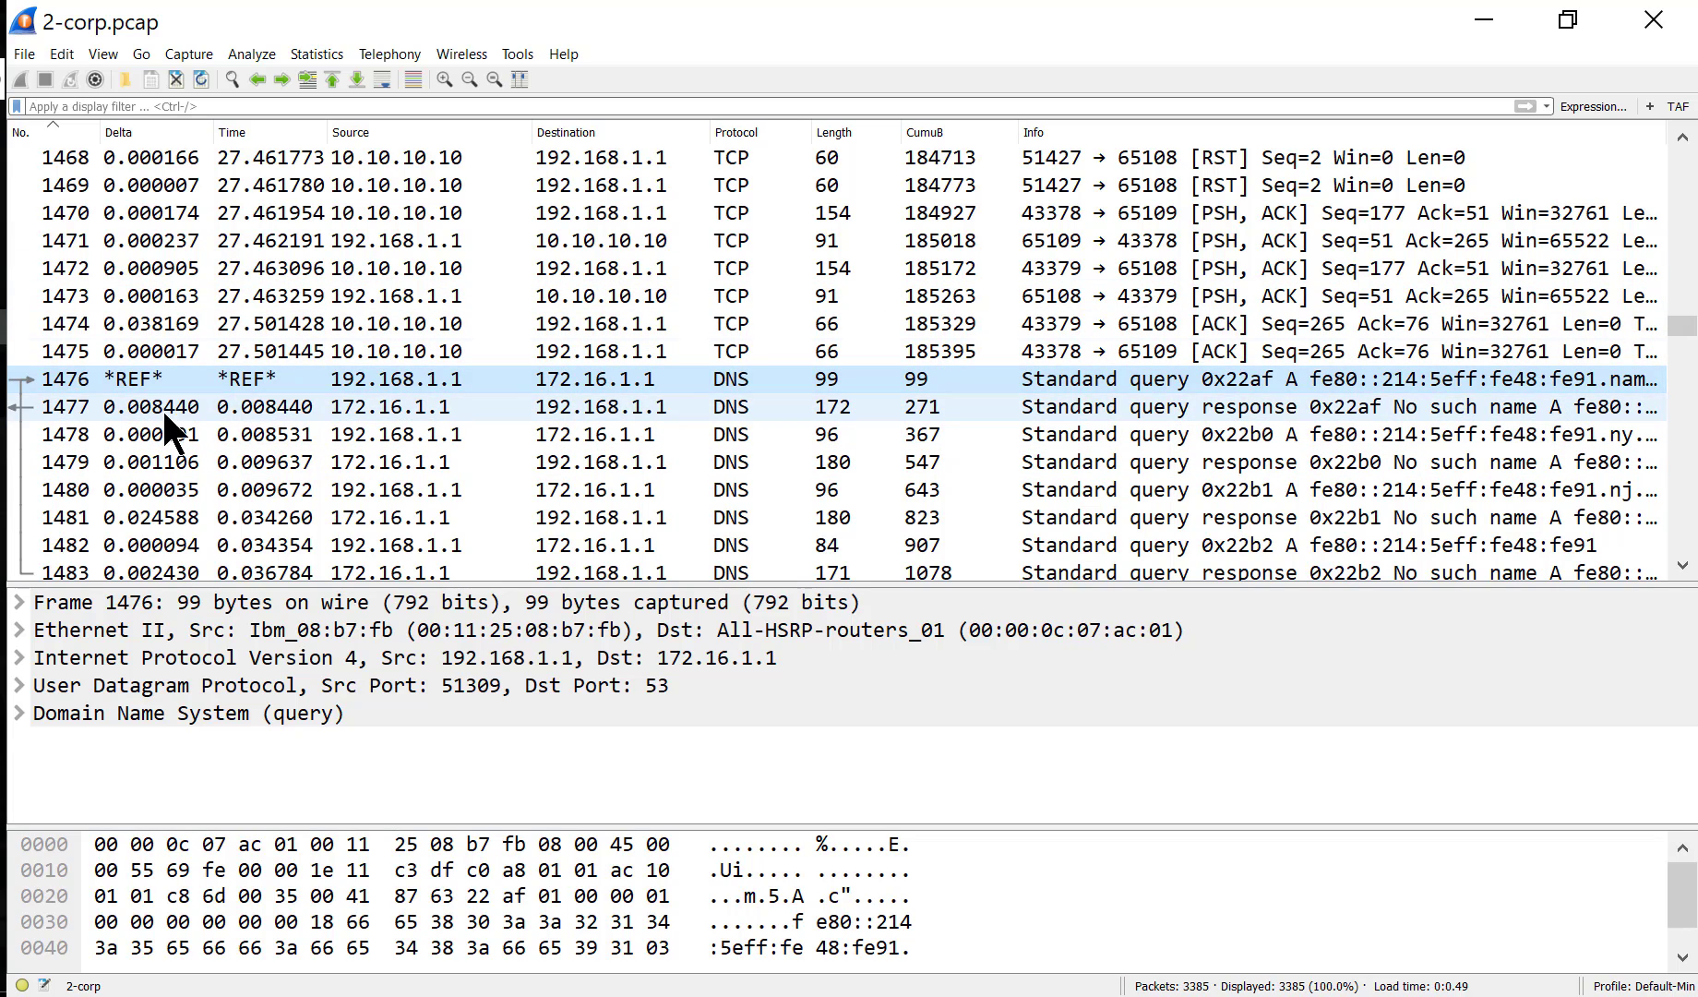
mouse_move(290, 427)
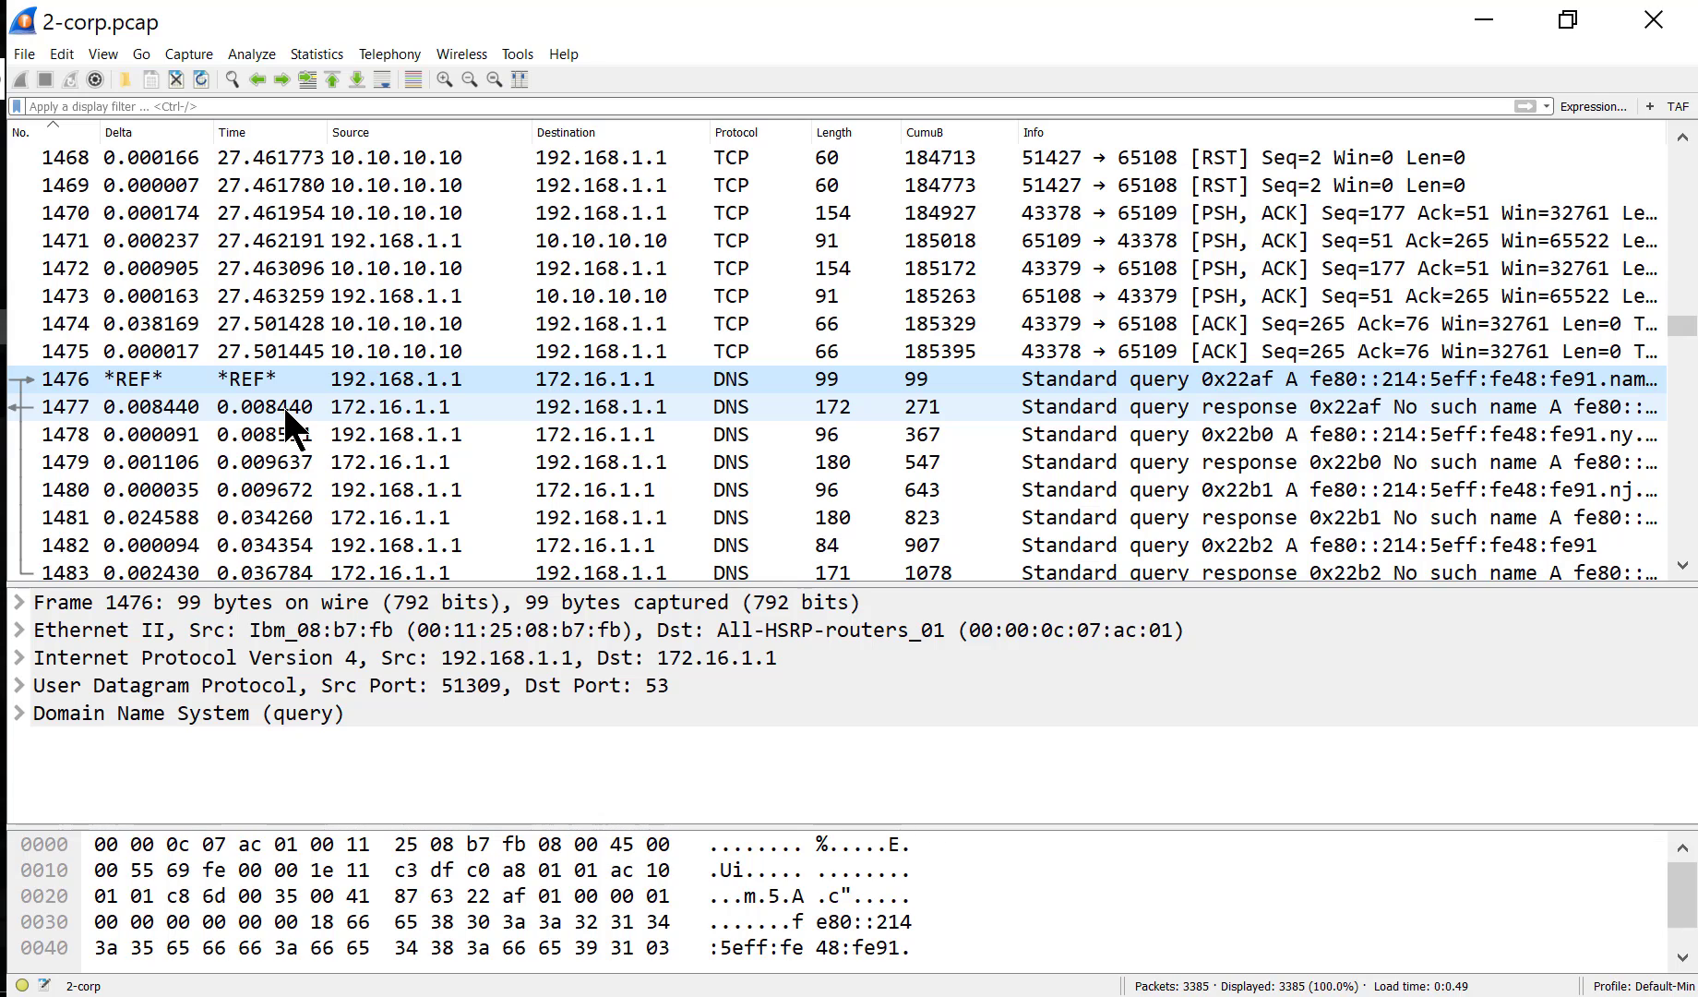
mouse_move(244, 406)
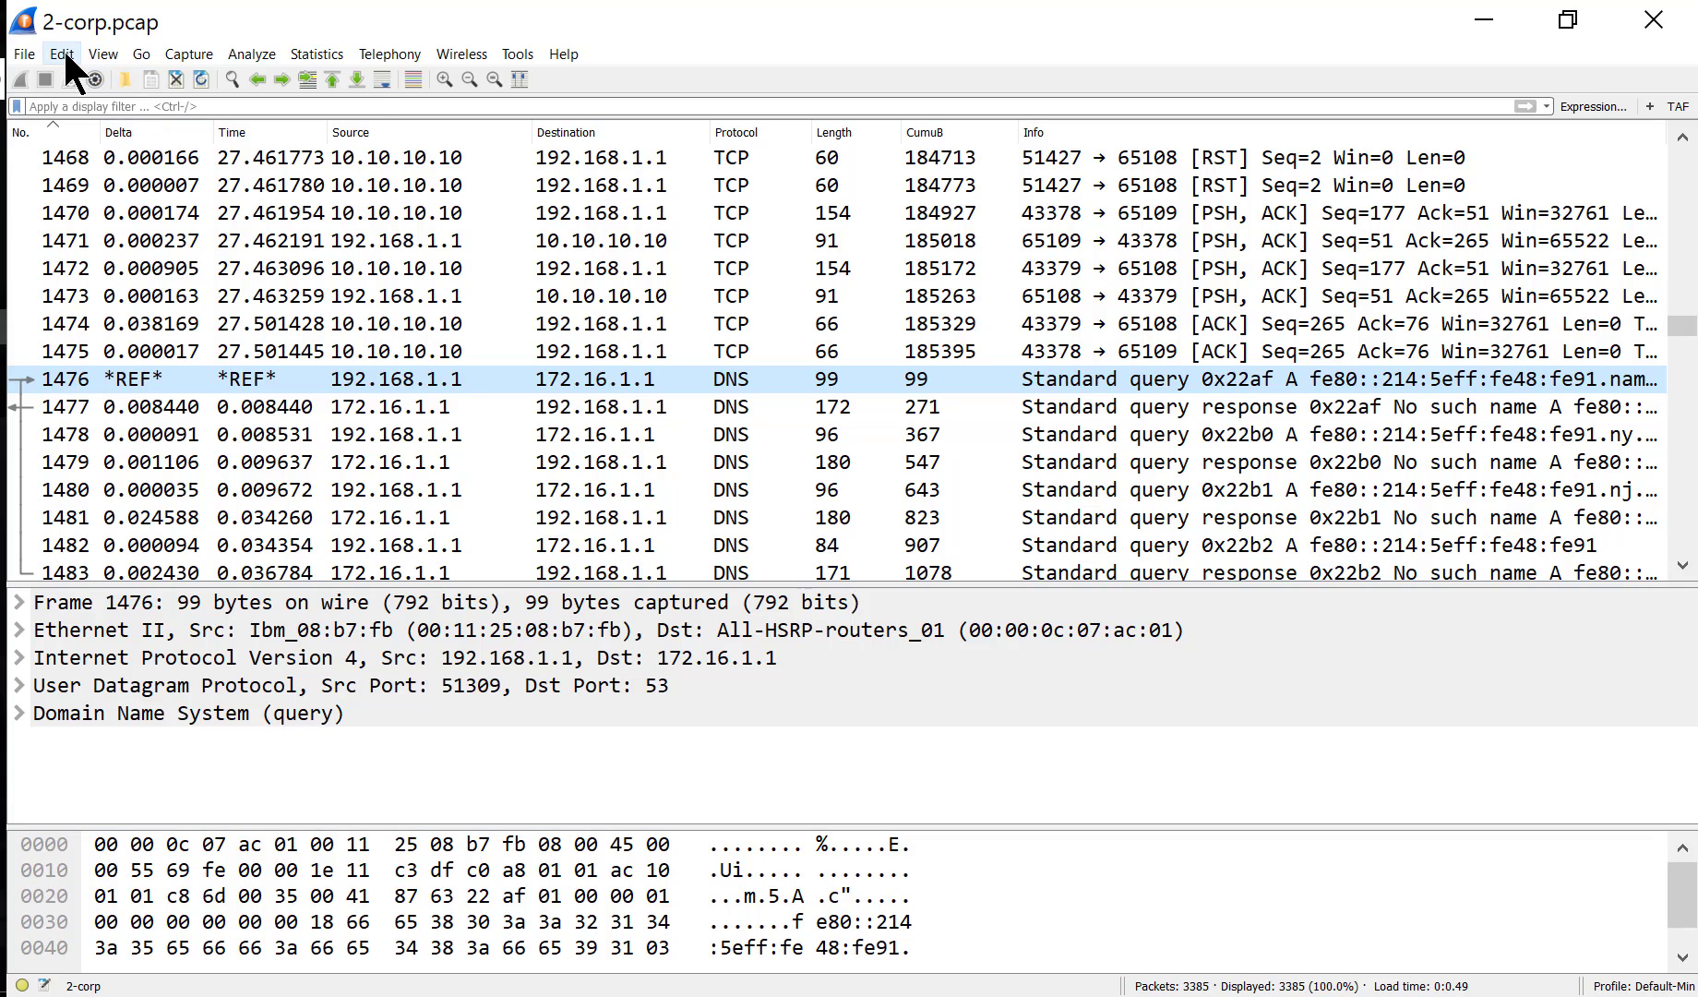
left_click(61, 54)
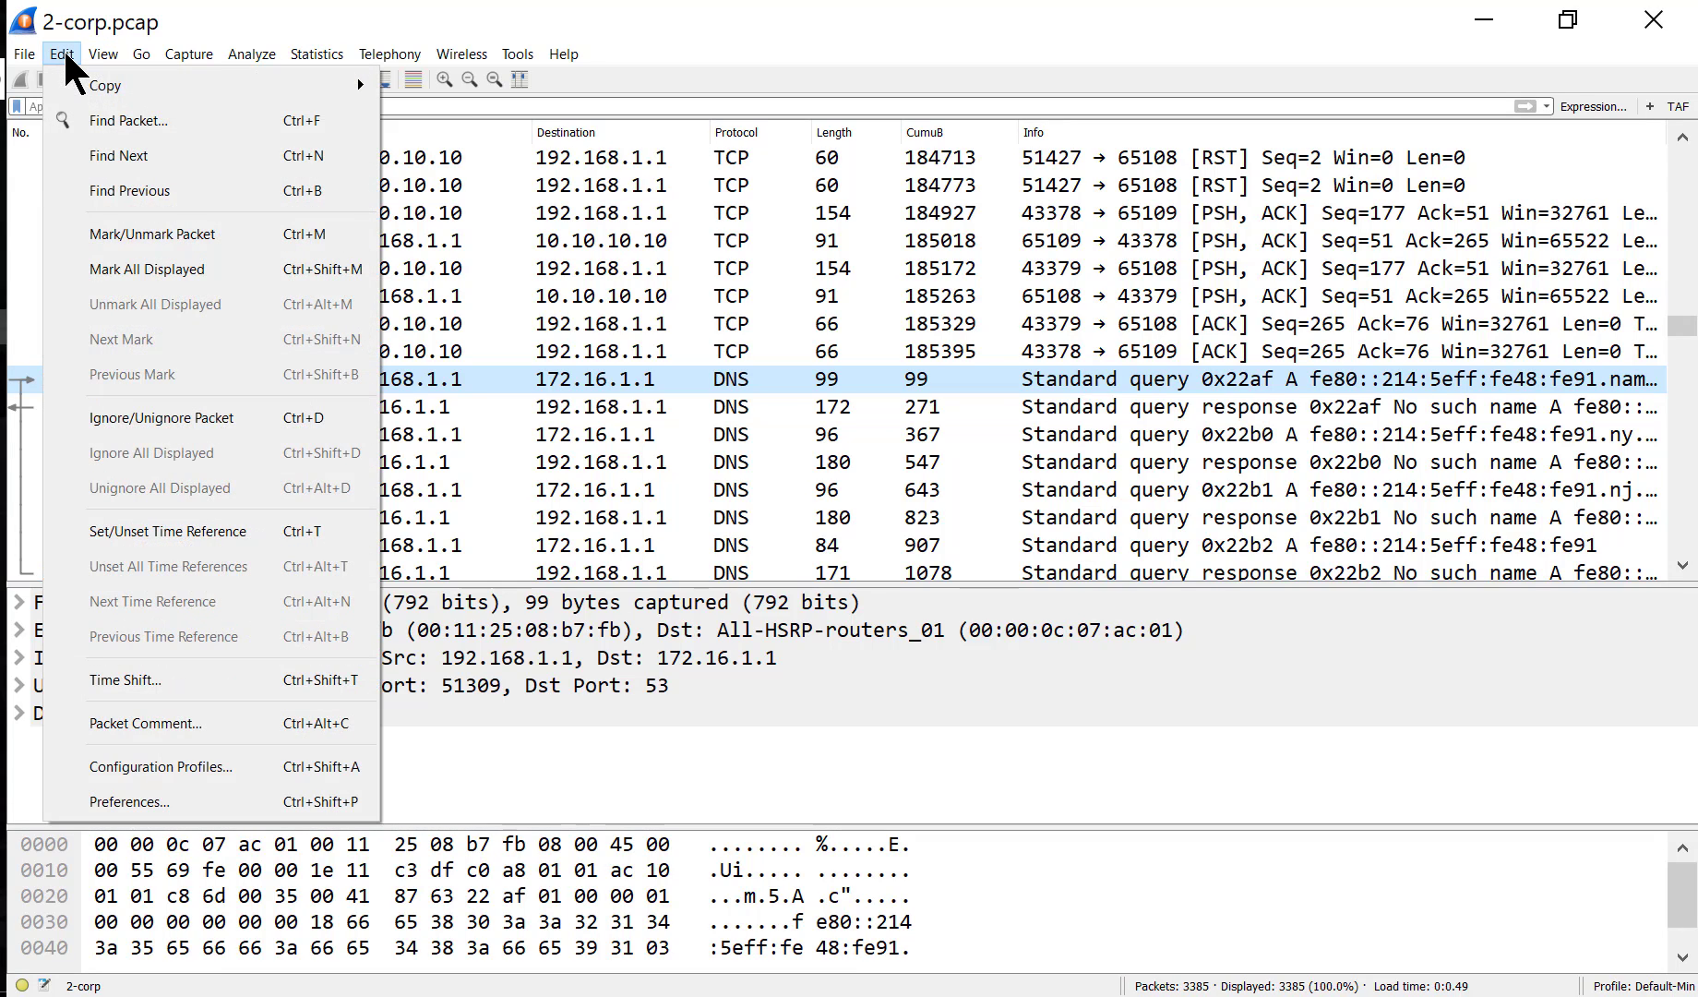
left_click(141, 53)
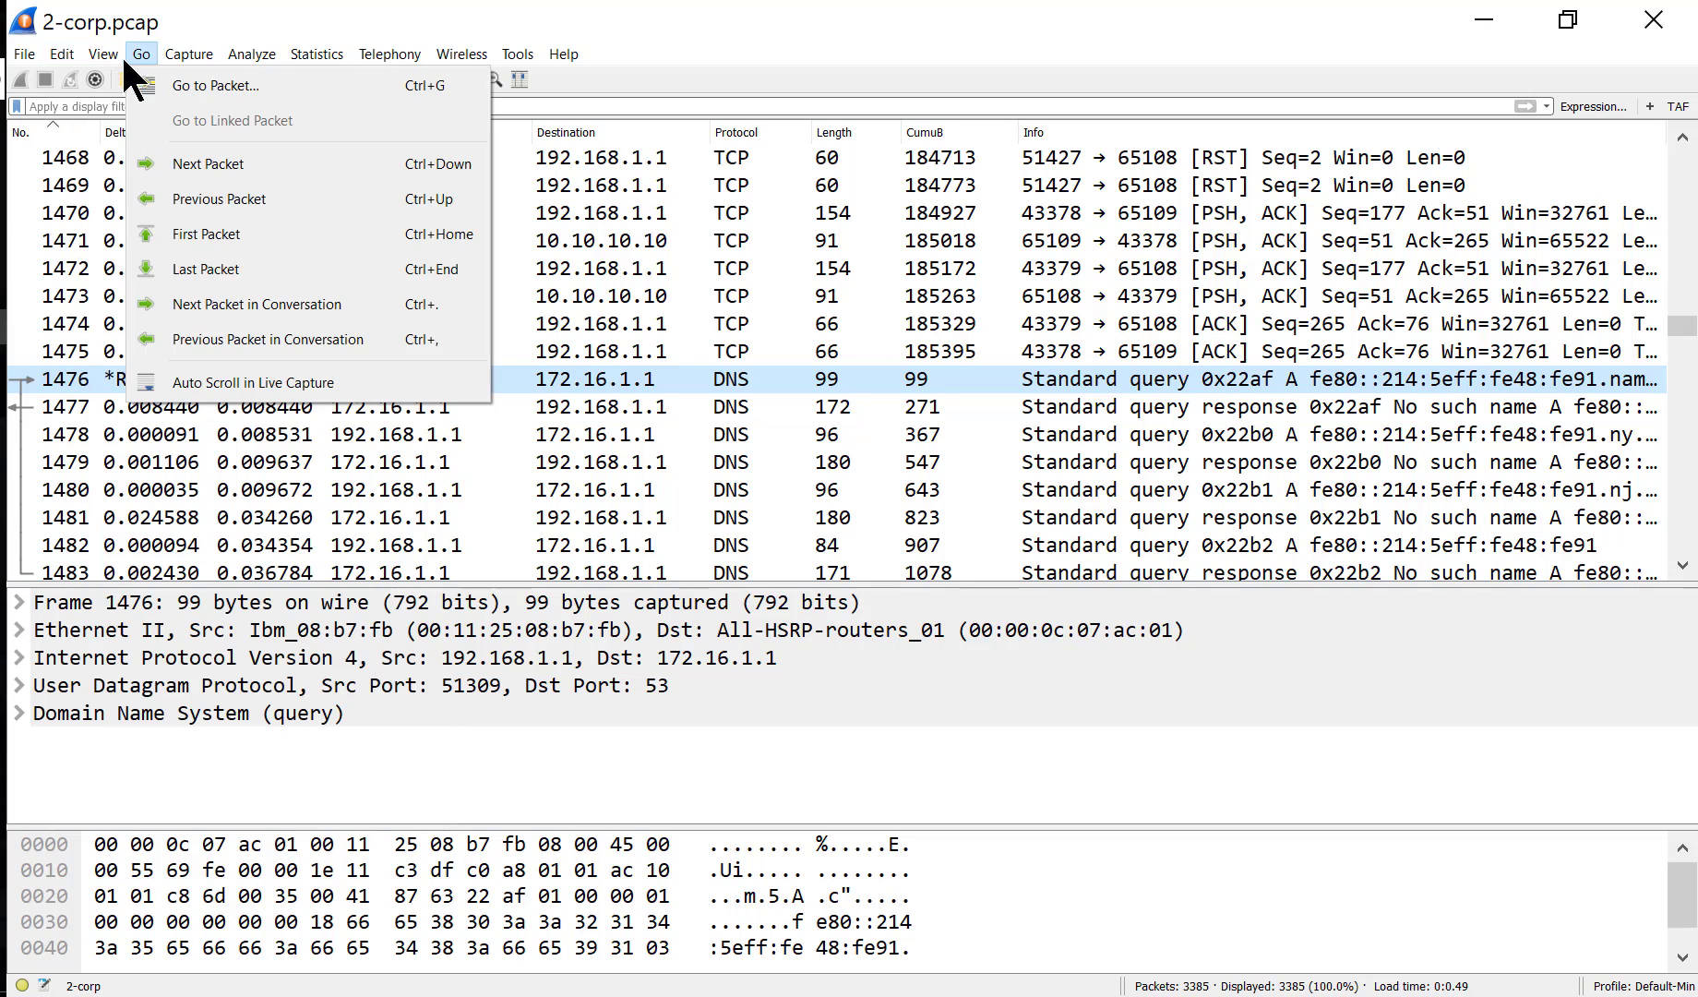
left_click(104, 54)
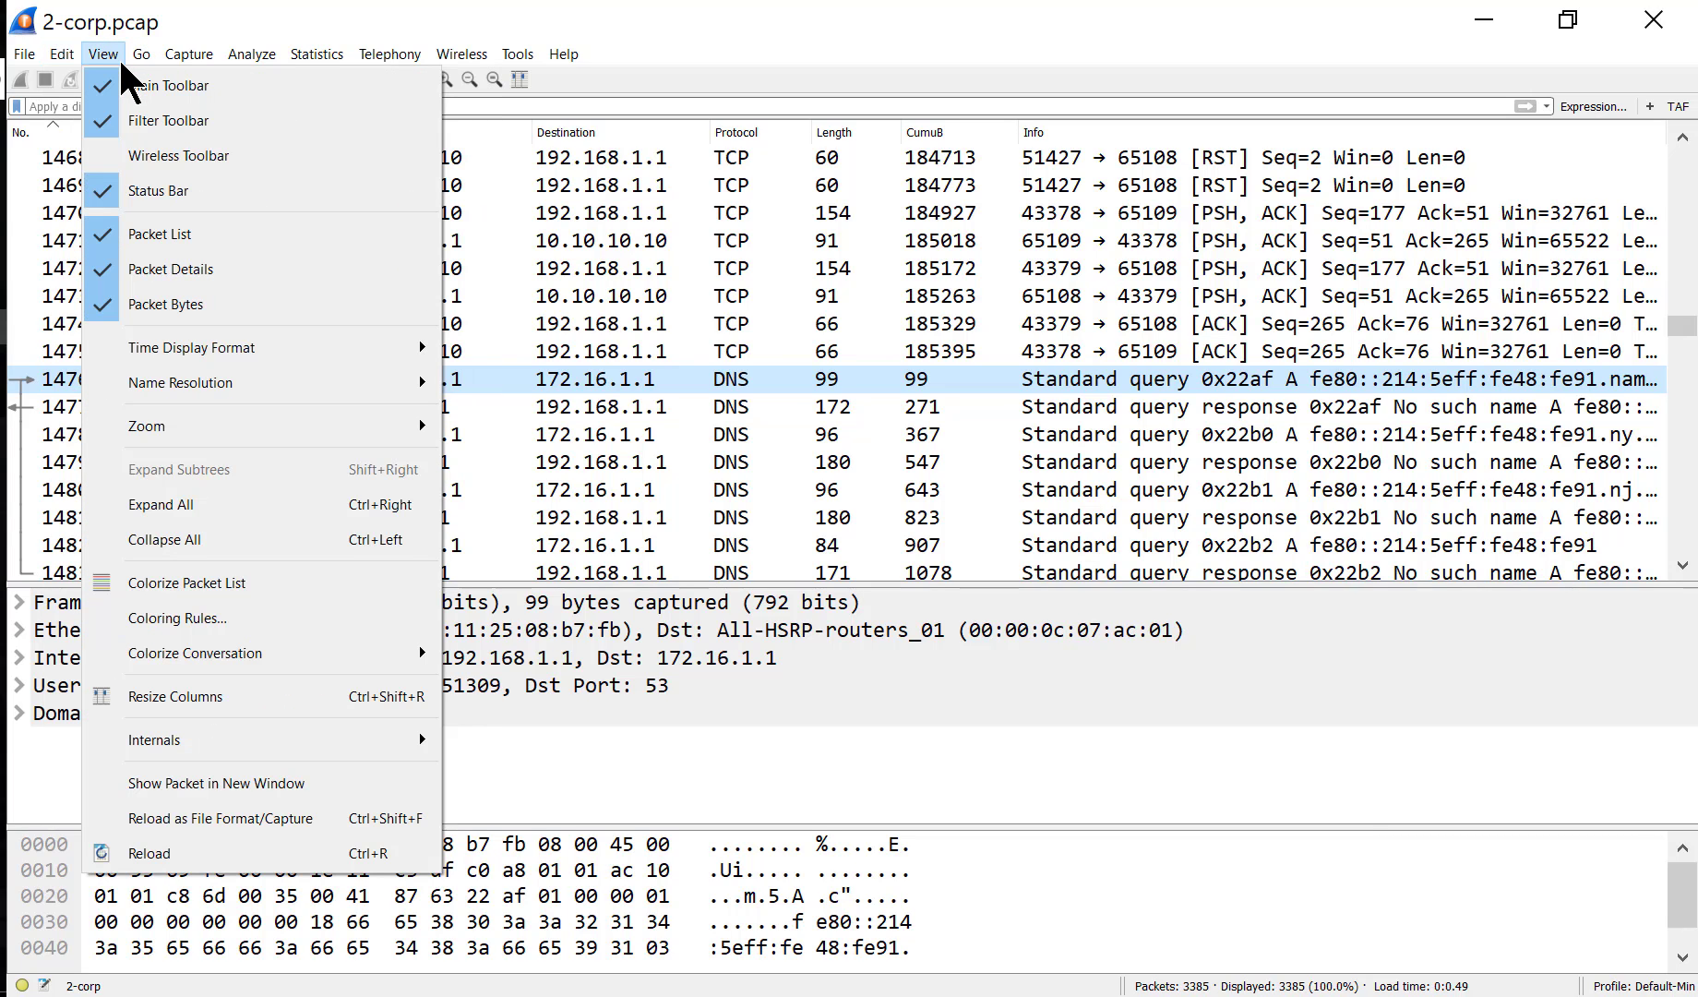
left_click(61, 53)
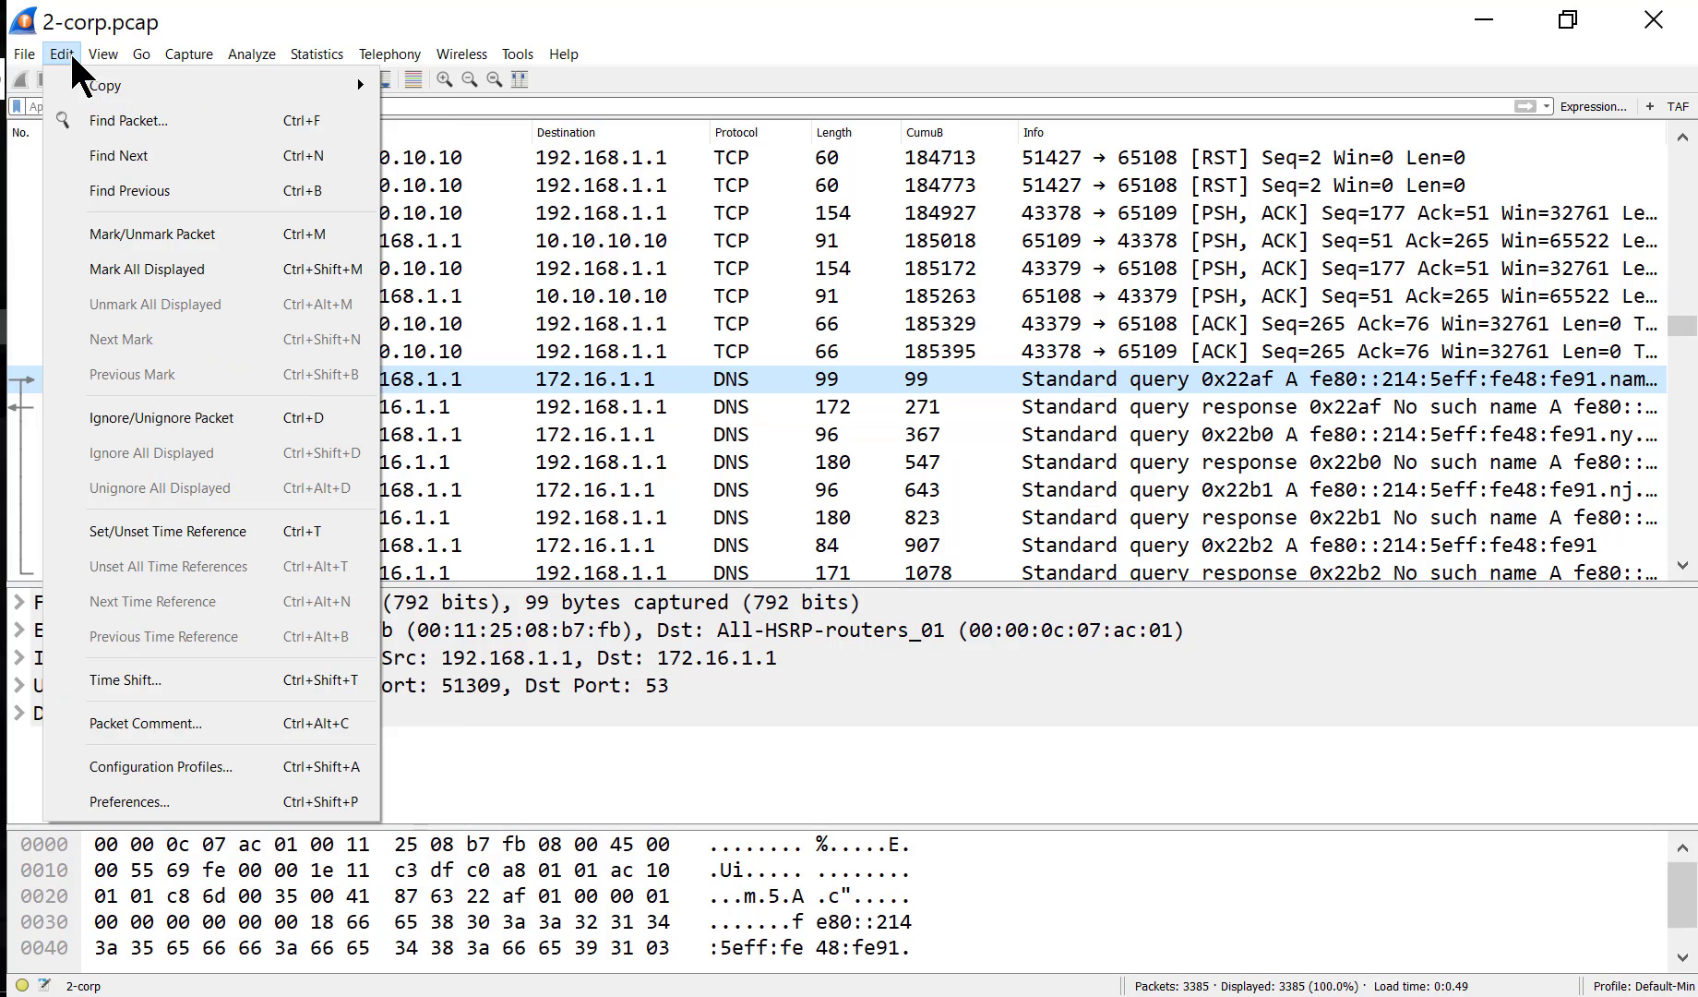
mouse_move(209, 531)
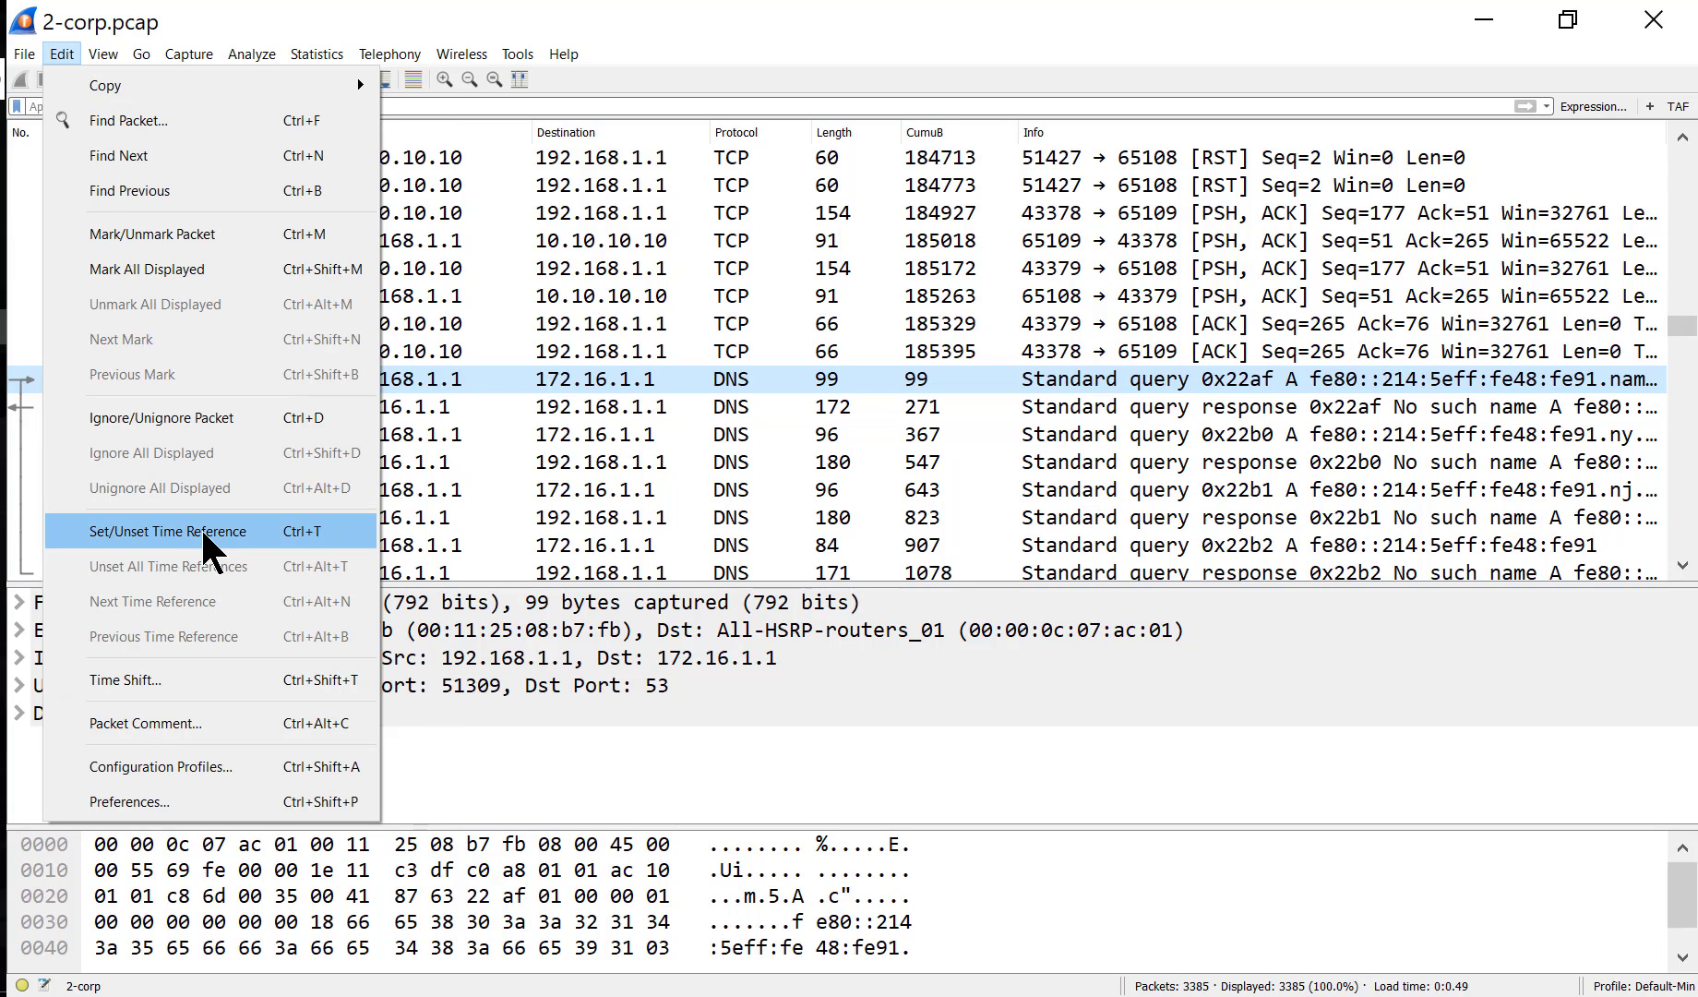
left_click(168, 532)
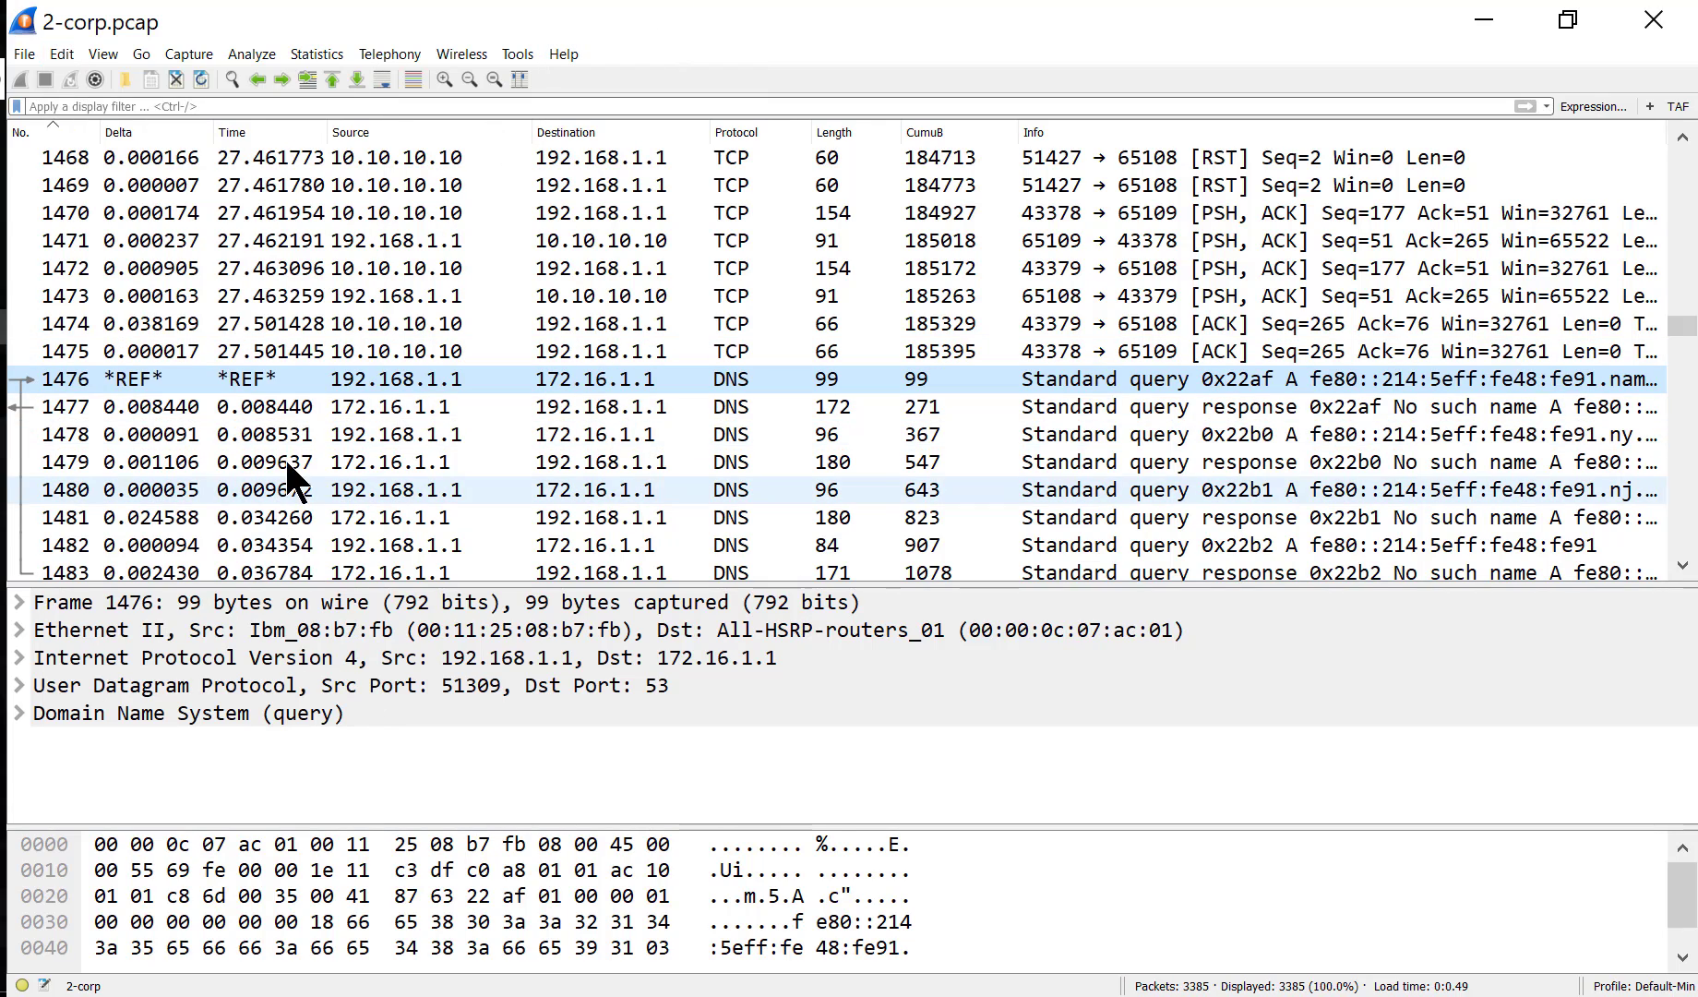
- Scroll to packets 1562–1577, where TCP SYNs resume 14.16 seconds after the reference
scroll("down", 3)
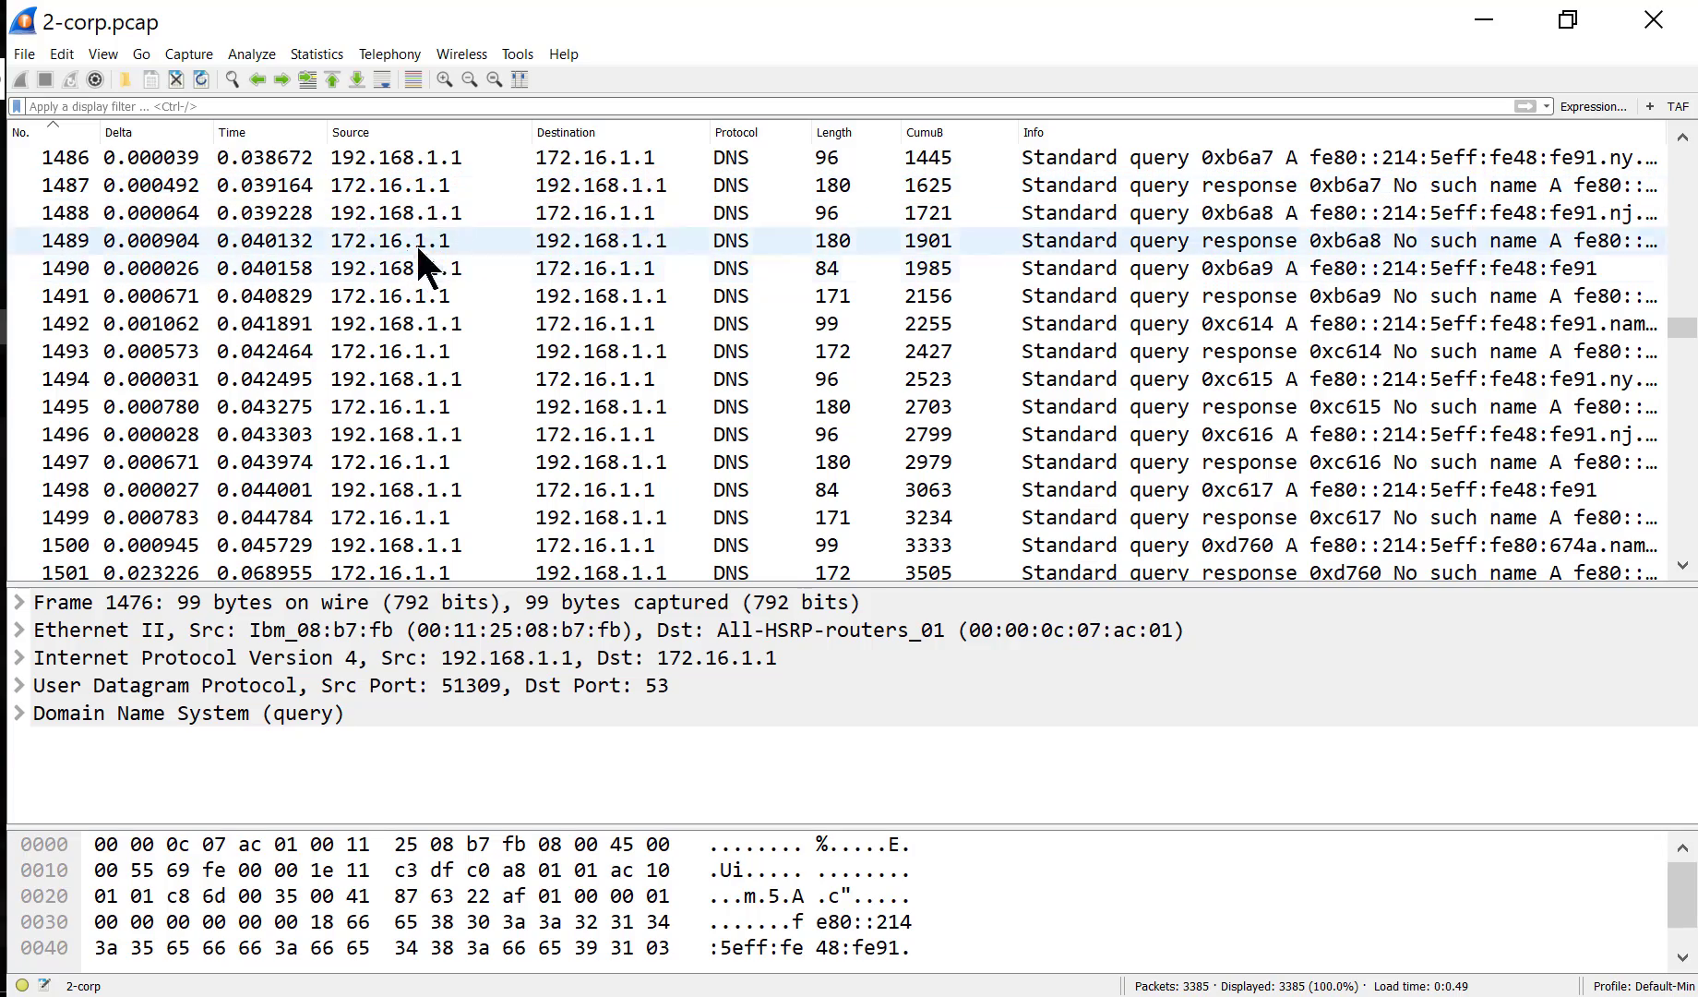
scroll("down", 3)
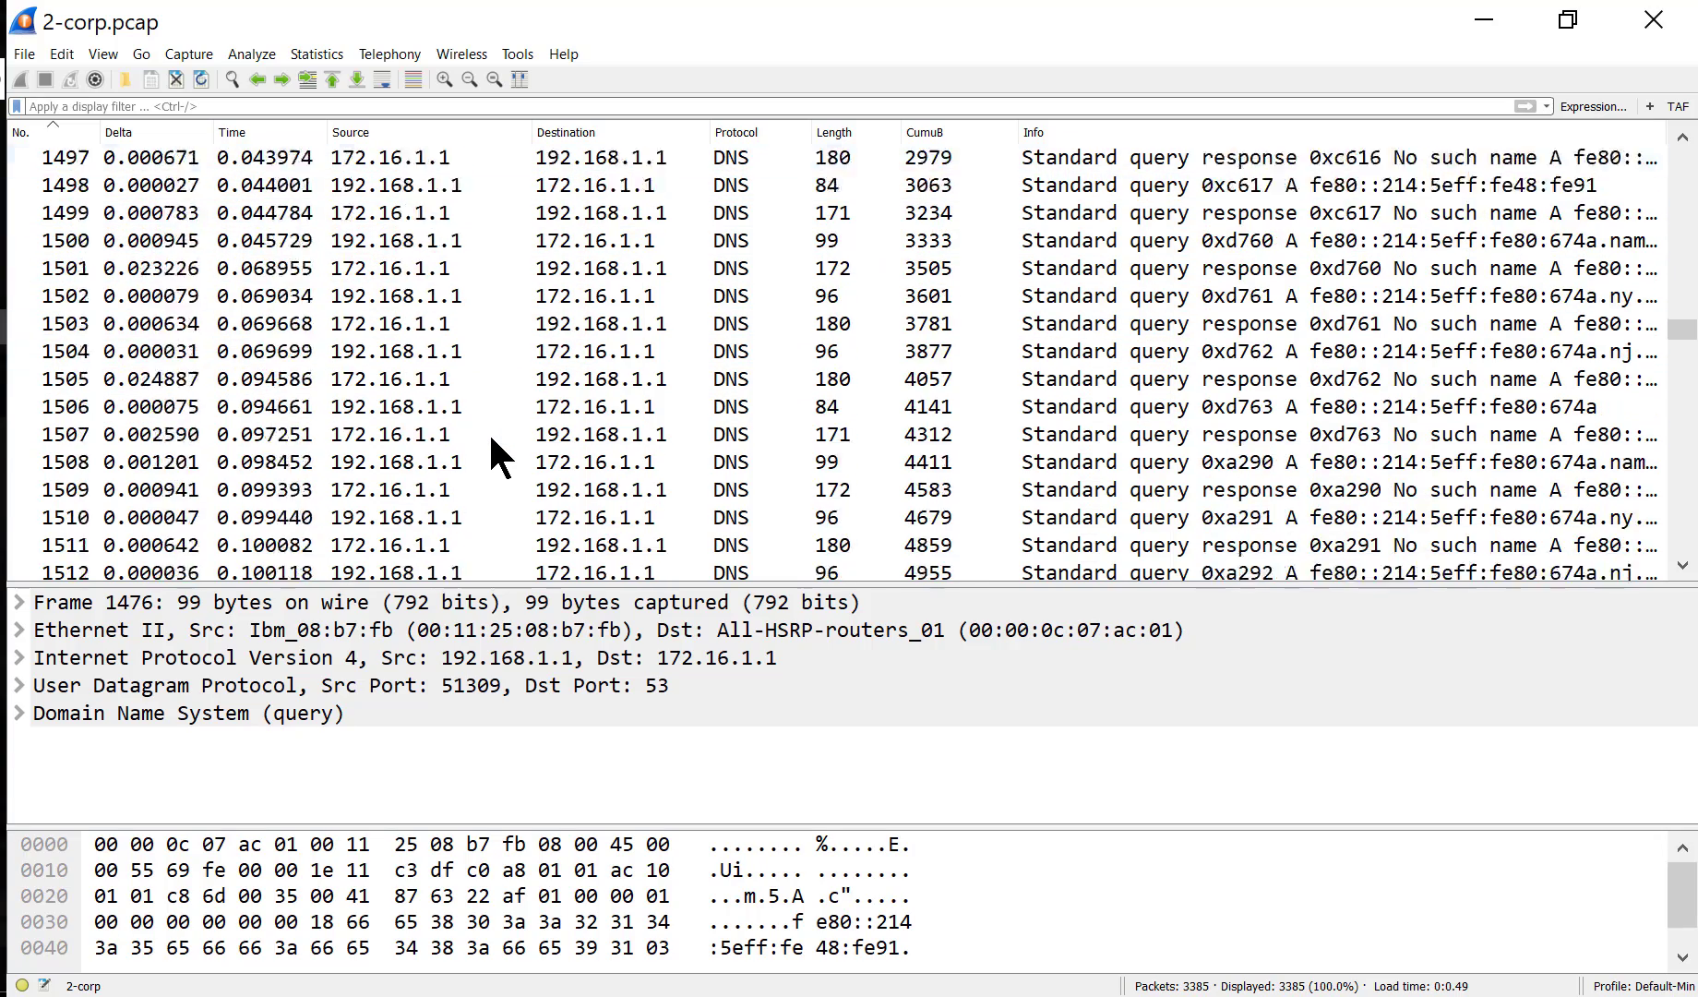
scroll("down", 3)
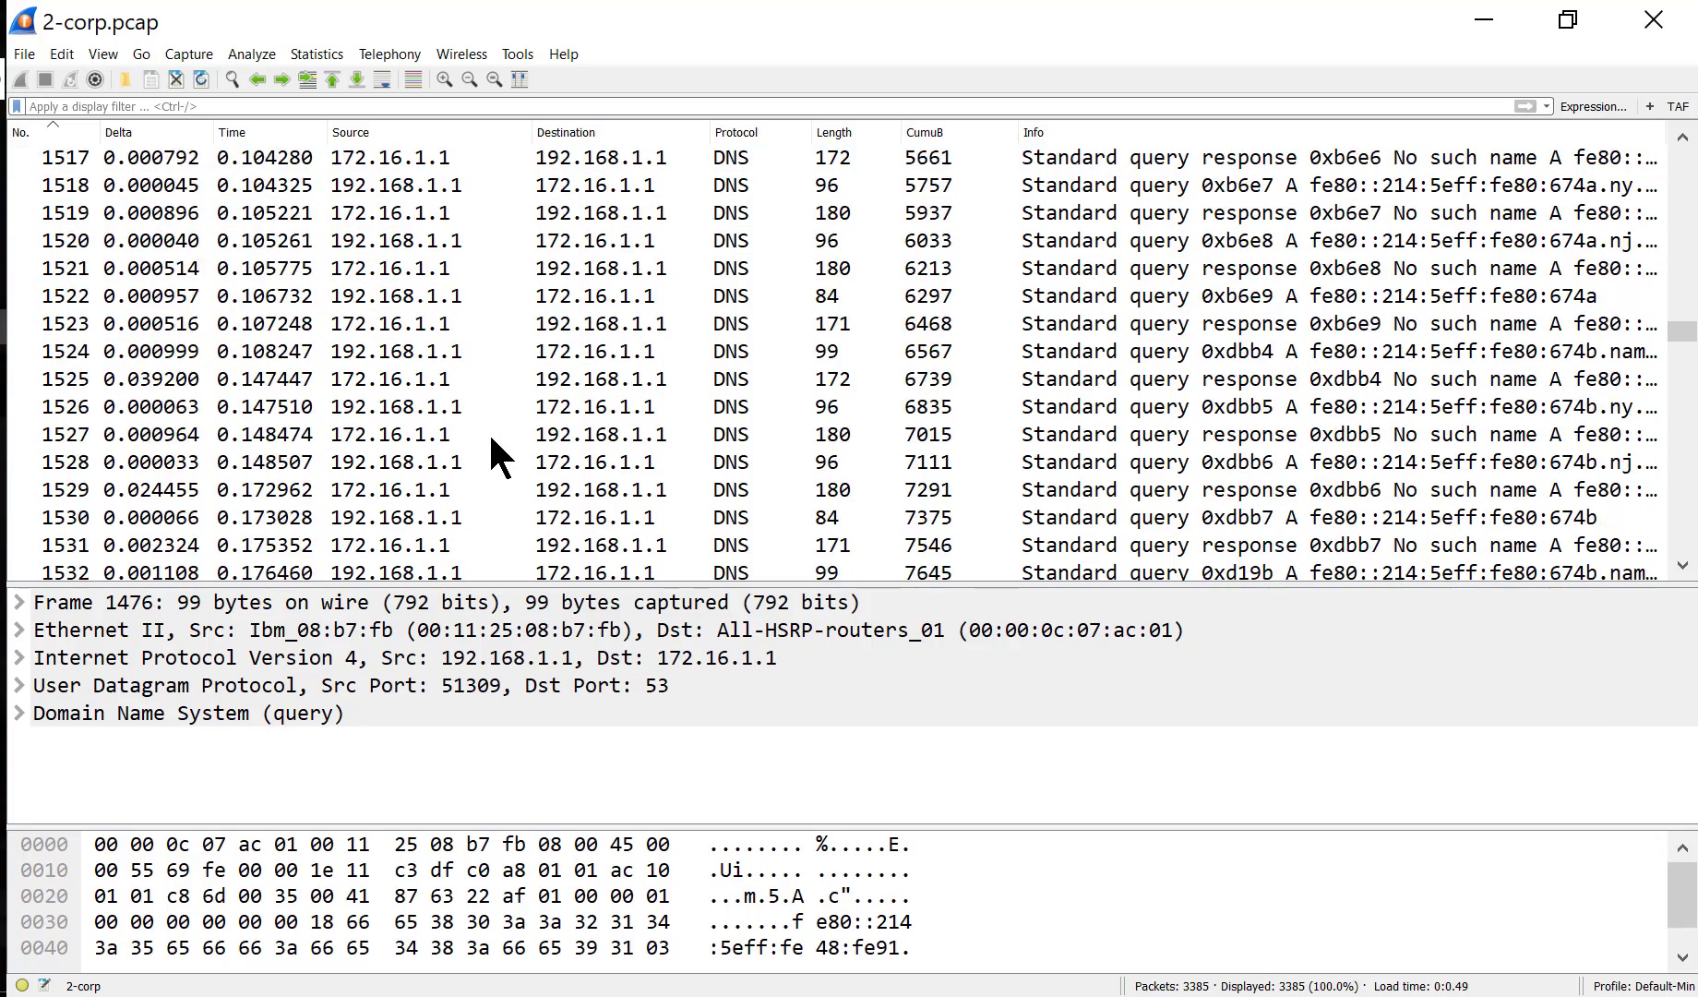
scroll("down", 3)
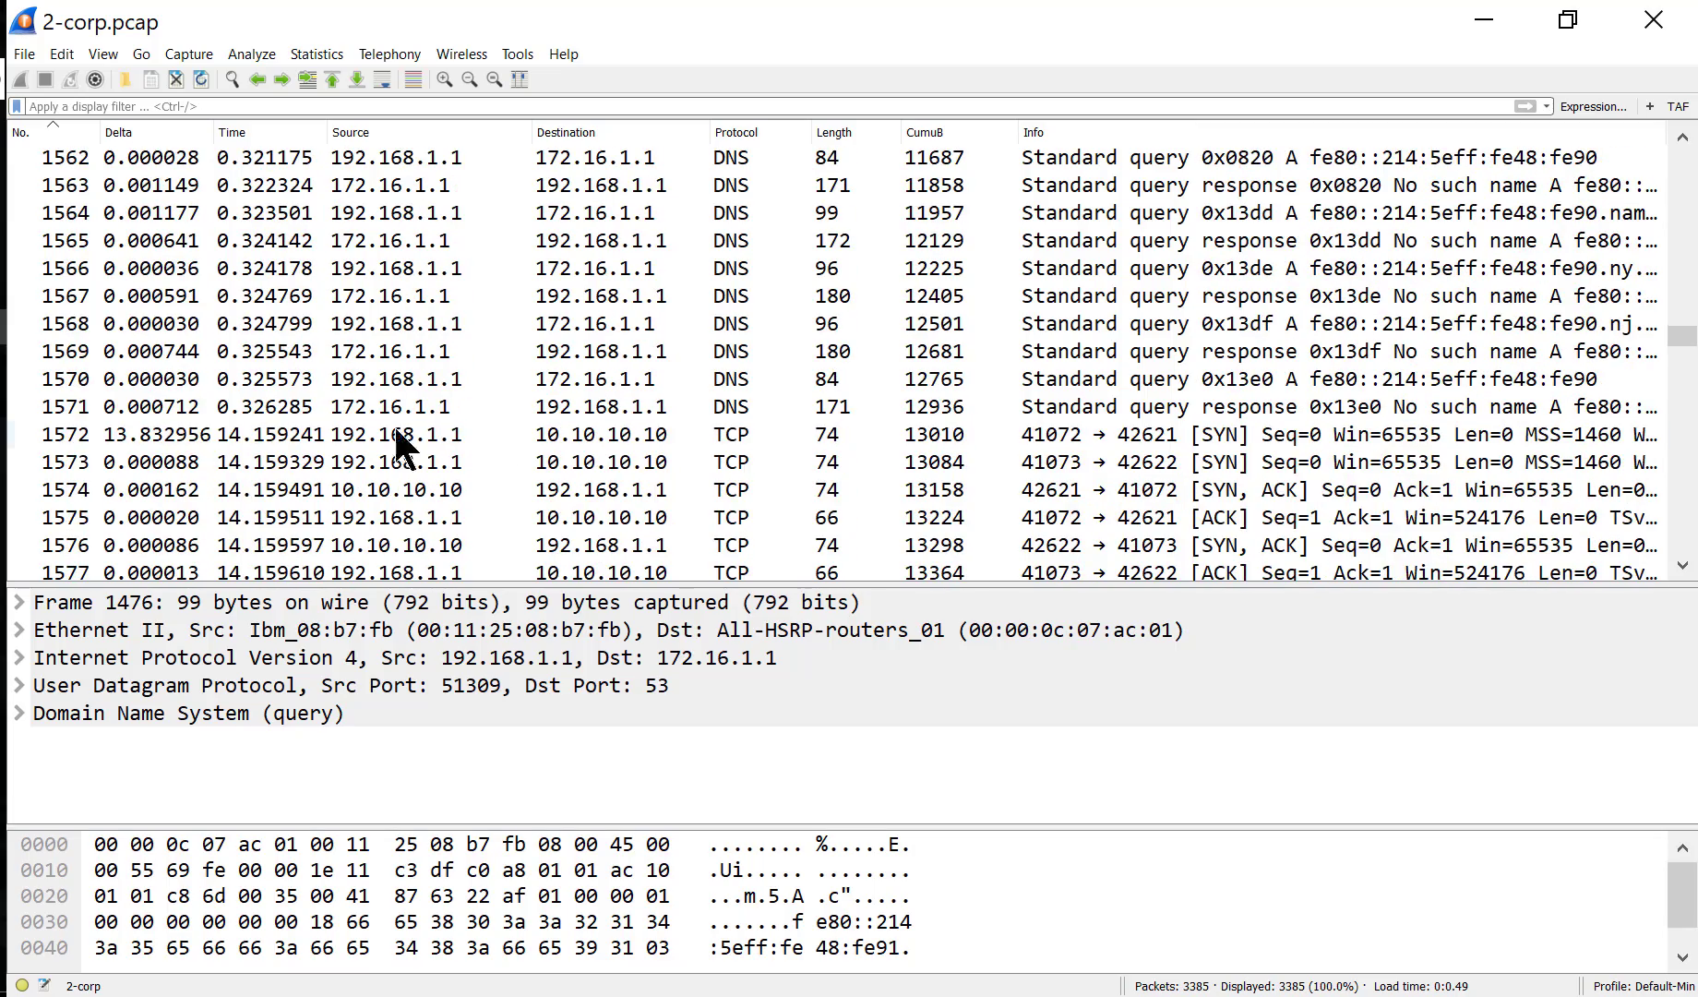
- Select SYN packet 1572 from 192.168.1.1 to 10.10.10.10 at 14.16 seconds
left_click(434, 434)
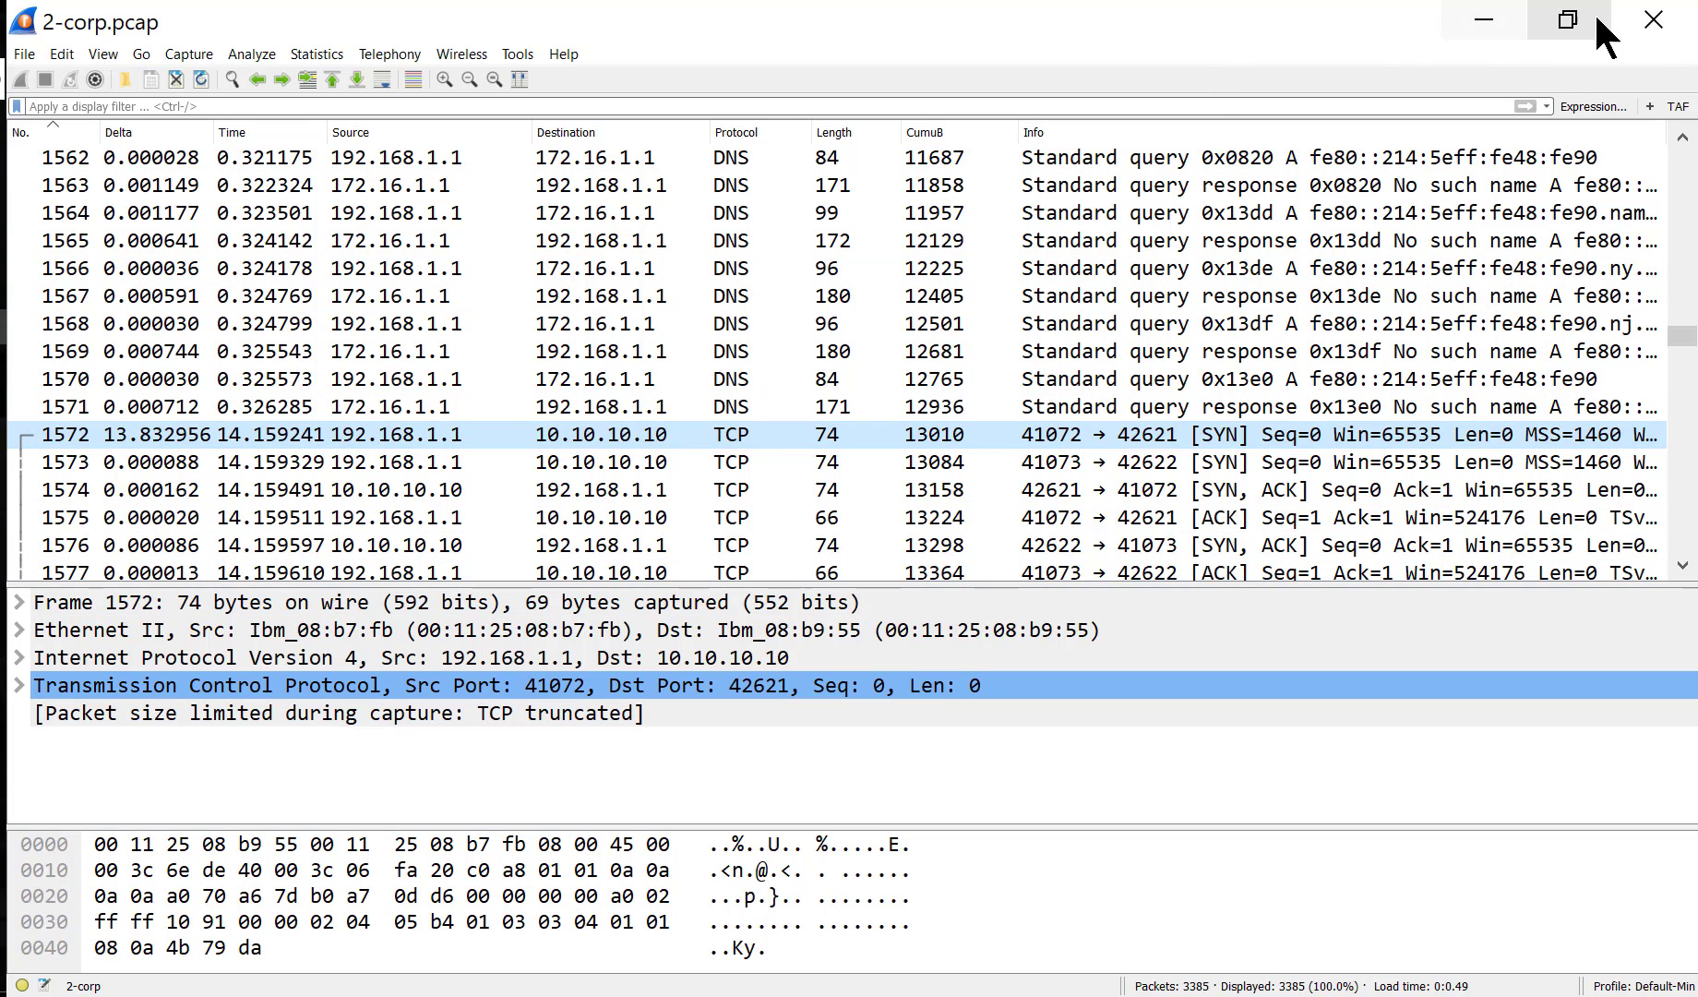
mouse_move(1654, 21)
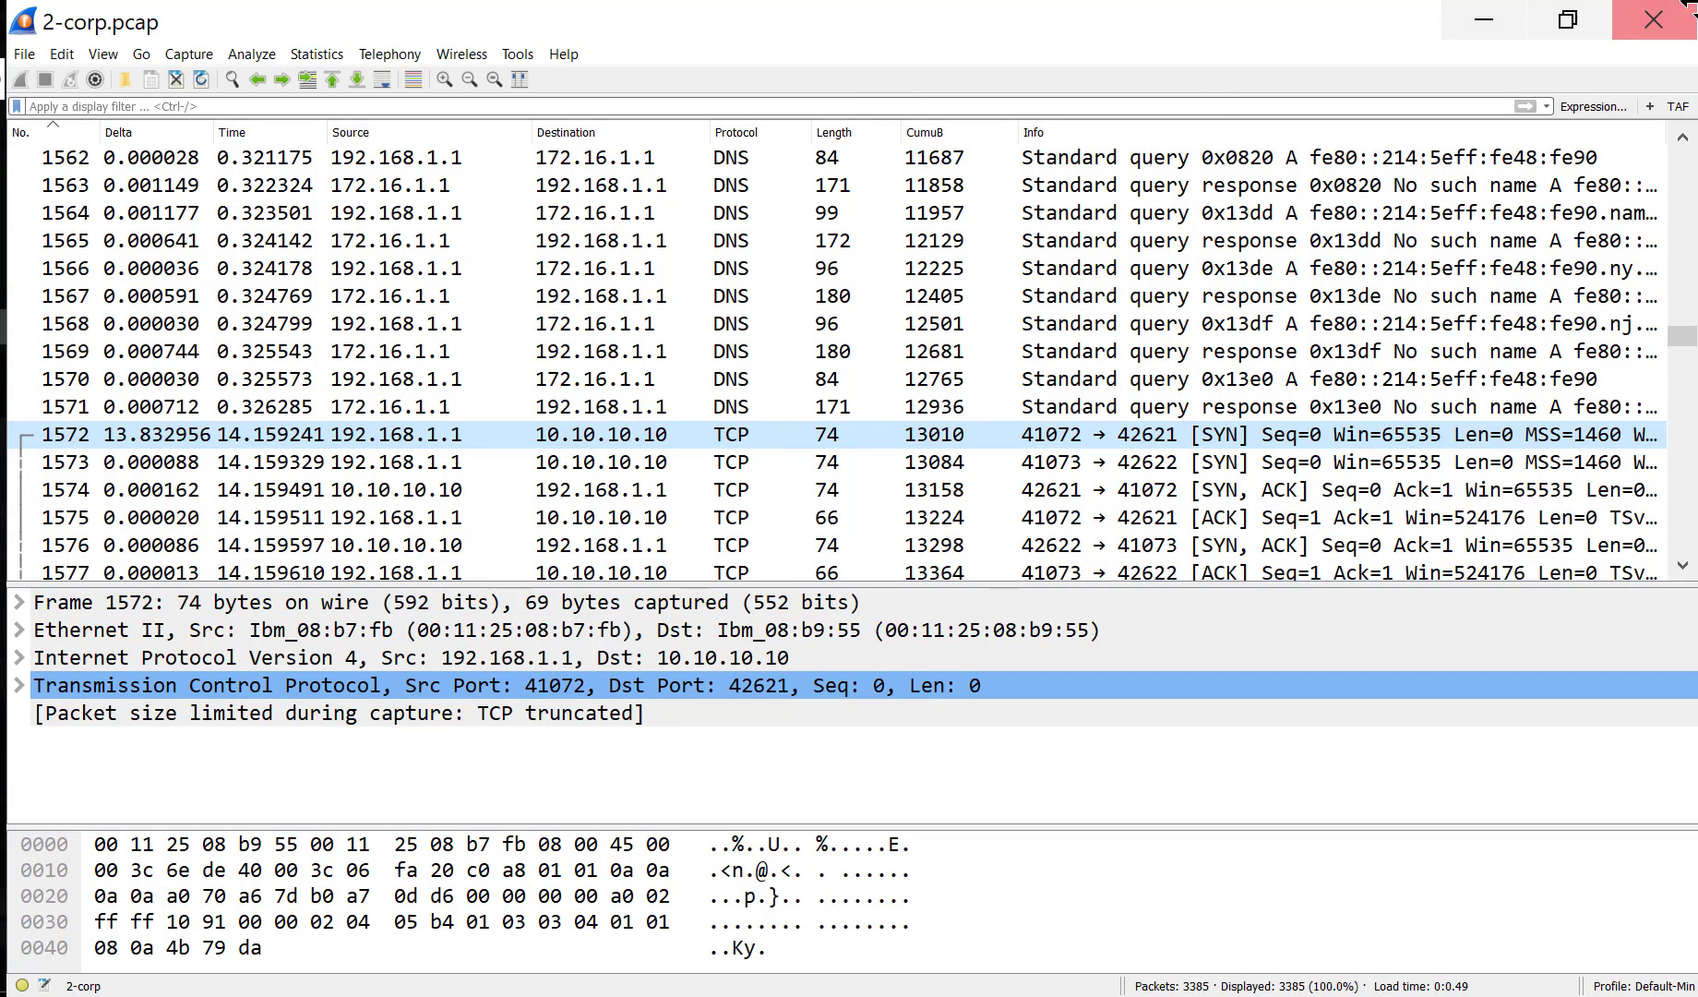